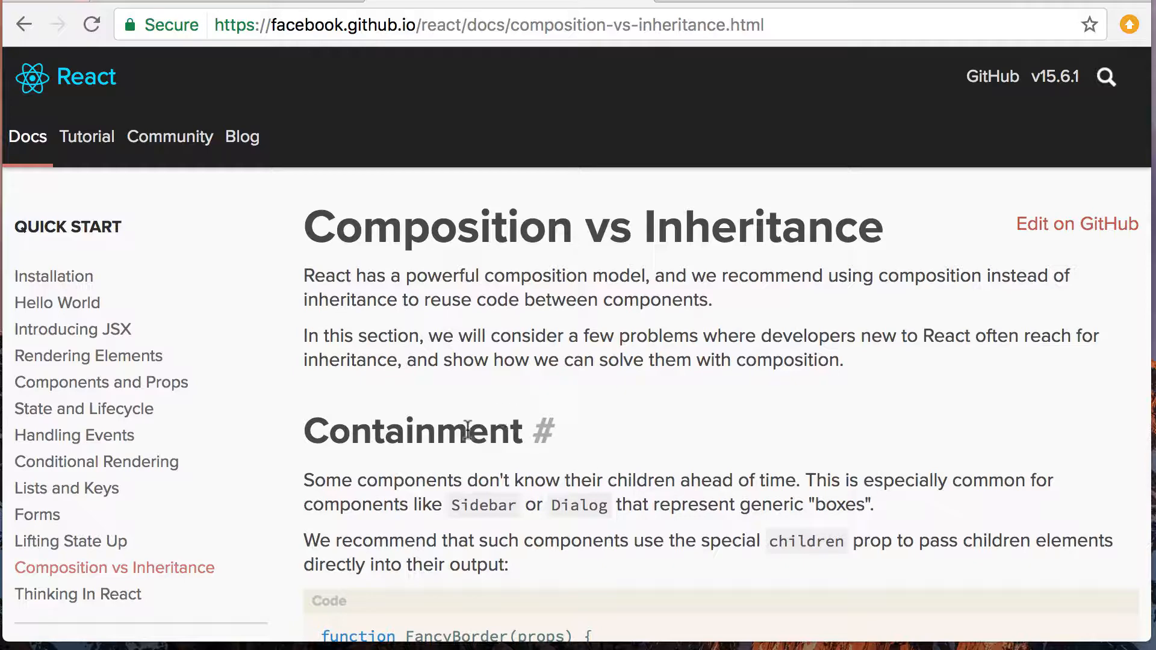
Step: Highlight the Containment heading in the React docs and scroll through its FancyBorder props.children example
double_click(411, 431)
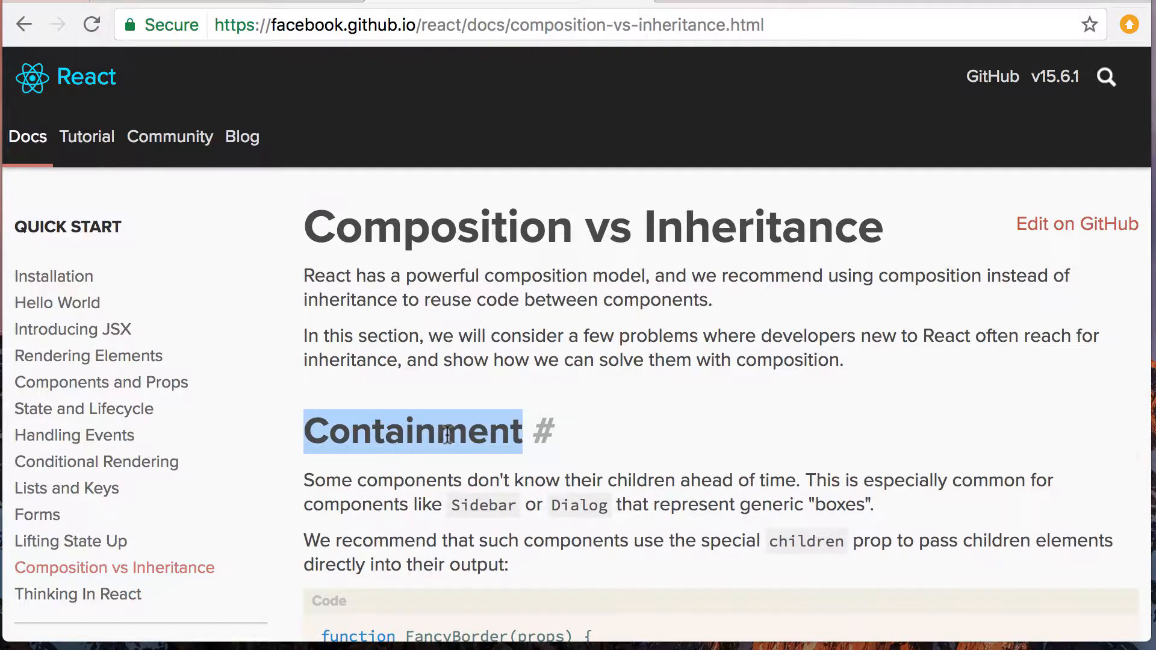
scroll("down", 3)
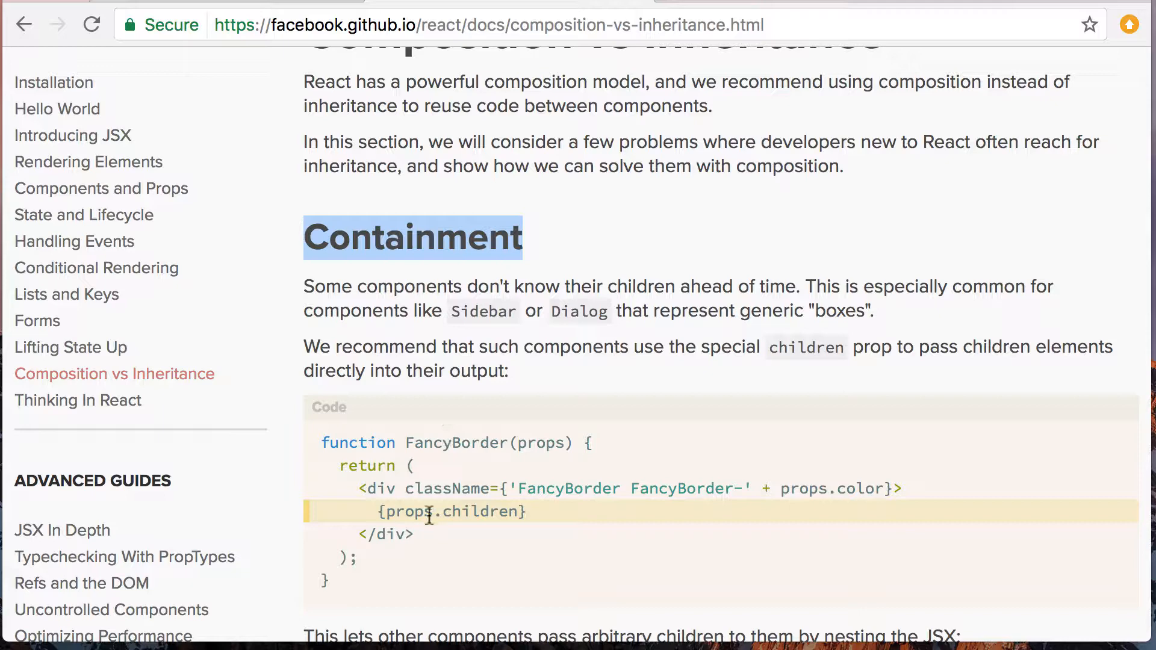
scroll("up", 3)
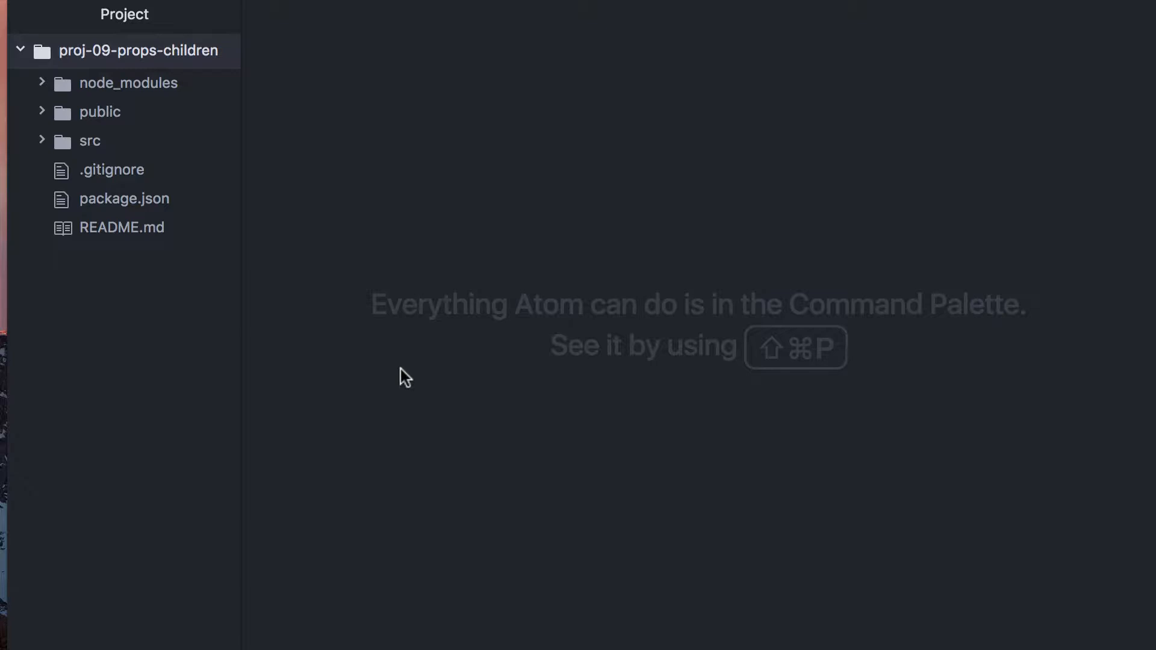
mouse_move(152, 203)
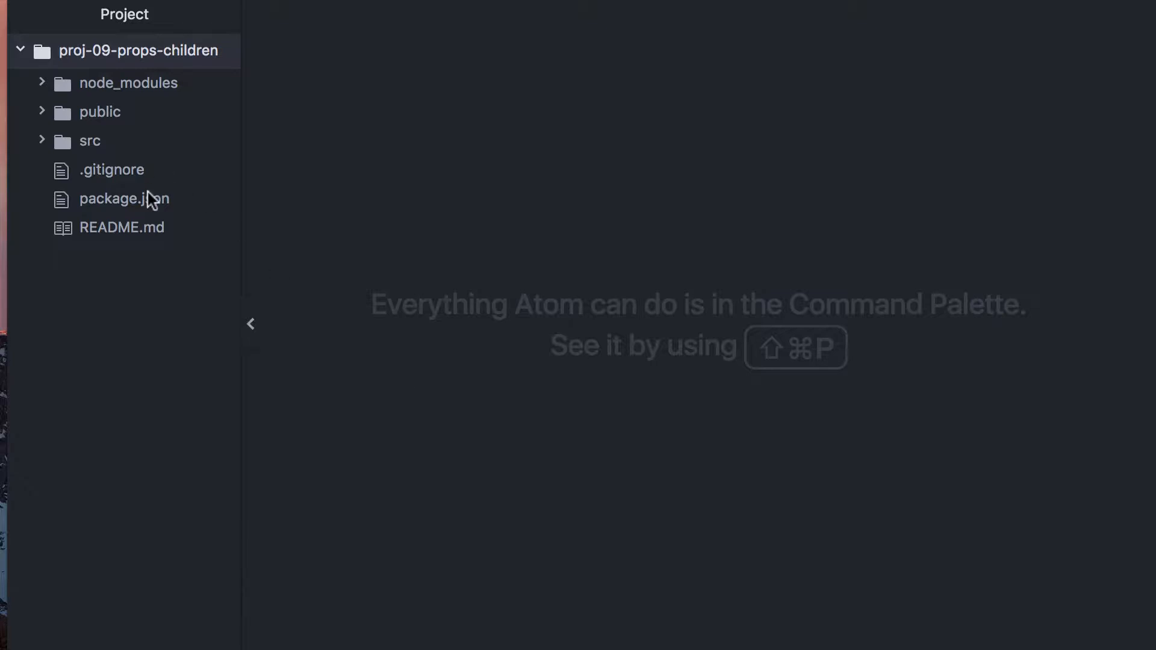
Step: Expand src, bring up App.js, and begin creating a new file inside src
left_click(89, 141)
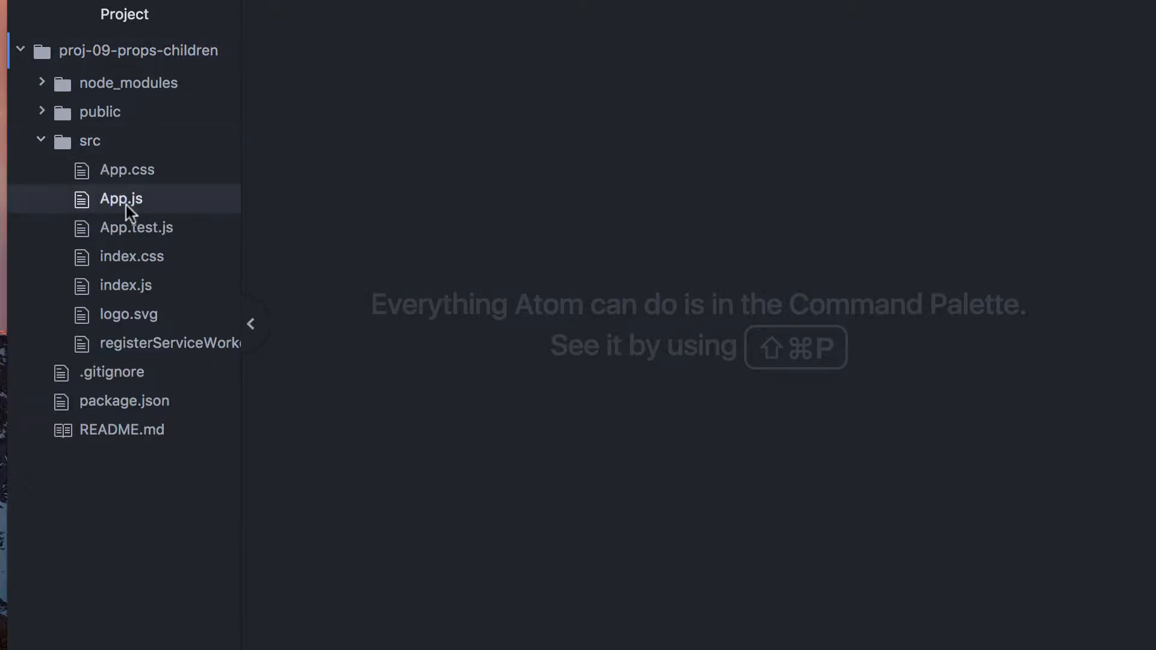
left_click(121, 199)
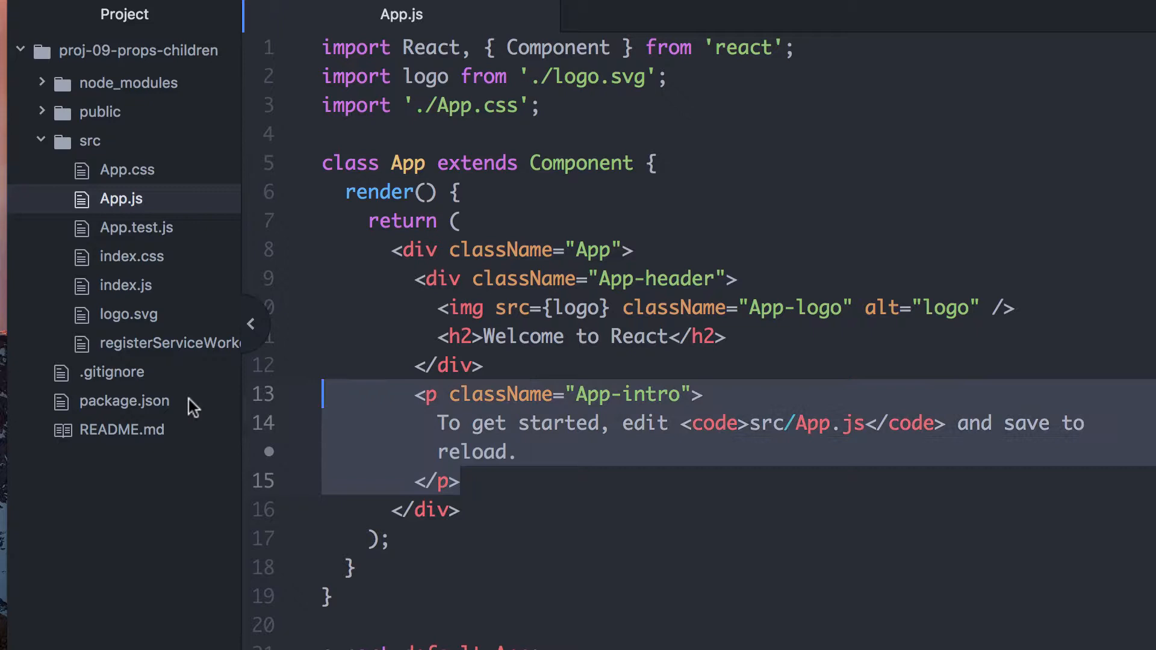
left_click(575, 529)
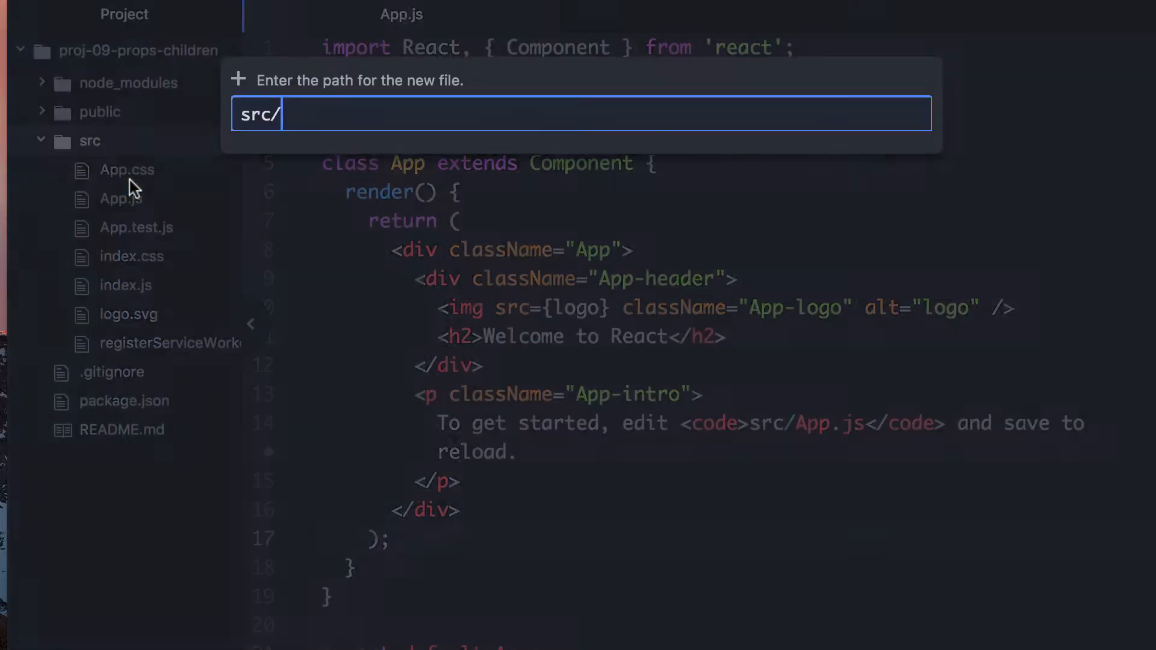
Step: Name the file Sidebar.js, import React, and declare class Sidebar extending React.Component
type("Side")
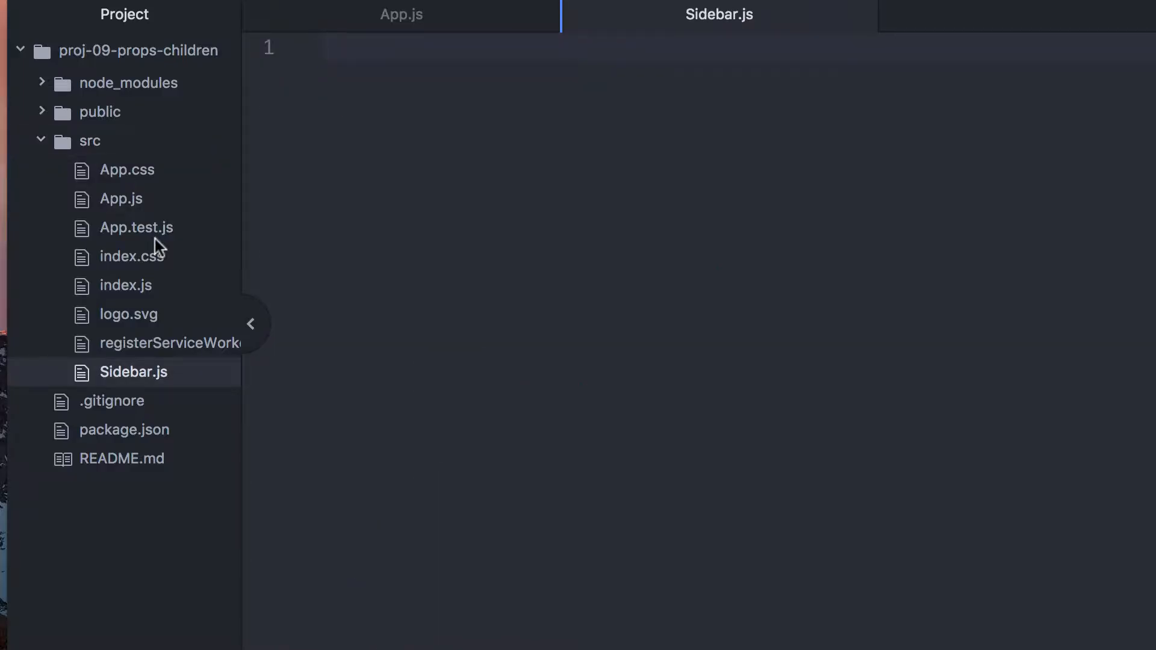
left_click(250, 325)
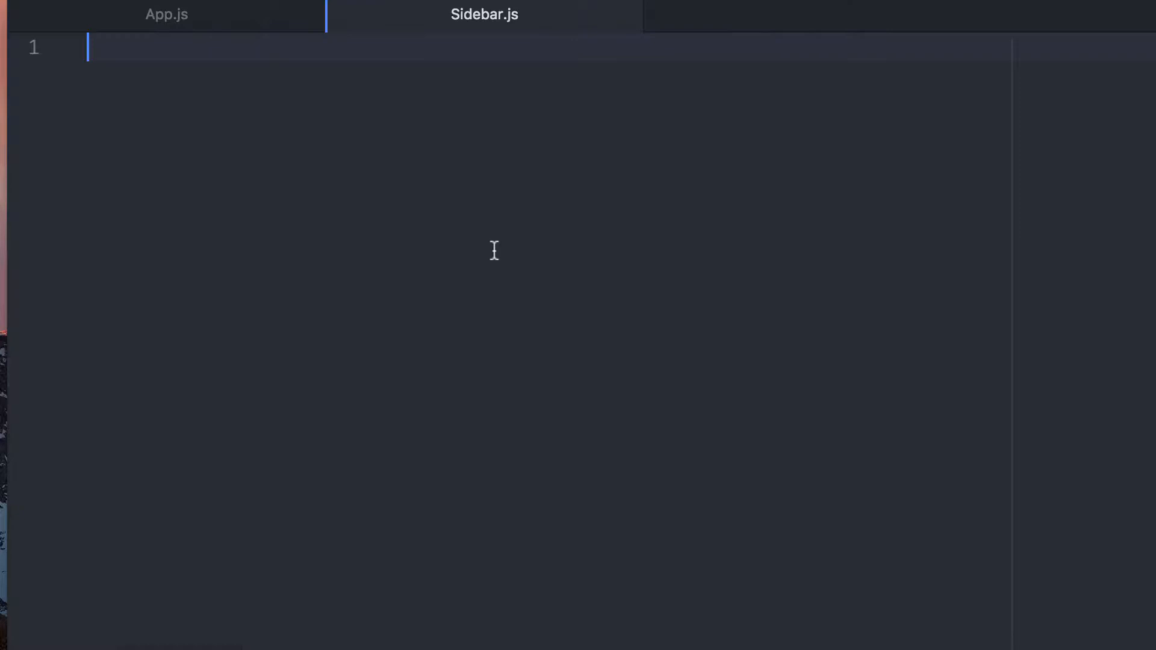
type("import react")
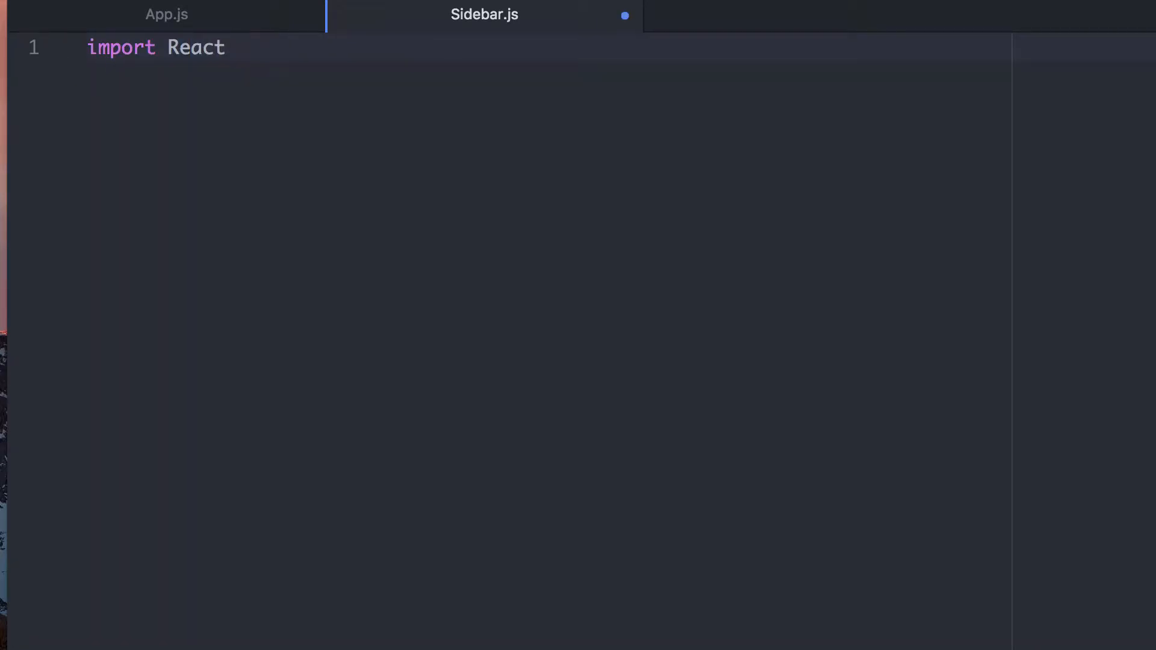
type("from 'react';")
type("class")
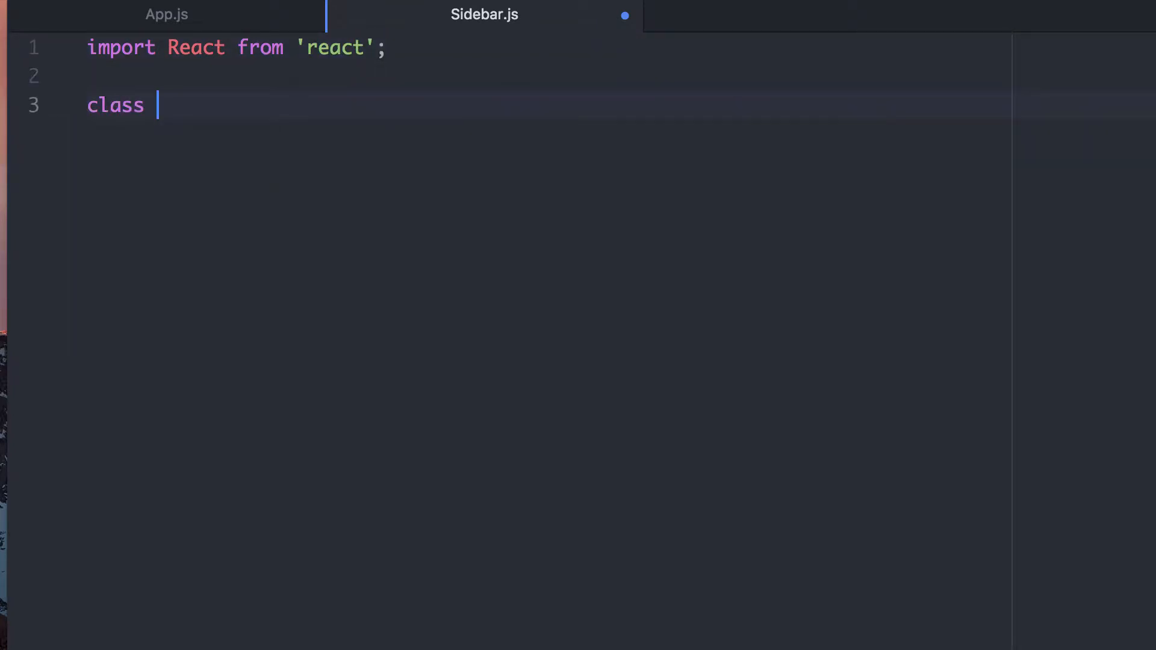
type("Sidebar e")
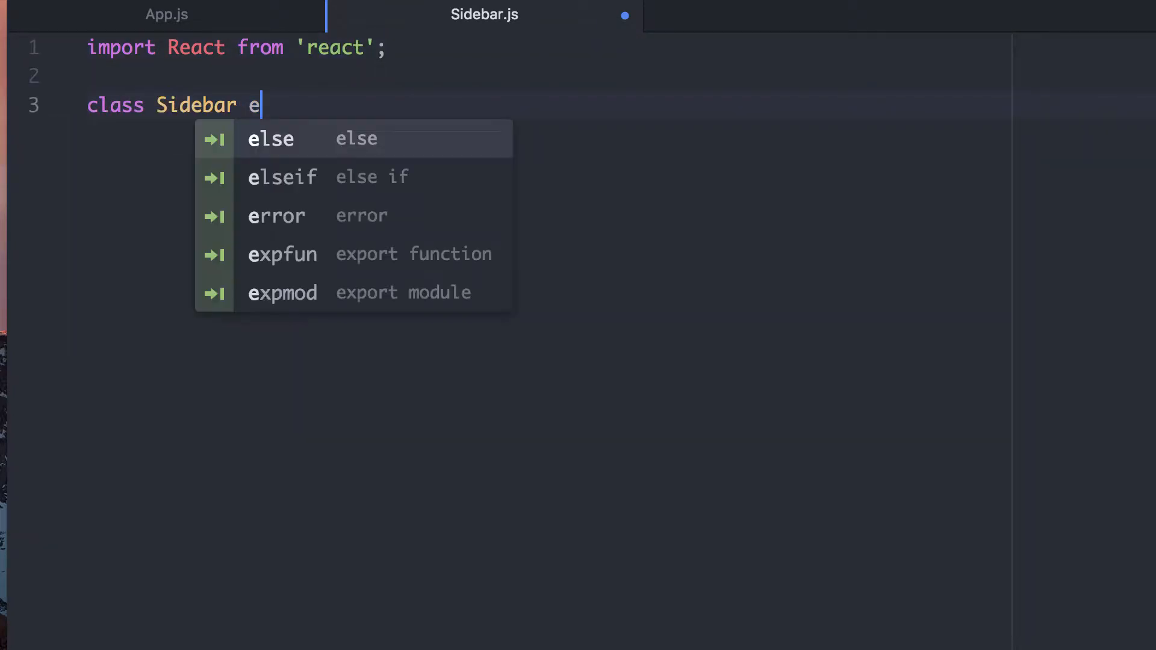
type("xtends React.Component {")
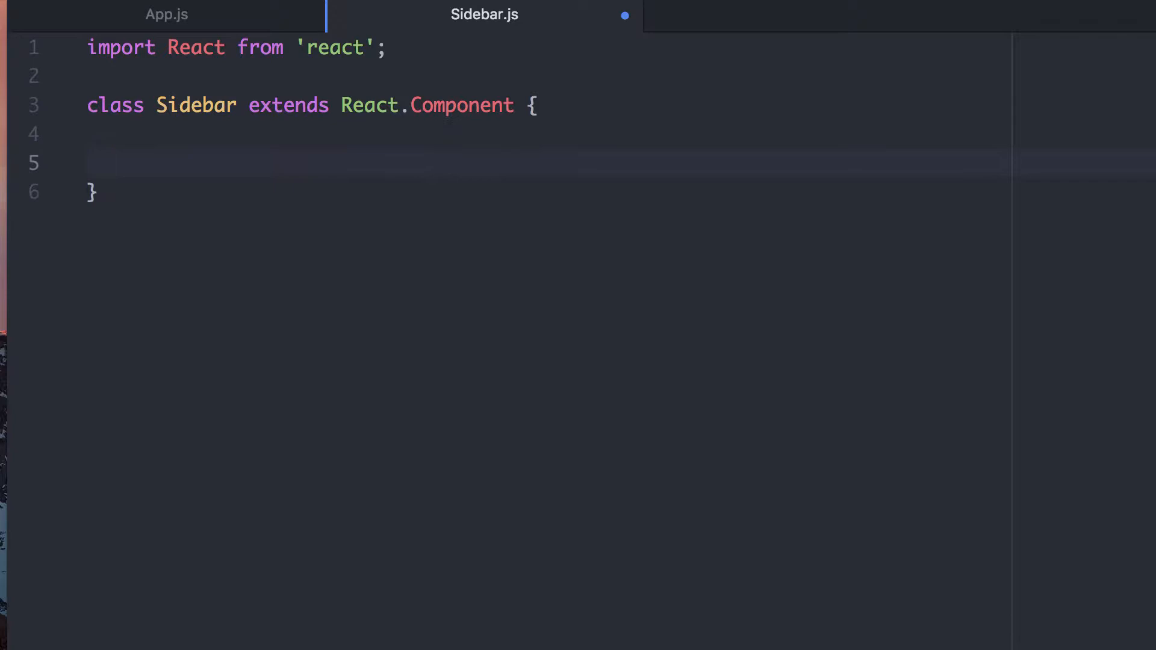
Step: Add a render() method returning a <div> wrapper
type("return")
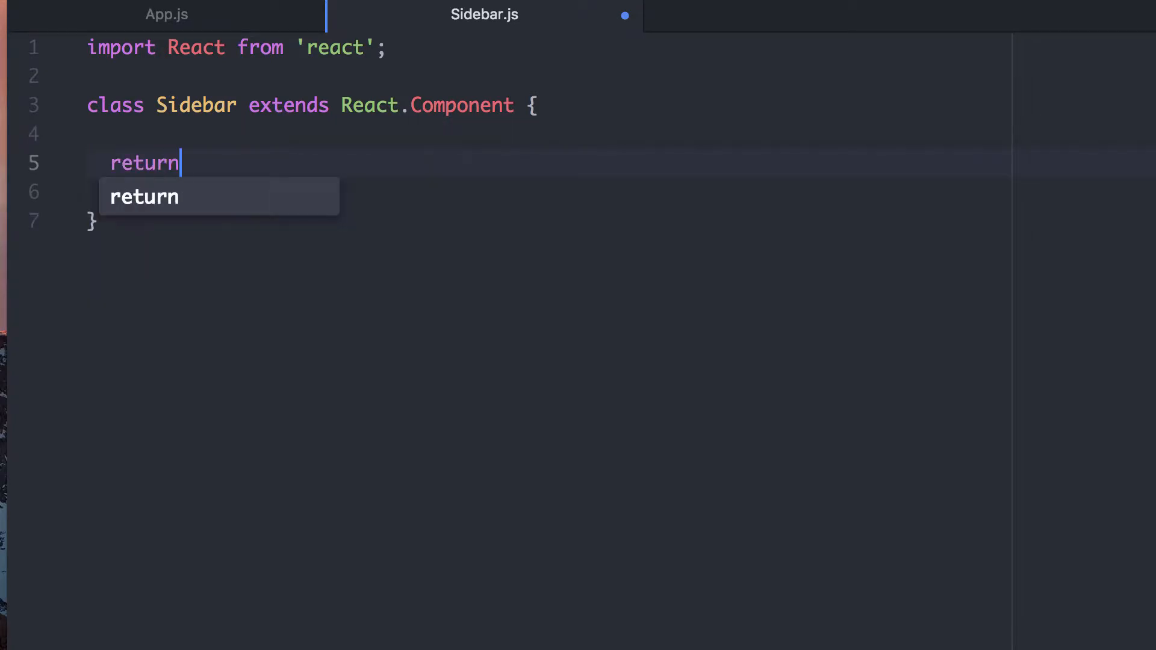
type("render()")
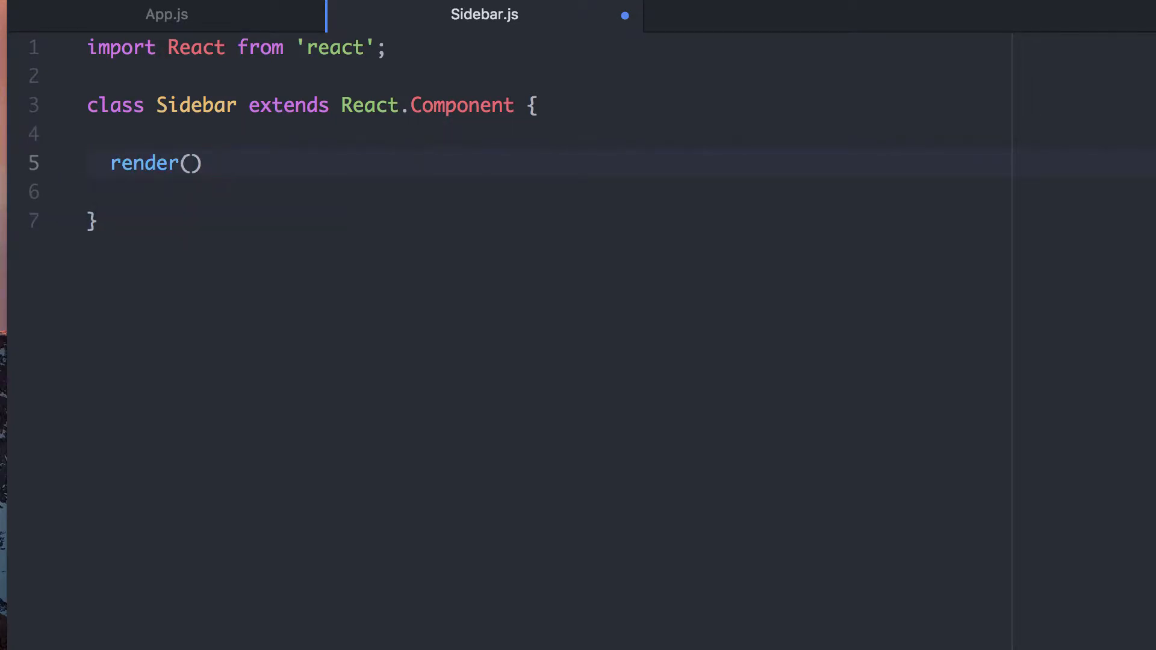
type("{")
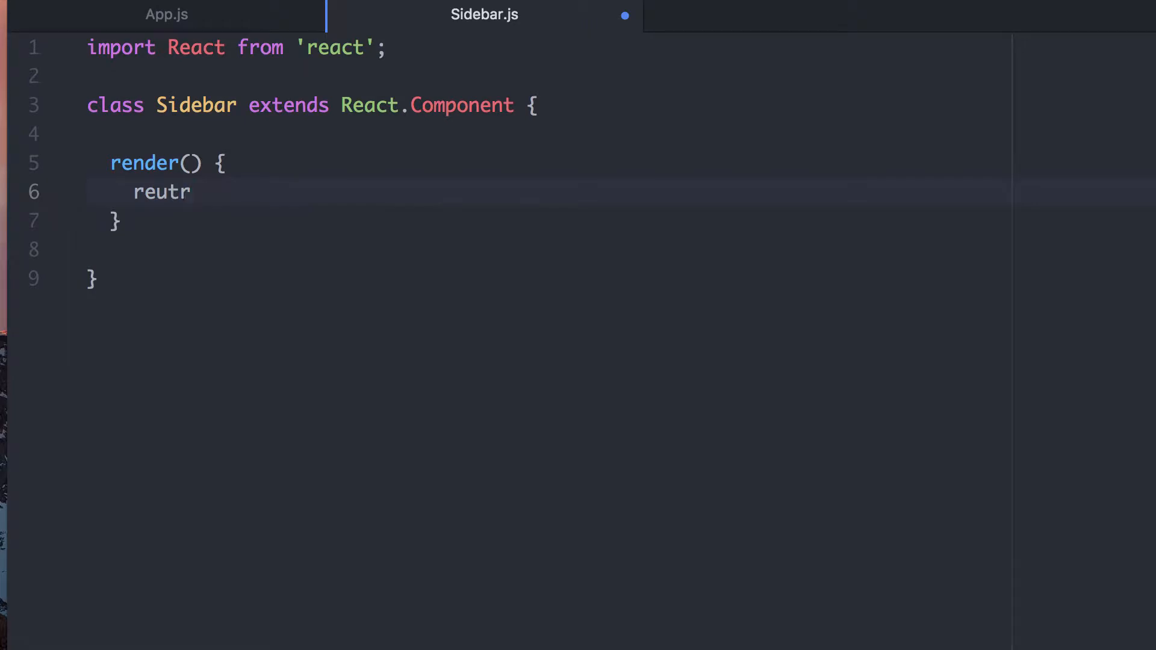
type("return ()")
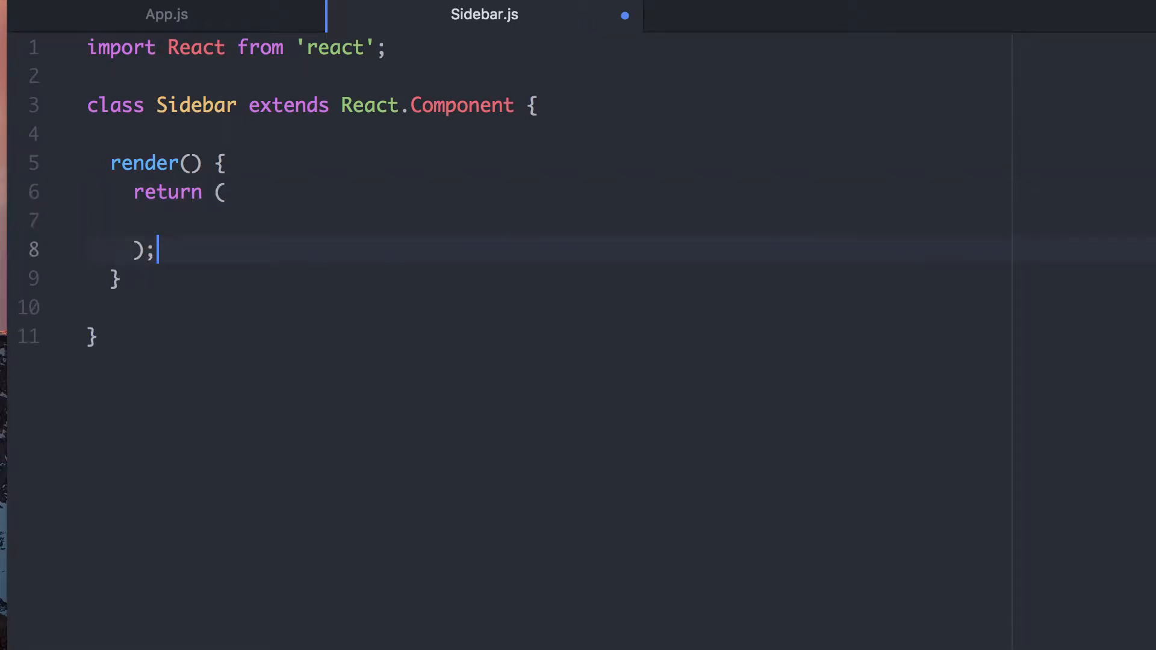
type("<")
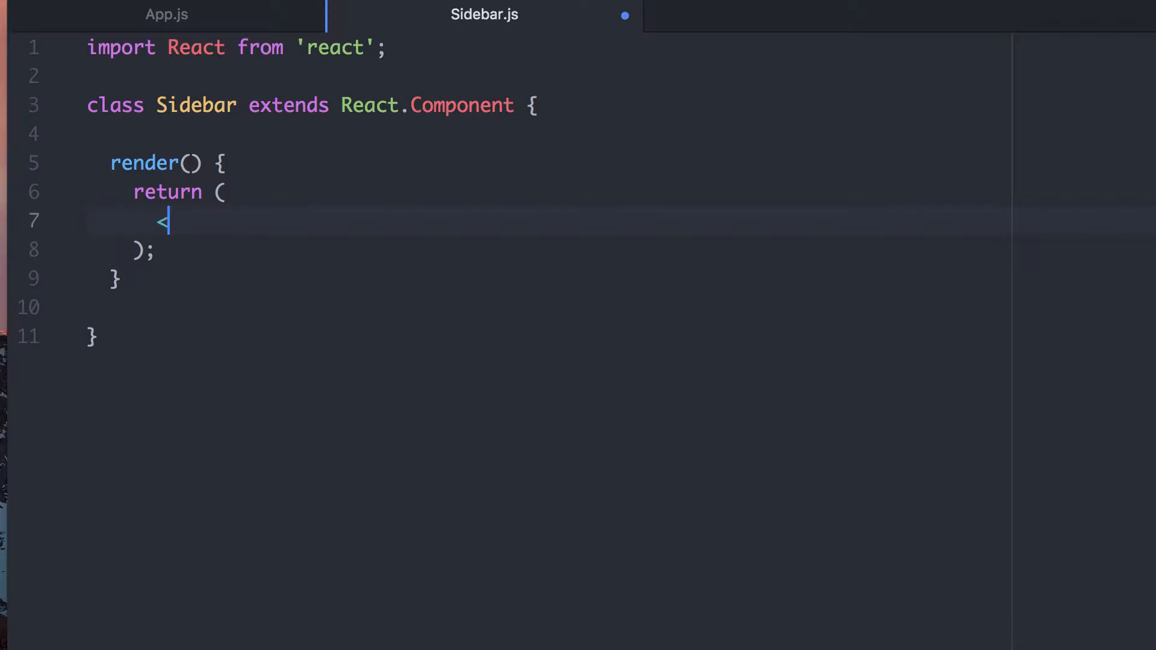
type("div>")
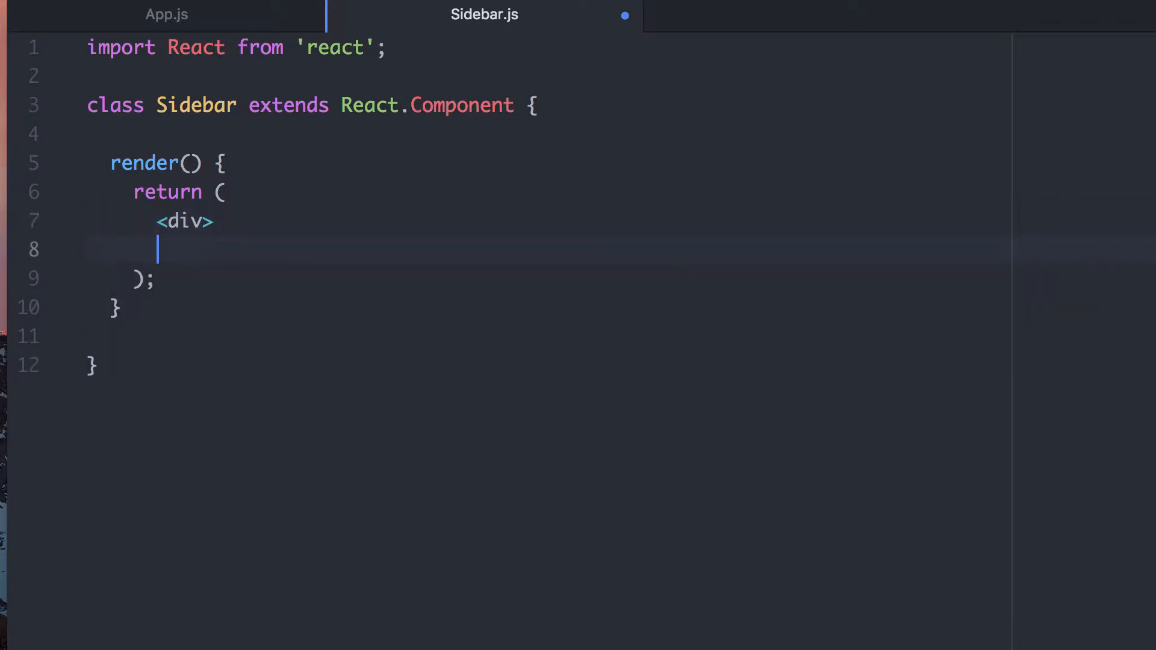
type("</div>")
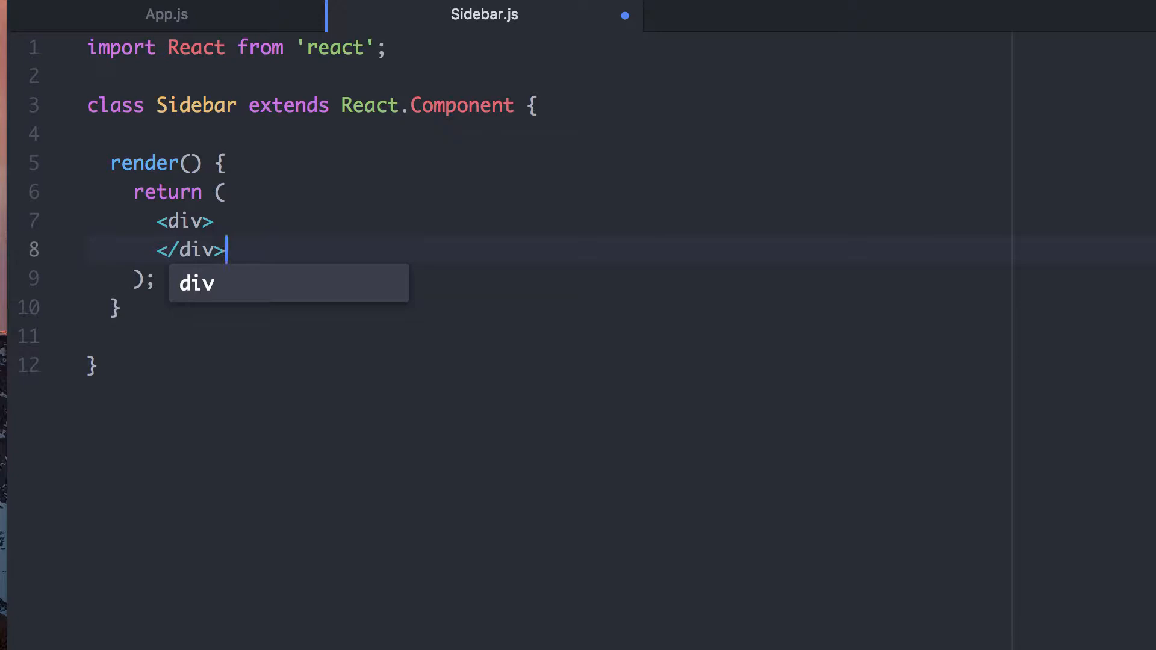
Step: Put a 'Sidebar' <h3> inside the div and add export default Sidebar;
type("<h")
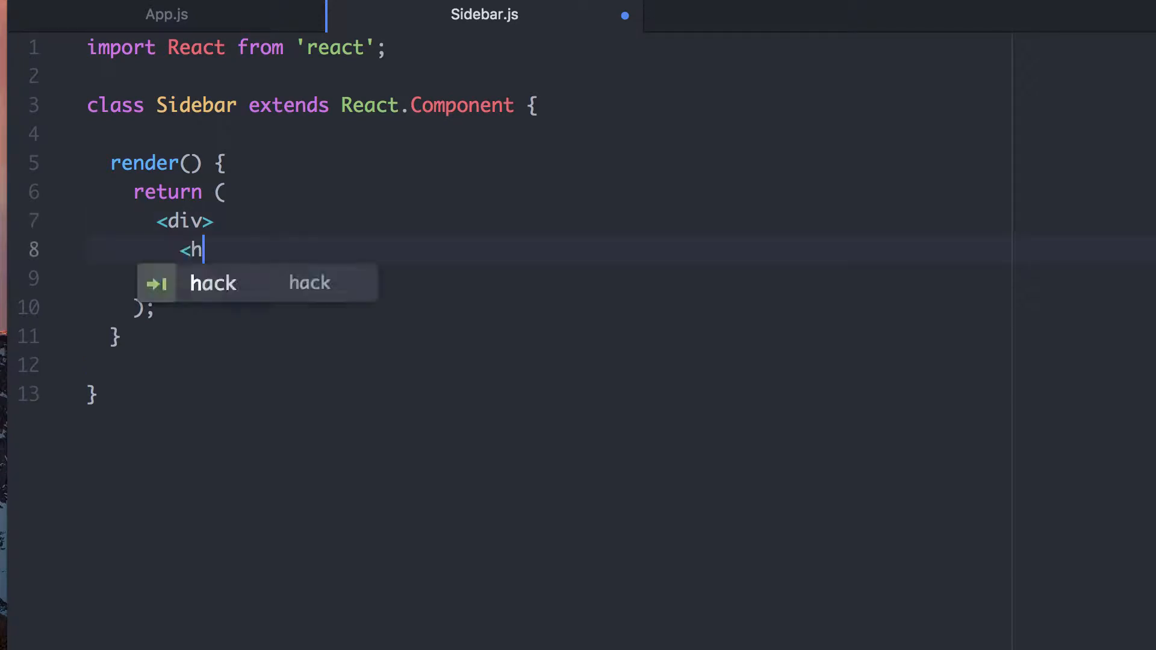
type("3></h3>")
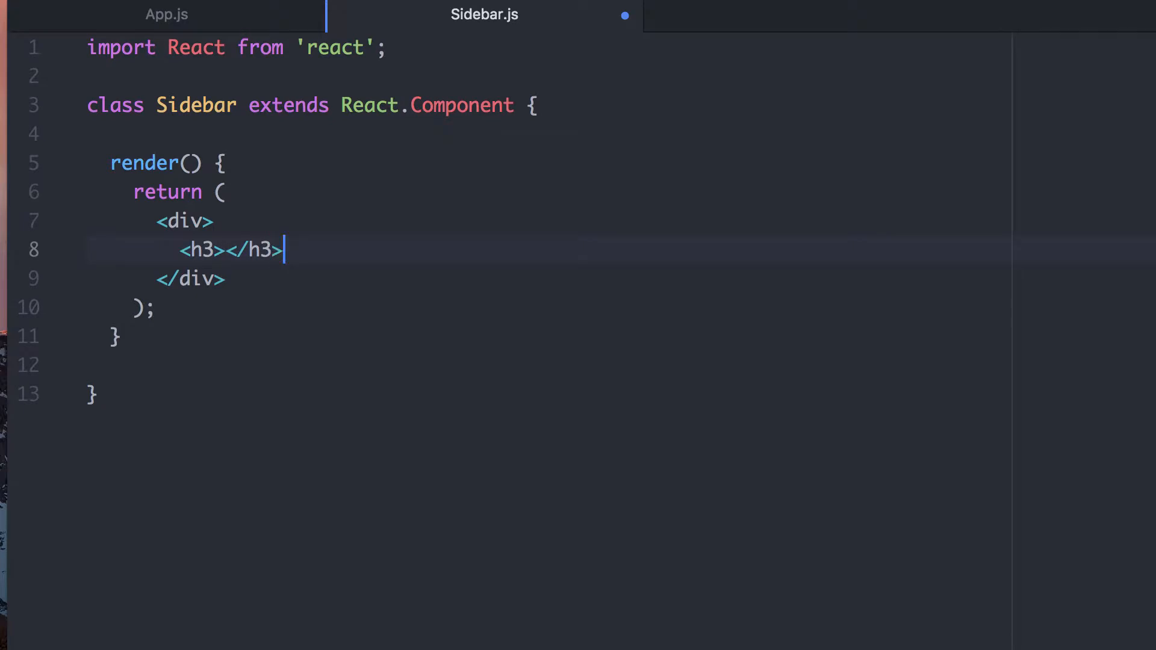
type("Sidebar")
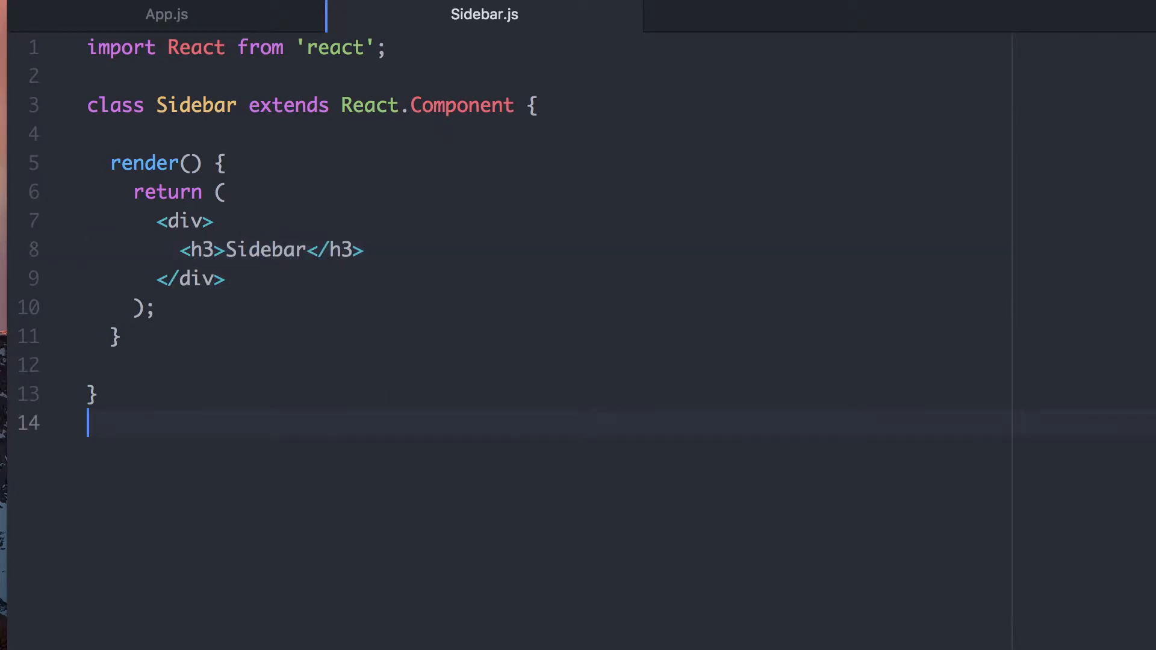
type("e")
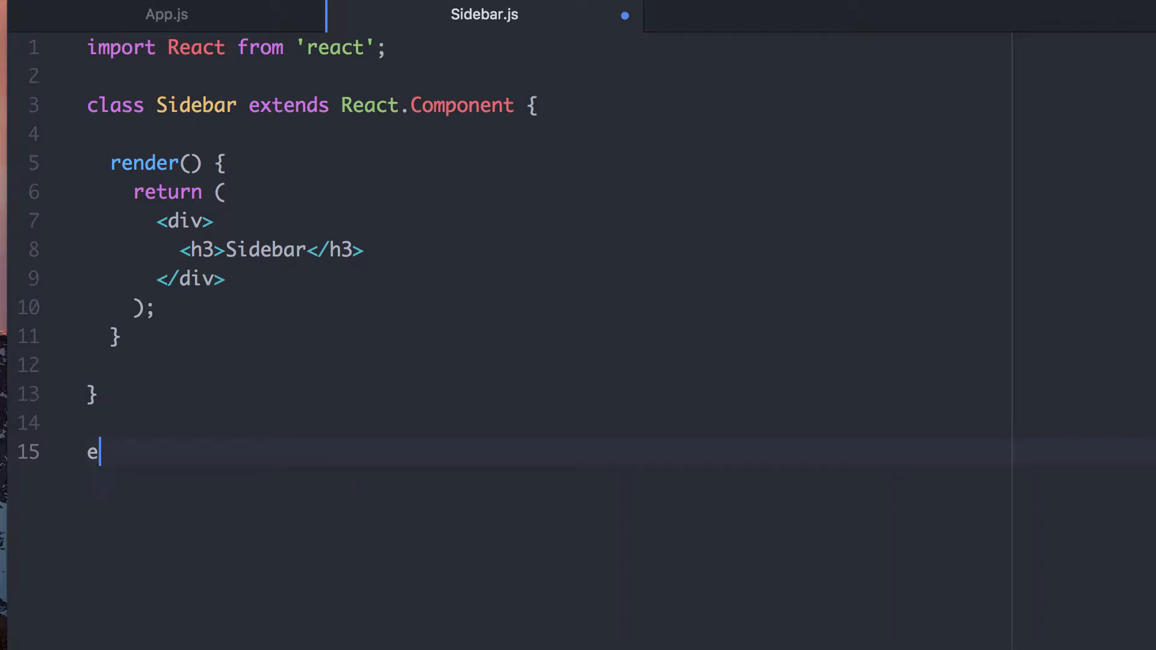
type("xport default")
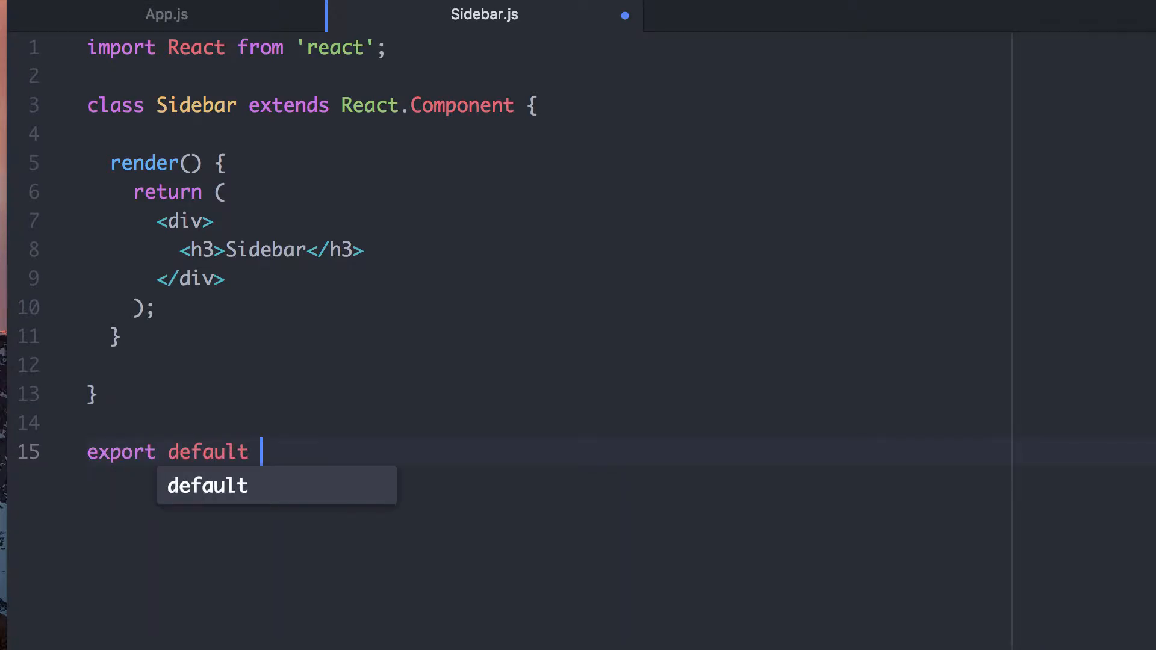
type("Sidebar;")
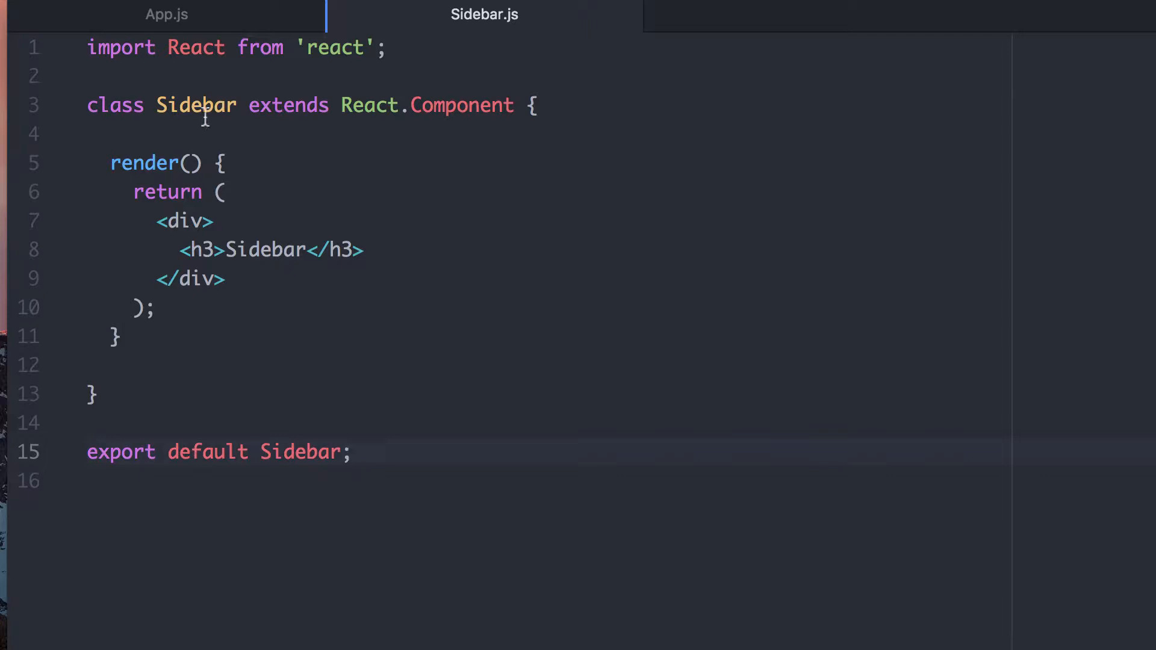
left_click(167, 14)
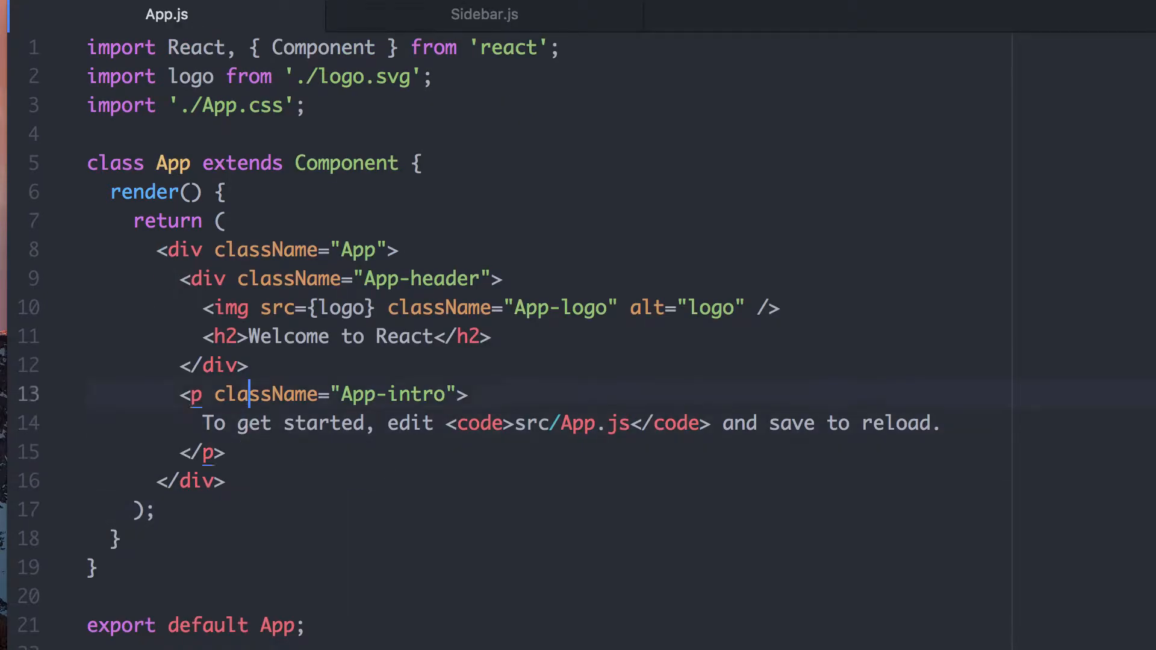
Step: Add <Sidebar /> above the intro paragraph and import Sidebar from './Sidebar' in App.js
type("Sidebar />")
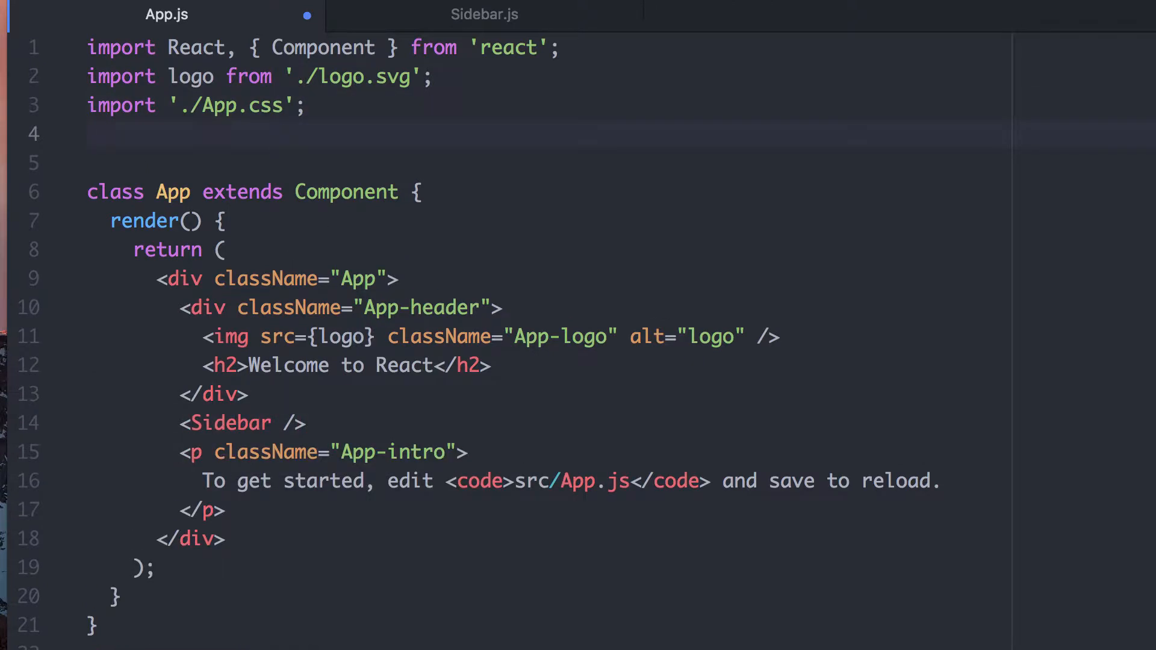
left_click(96, 134)
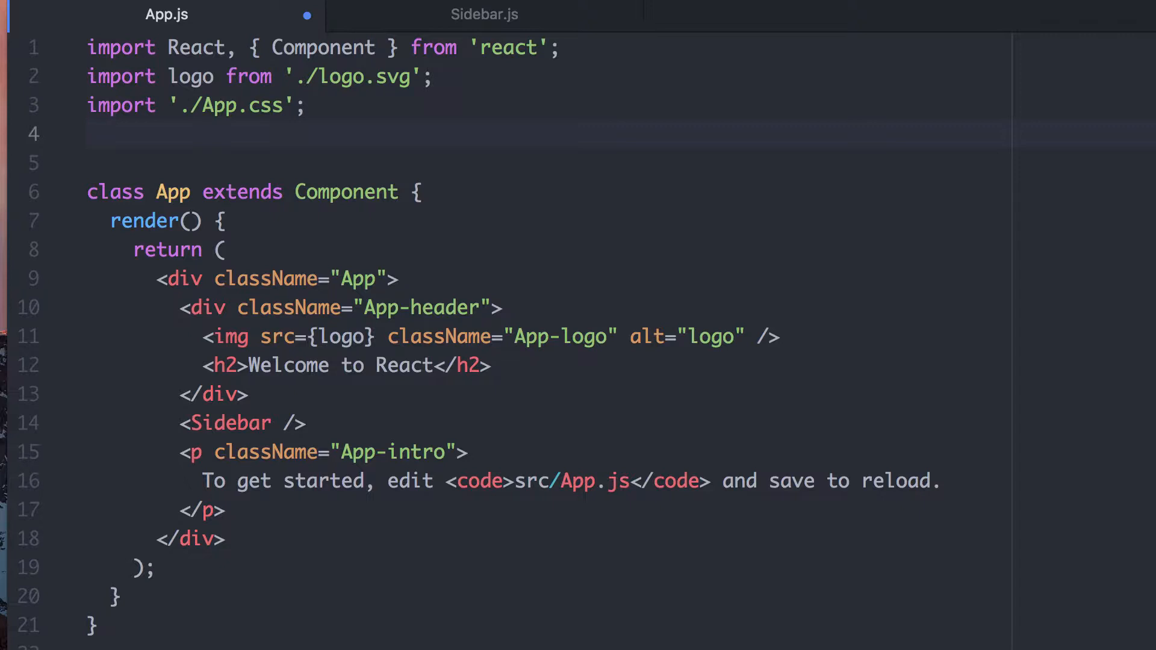
type("import")
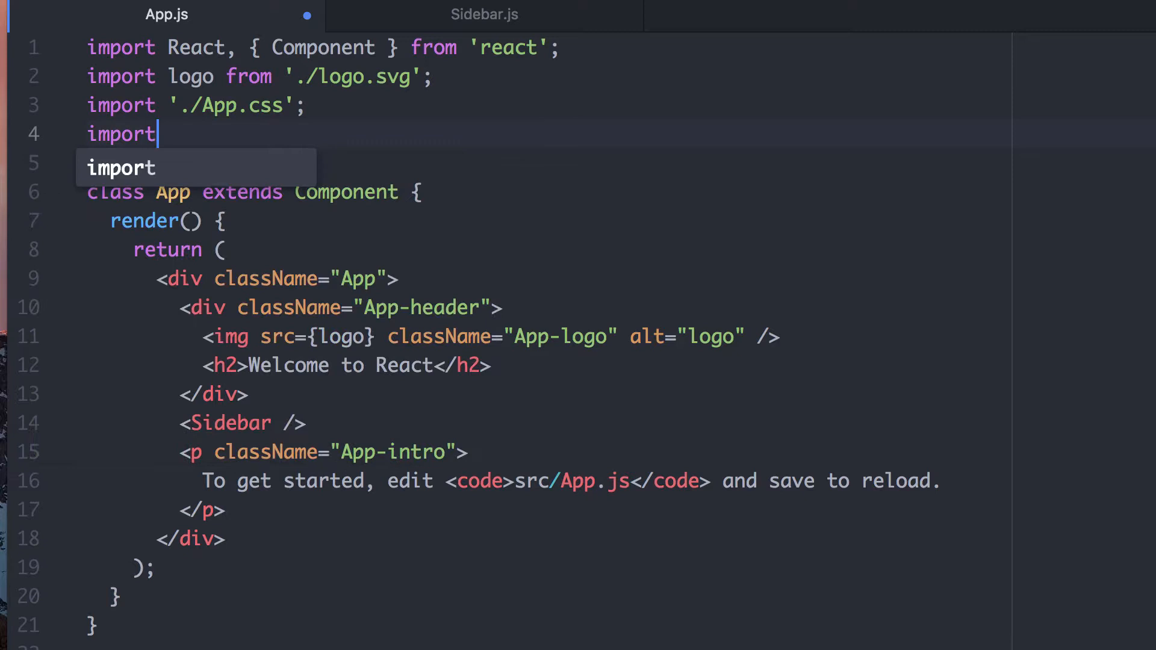
type("Sidebar from")
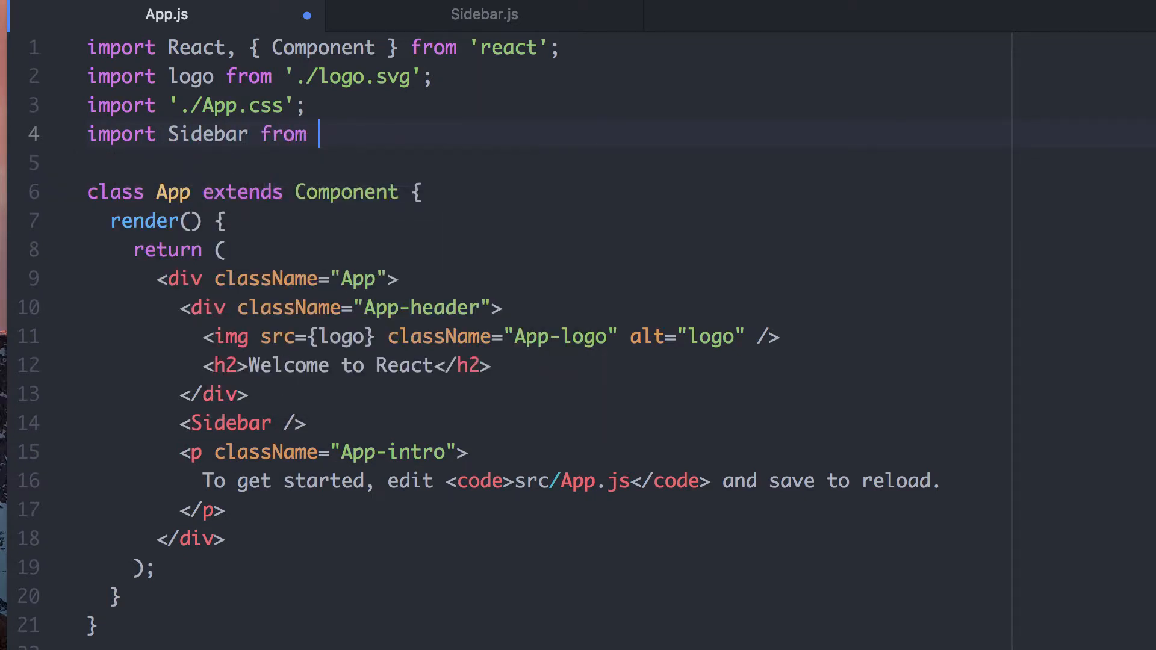
type("'./Sideb")
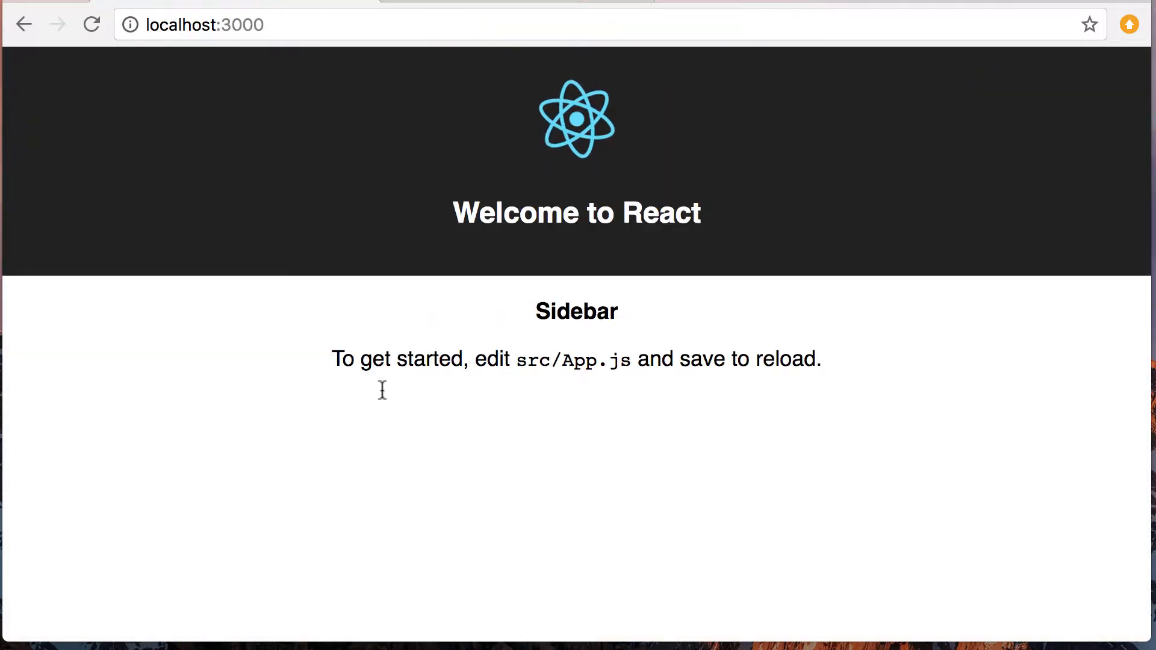
Step: Highlight the rendered Sidebar heading above the intro text on localhost:3000
double_click(577, 311)
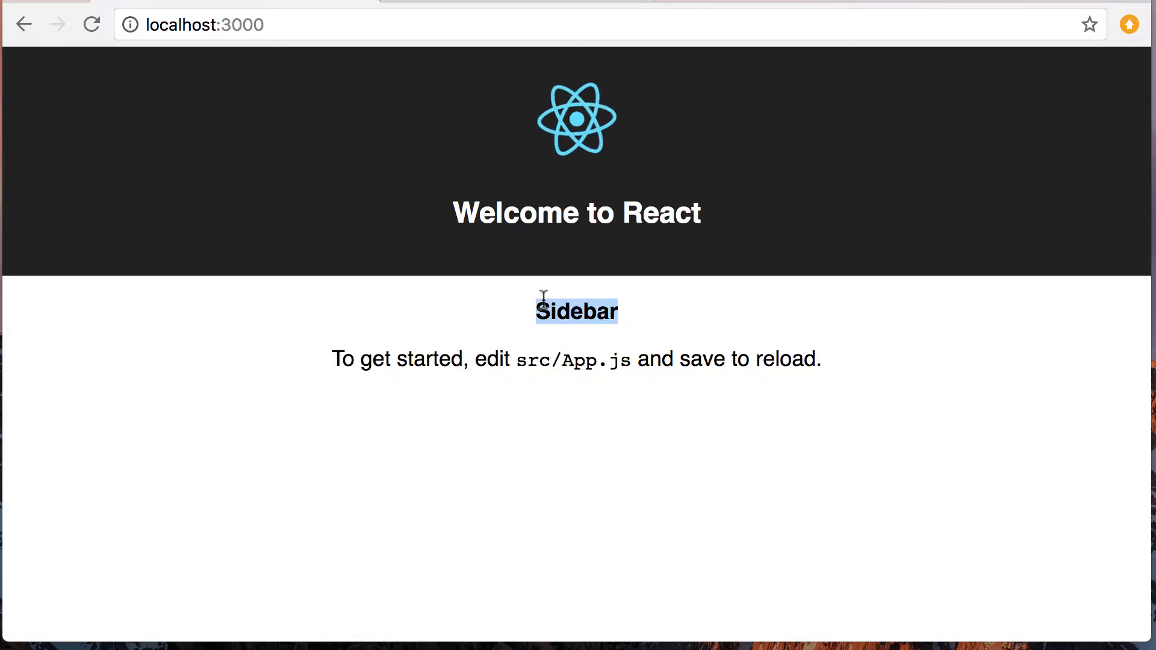
mouse_move(638, 472)
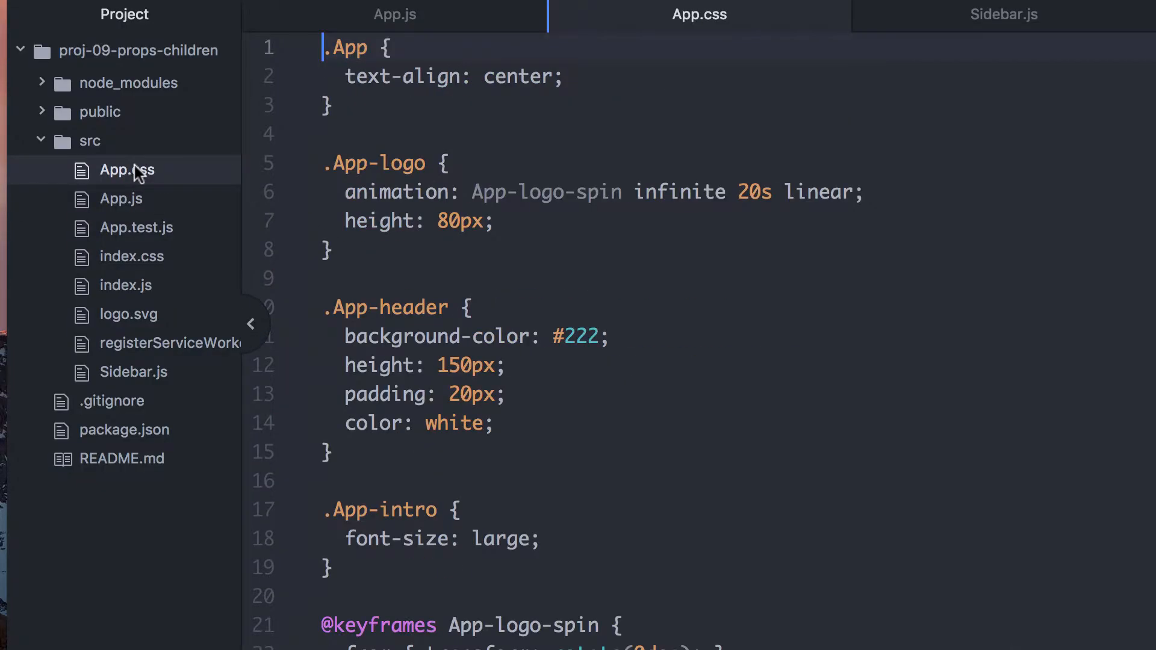
Step: Add border: solid 1px red to .App-intro and className="sidebar" to Sidebar's div
scroll("down", 3)
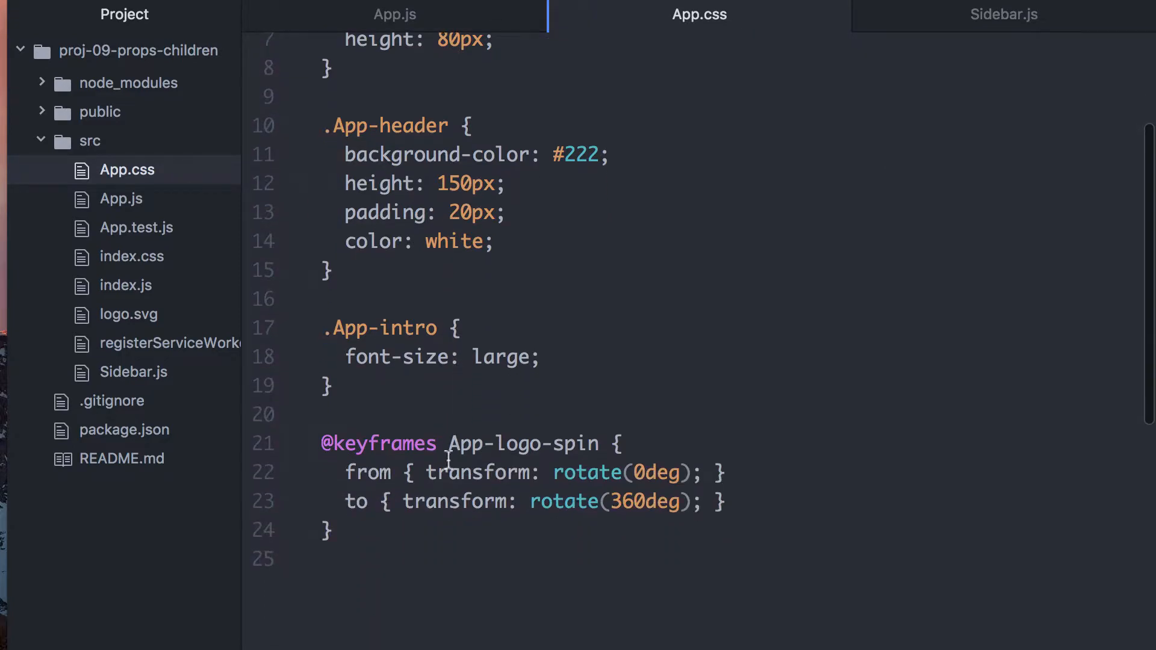
left_click(462, 328)
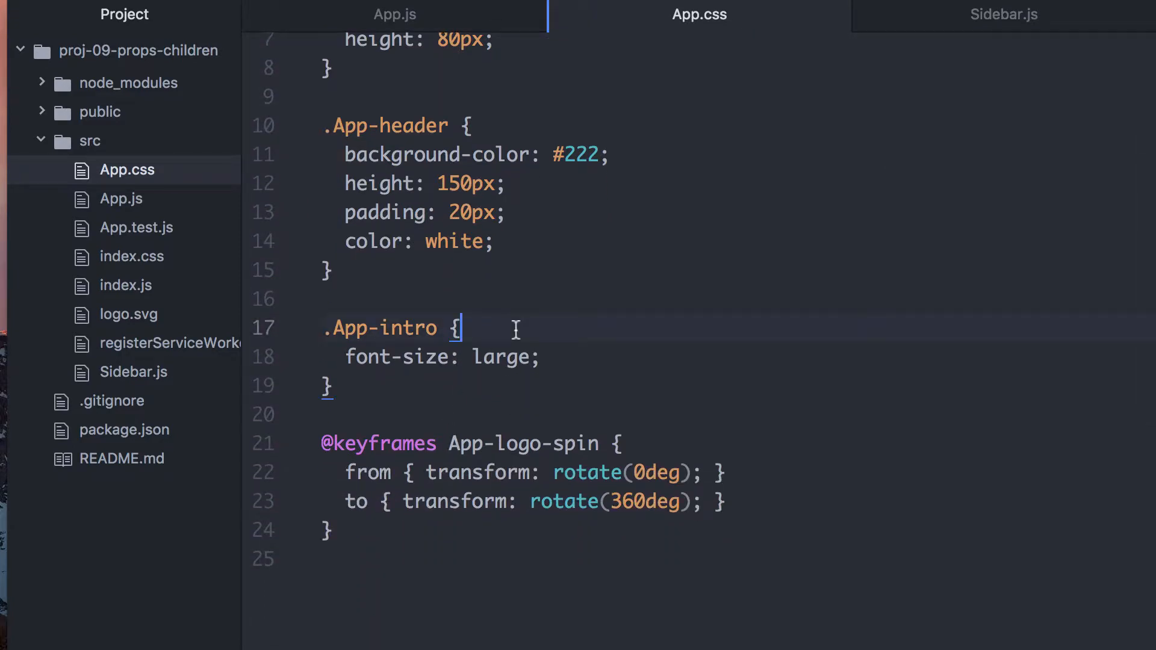
type("border: sol")
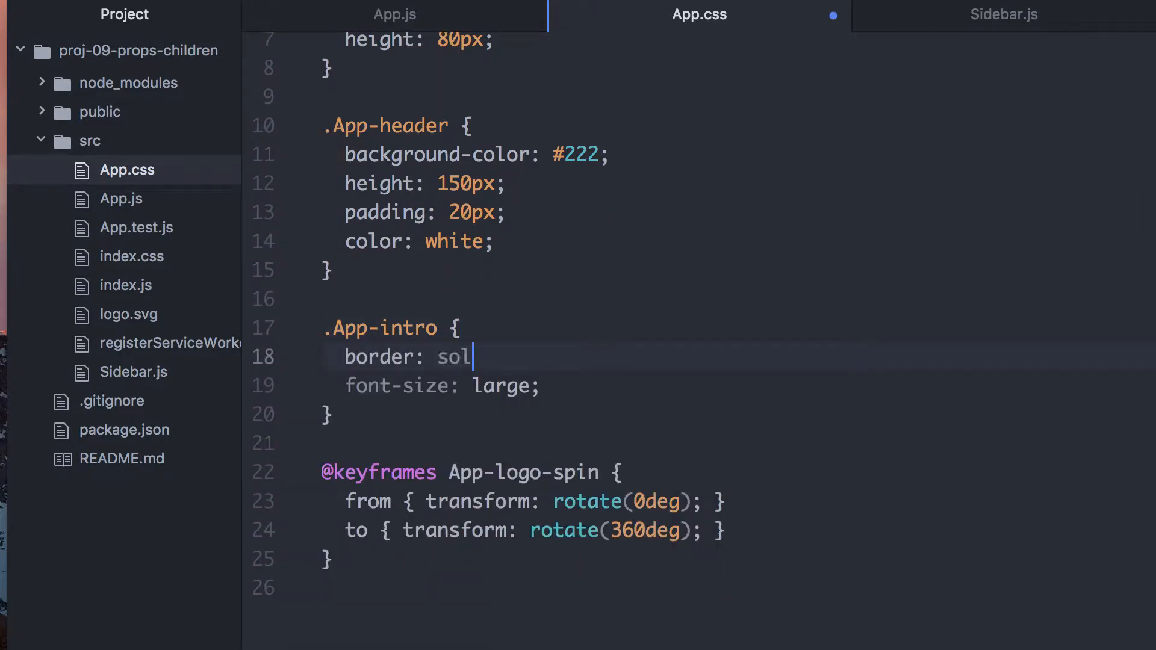
type("id 1px red;")
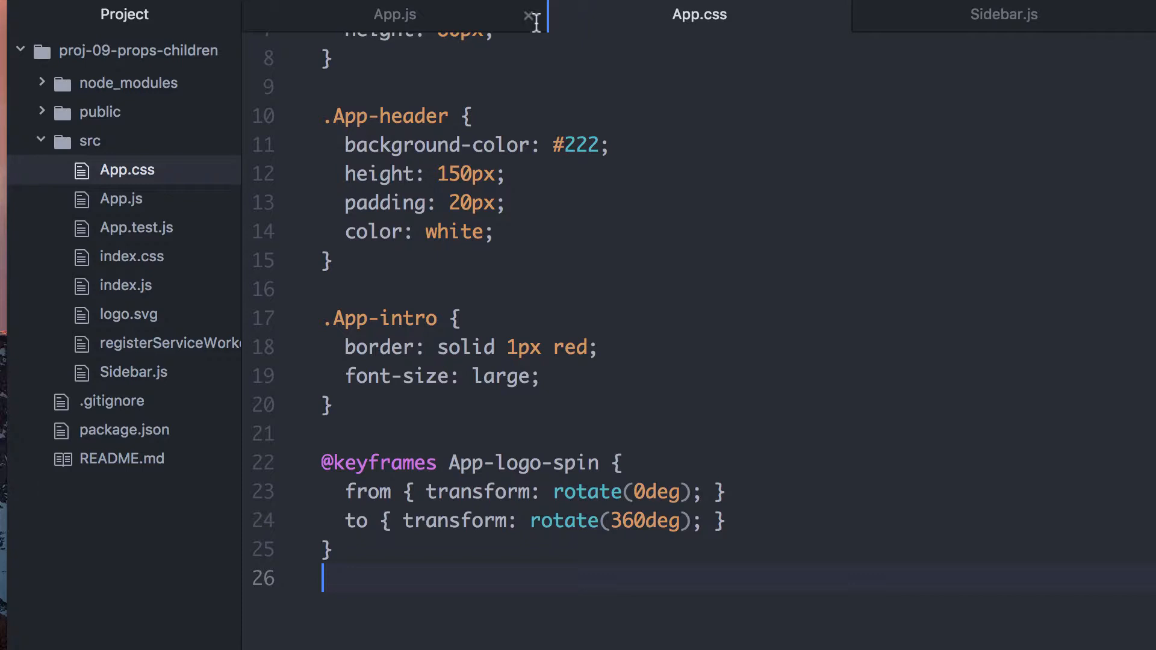
left_click(1003, 14)
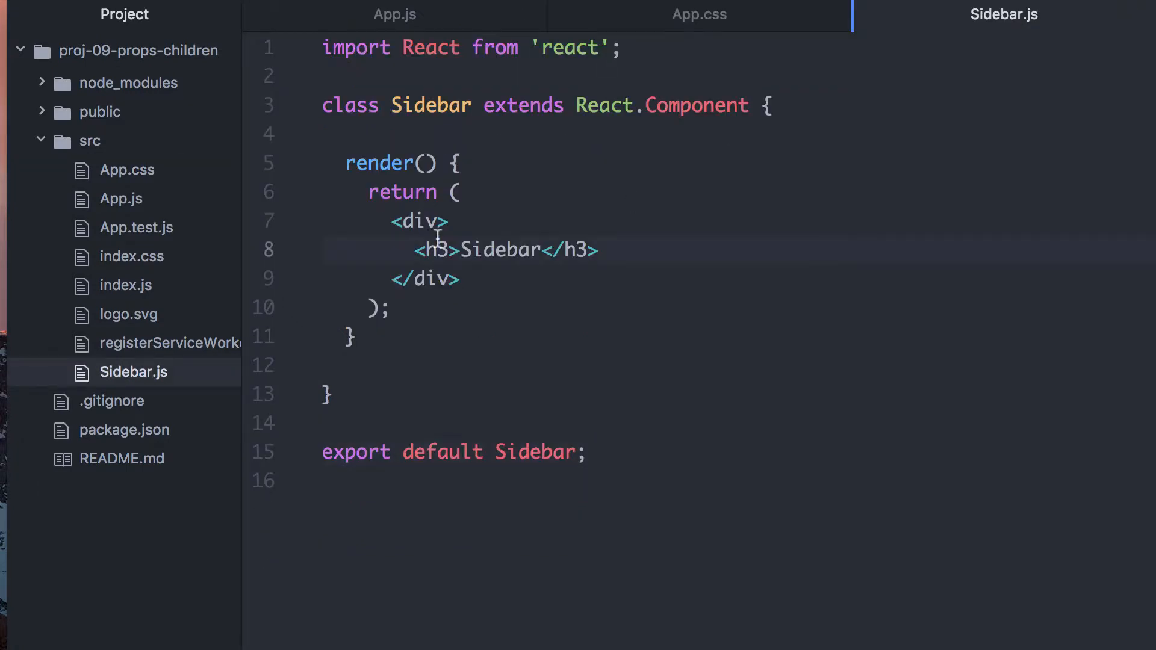
type("className=\"sidebar")
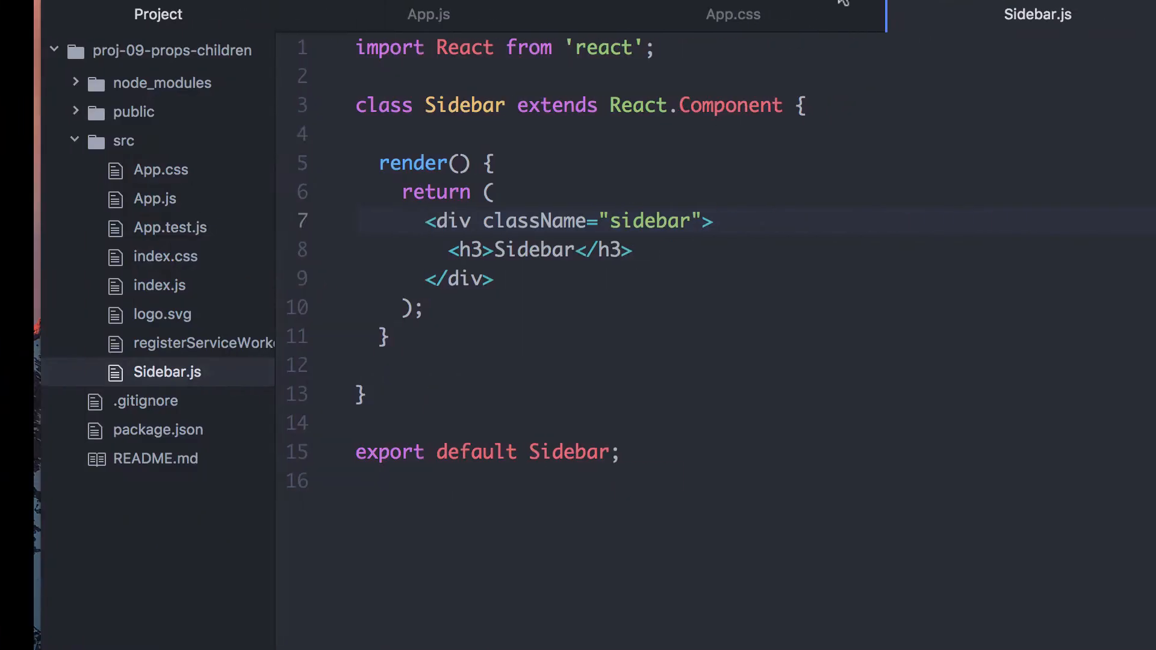
Step: Append a .sidebar { border: solid 1px blue; } rule to the end of App.css
left_click(733, 14)
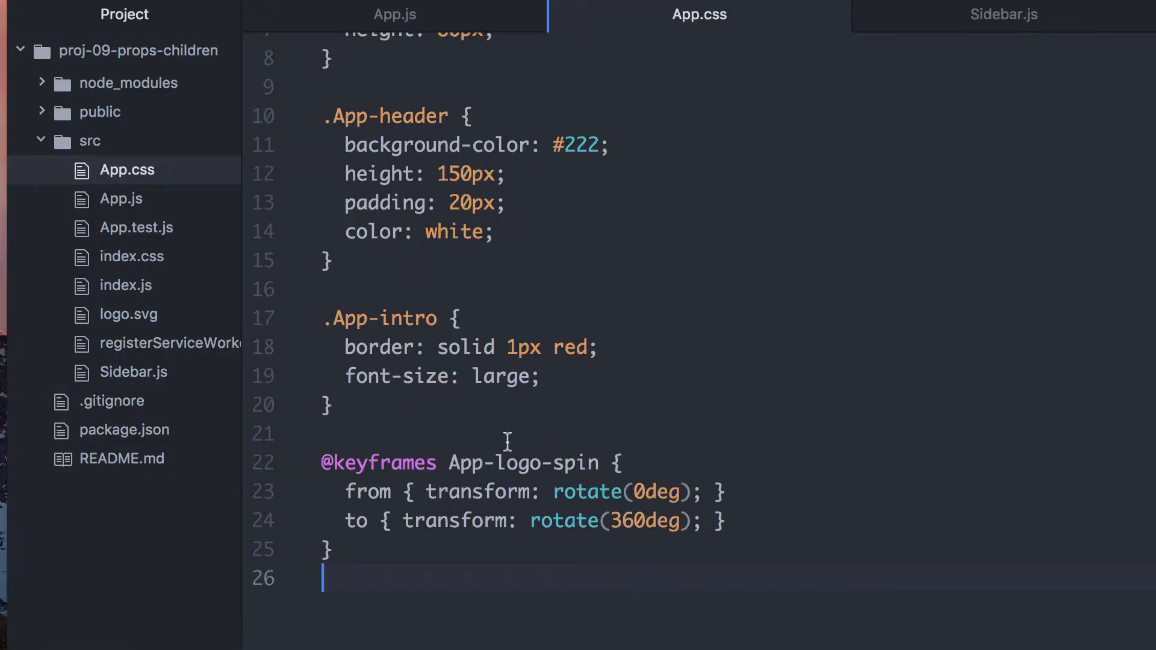
key("enter")
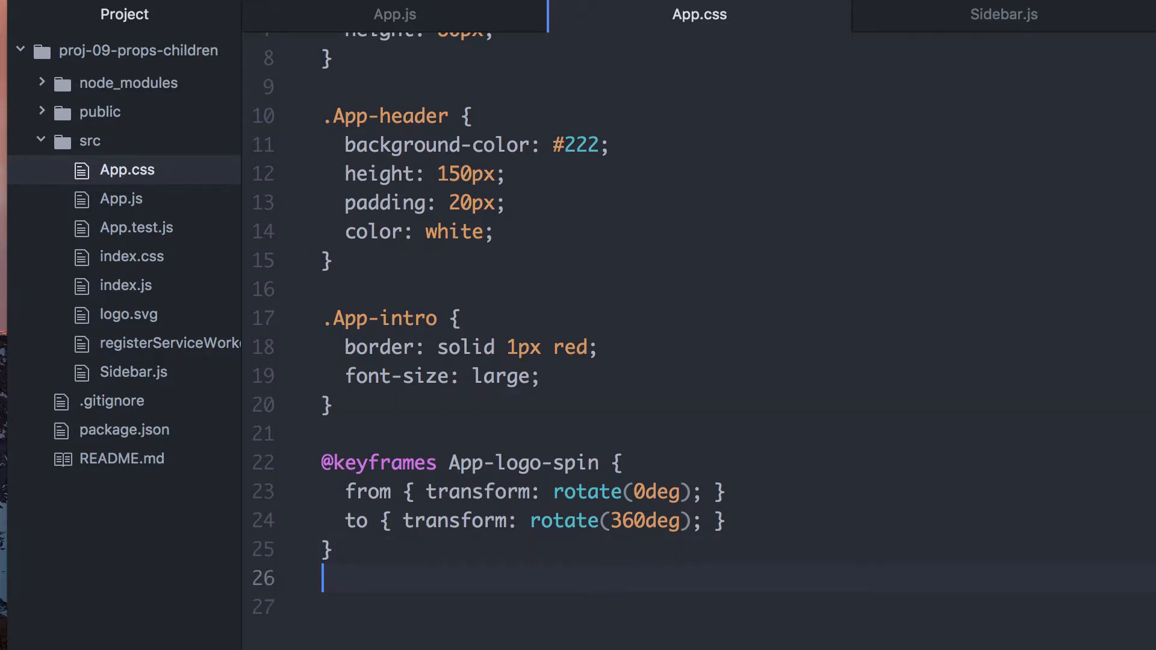
type(".sidebar")
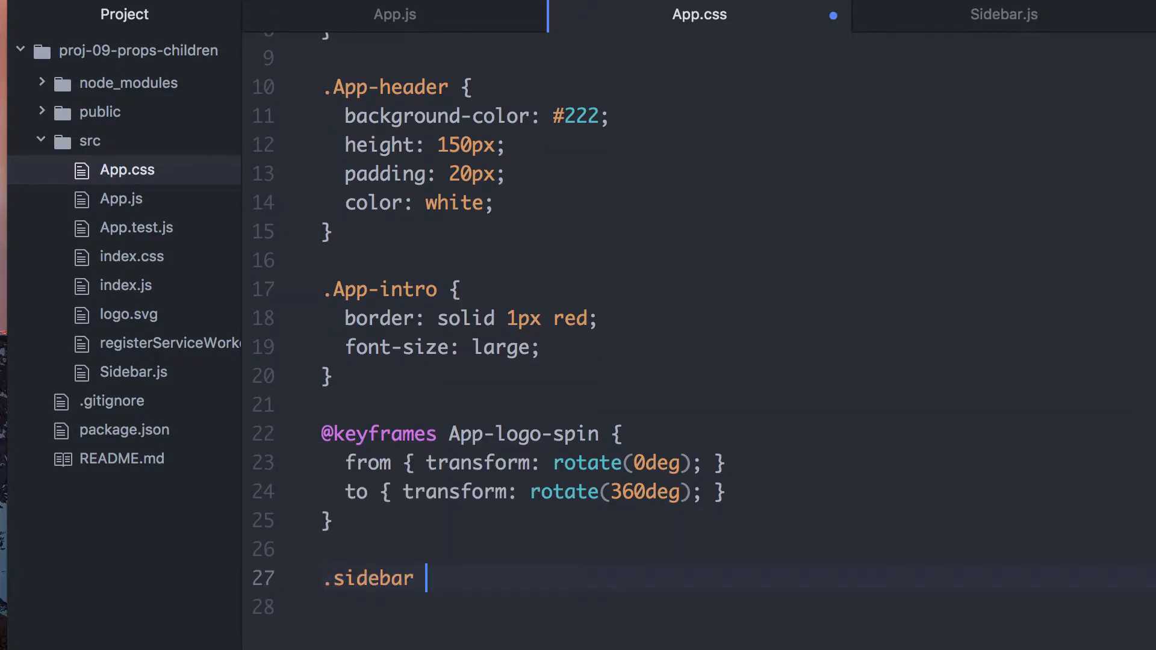
type("{ border:")
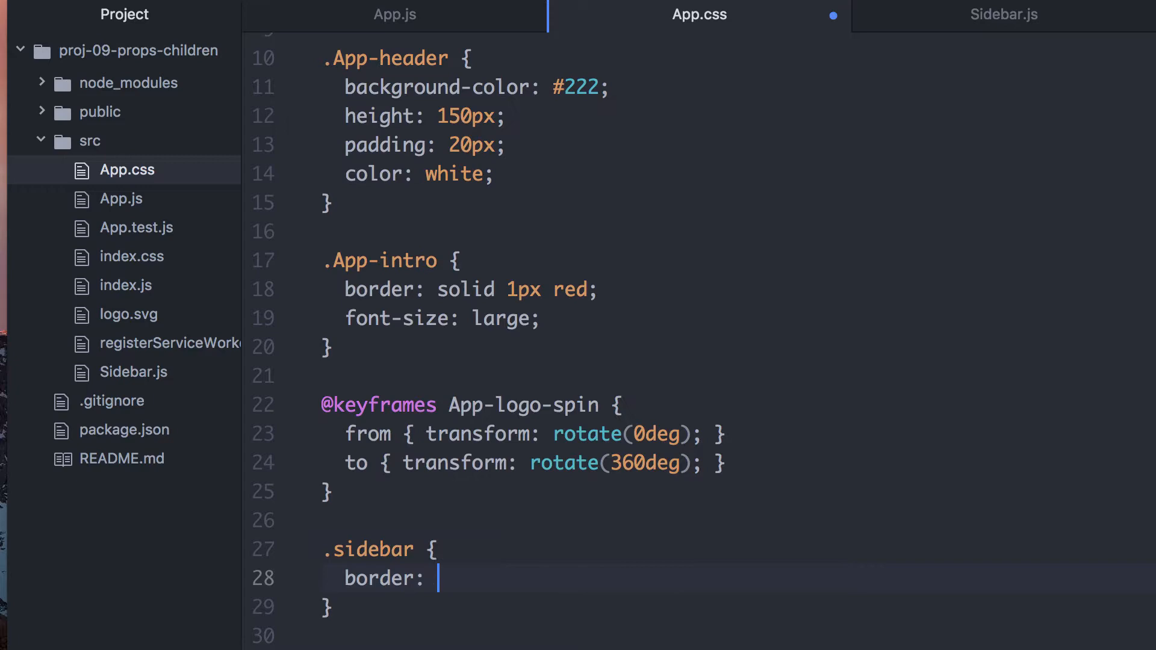
type("solid 1px blue;")
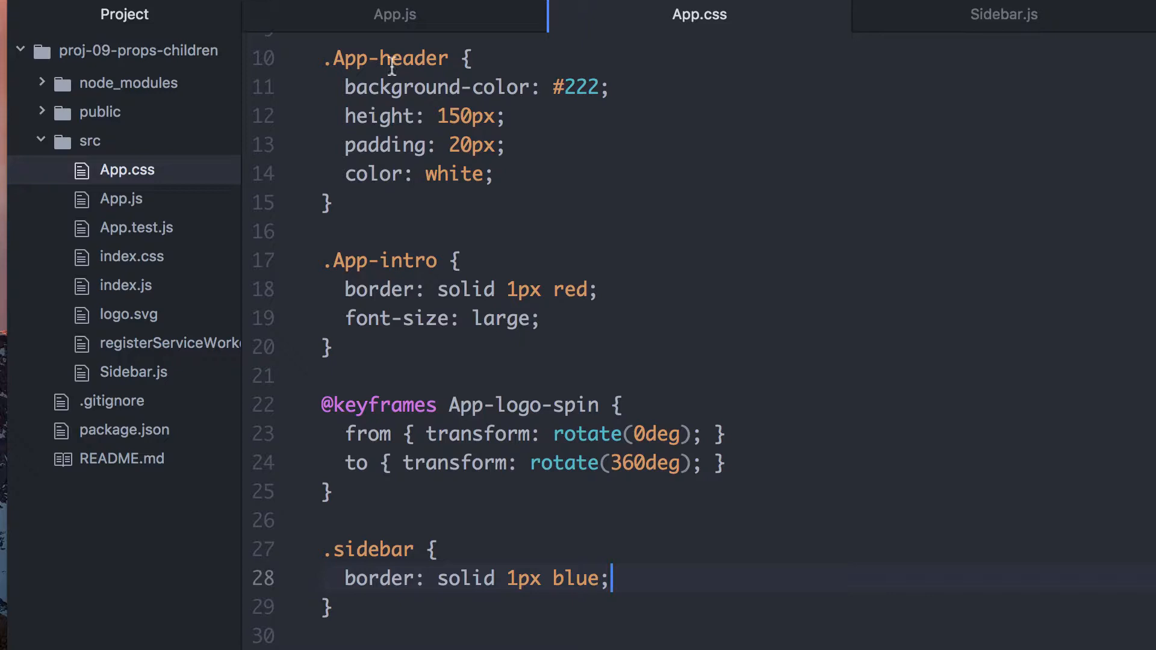
left_click(394, 14)
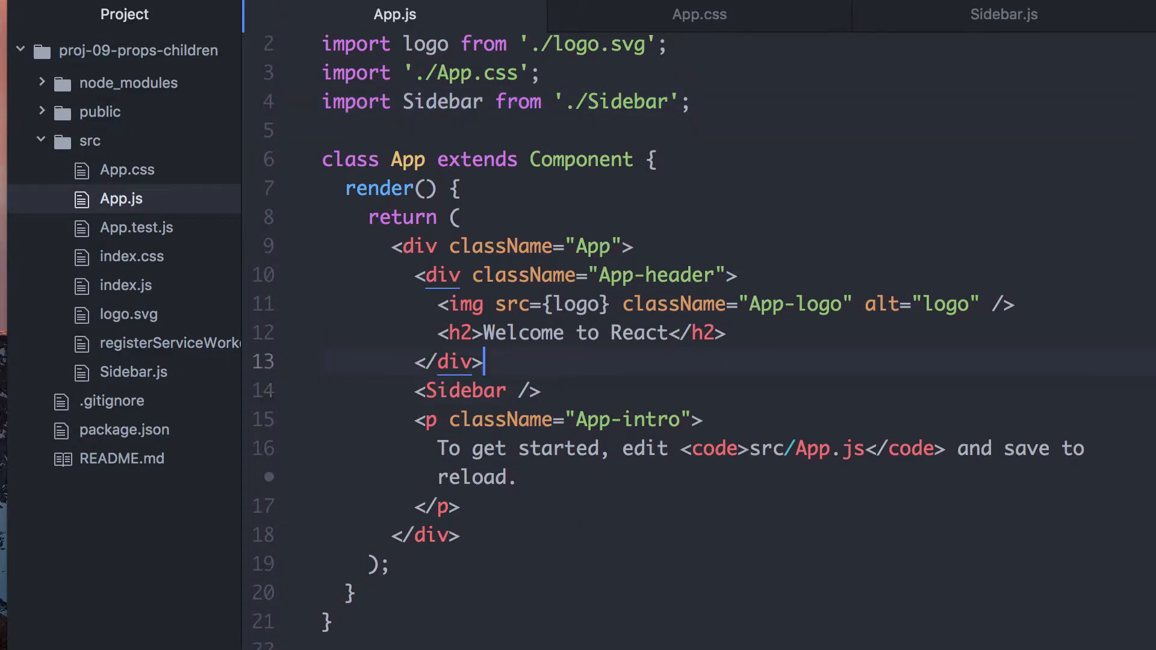
Step: Wrap <Sidebar /> and the intro paragraph in a div with className="content-container"
type("<div></div>")
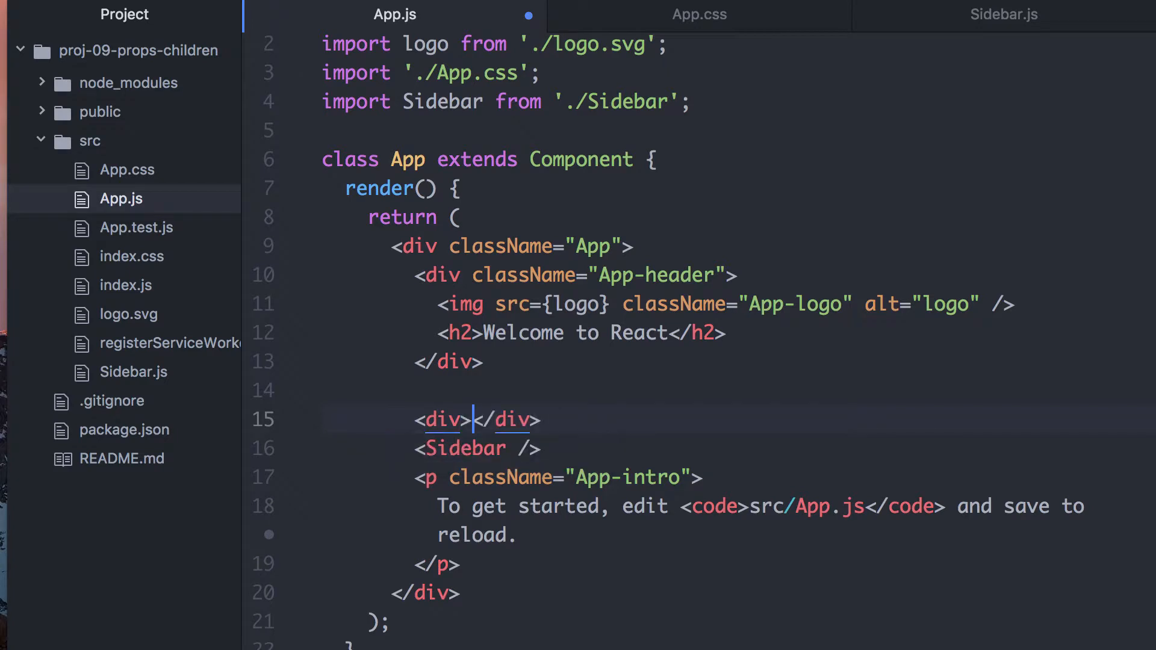
key("enter")
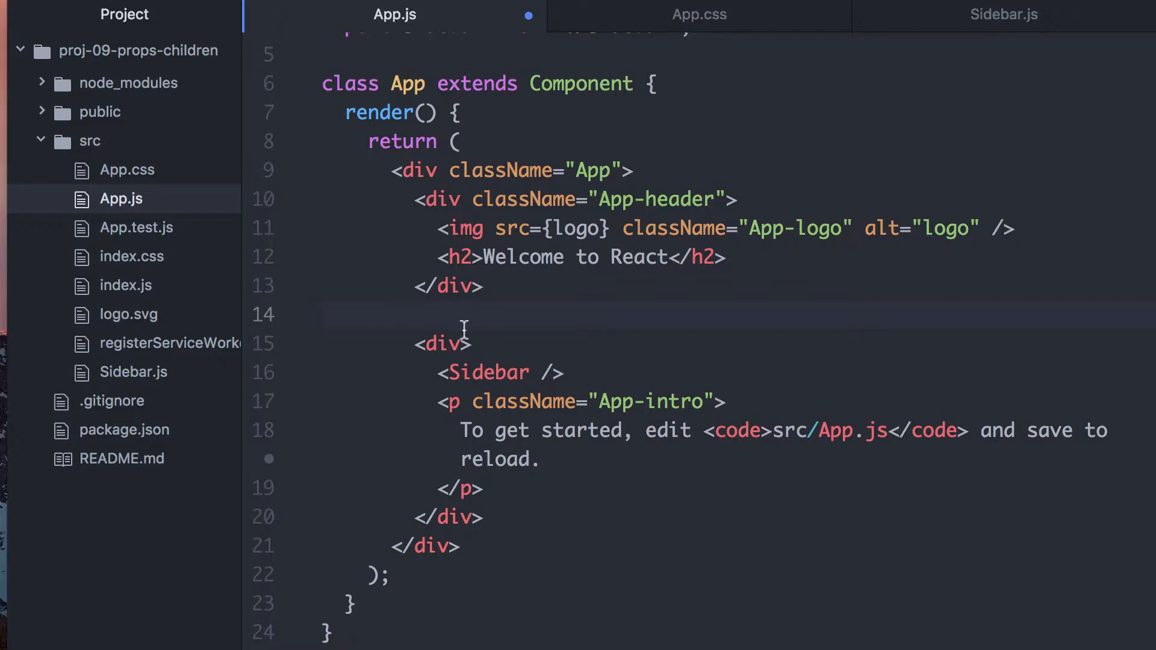
type("className")
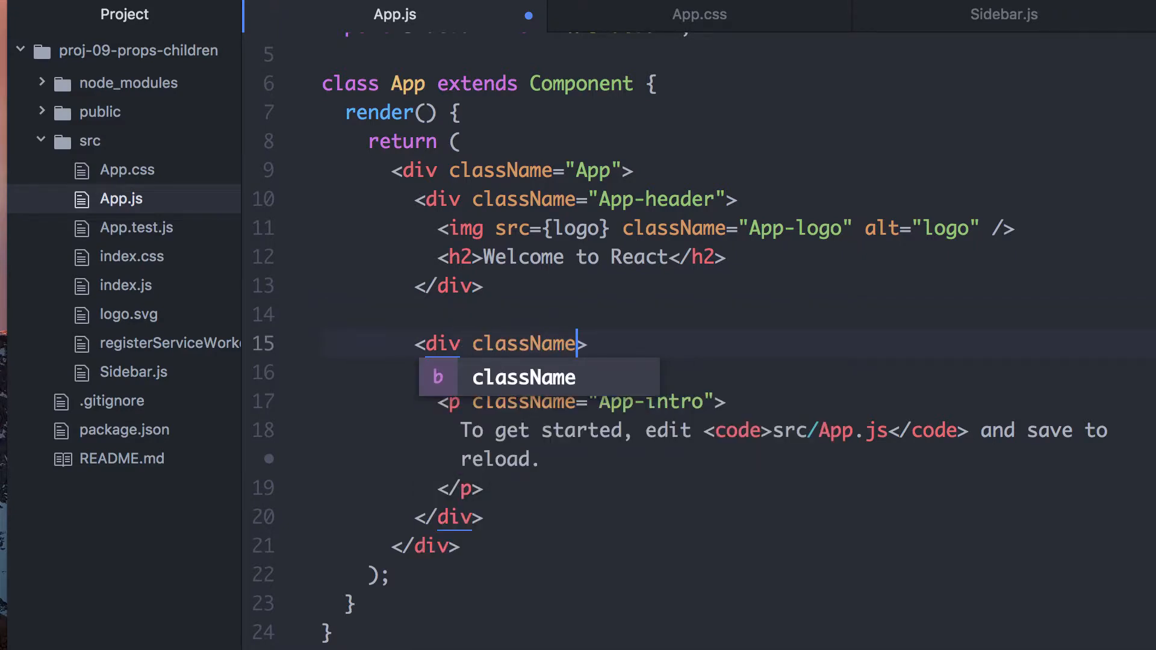
type("=\"content-c")
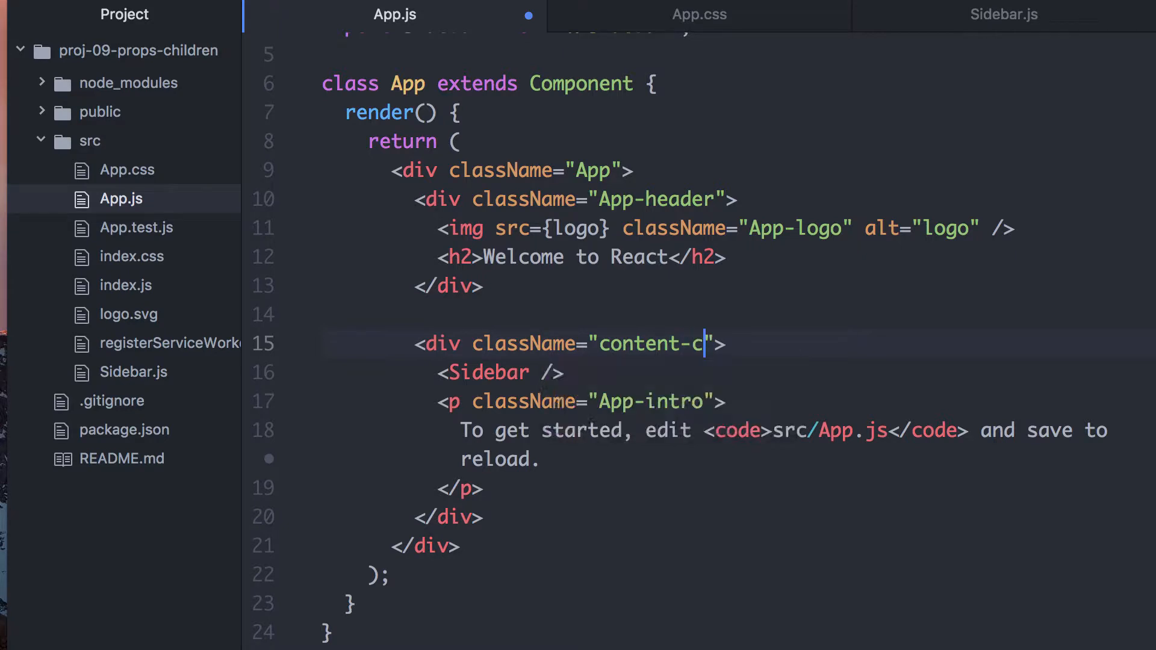
type("ontainer")
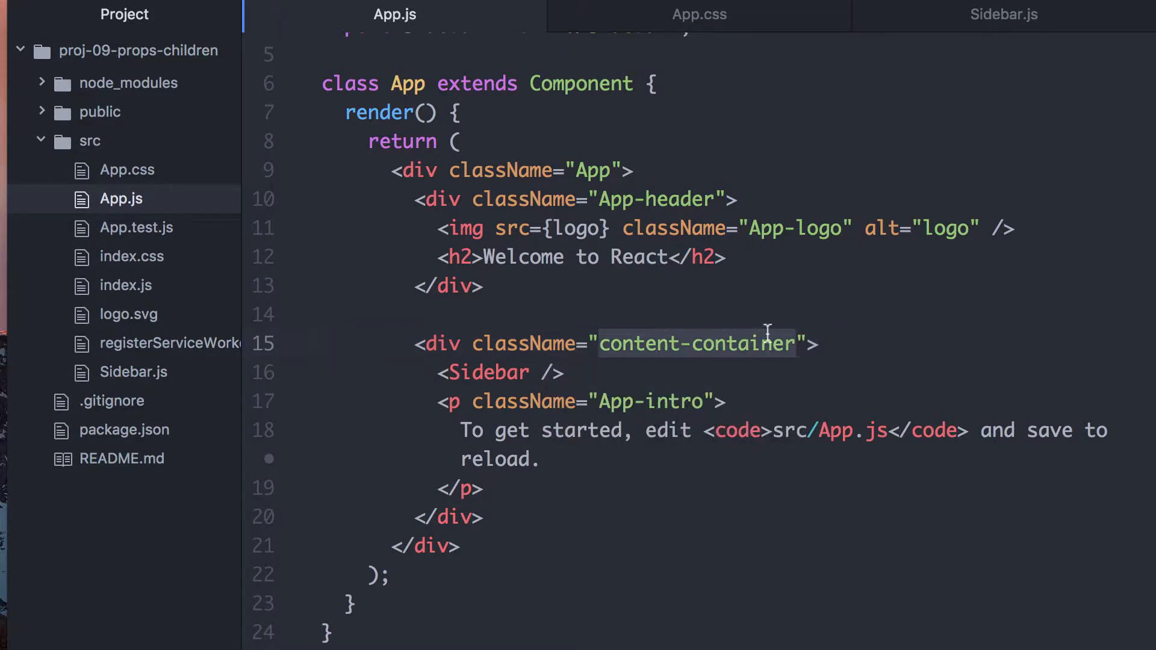
left_click(697, 14)
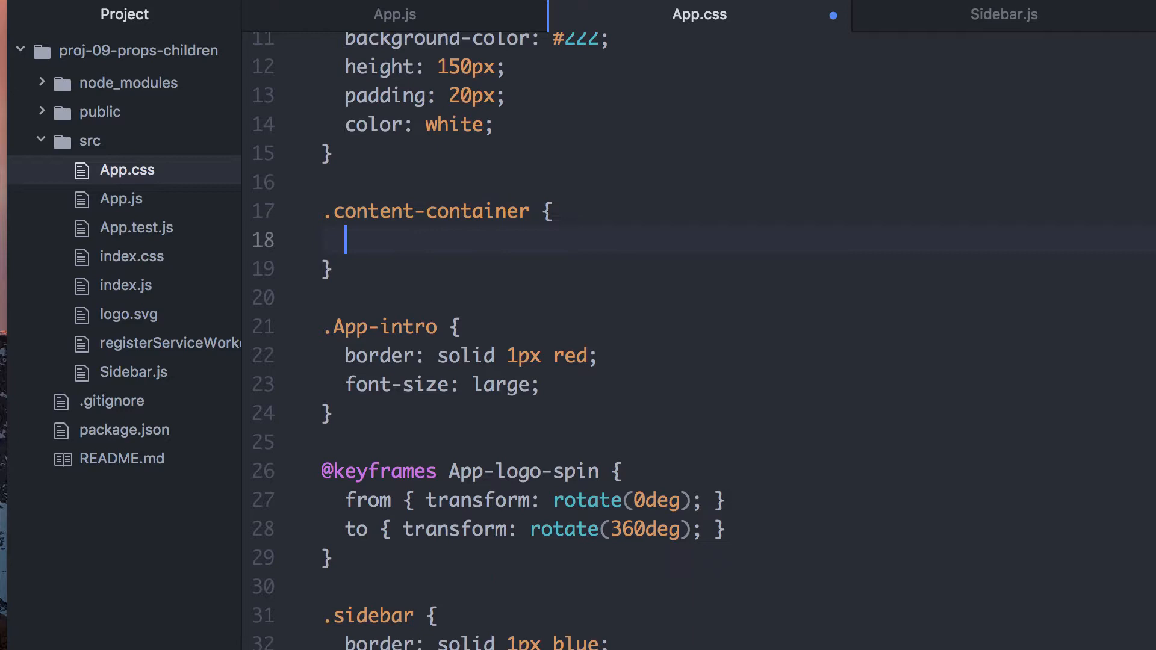
Step: Give .content-container display: flex and set intro and sidebar widths to 60% and 40%
type("display: flex;")
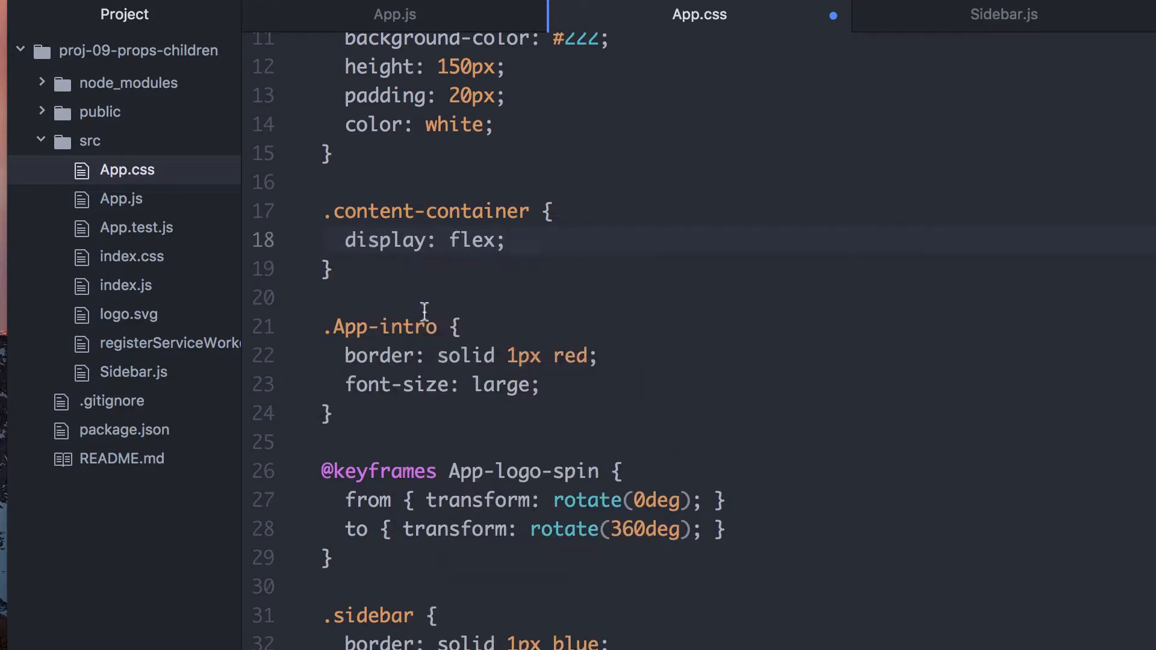
type("width:")
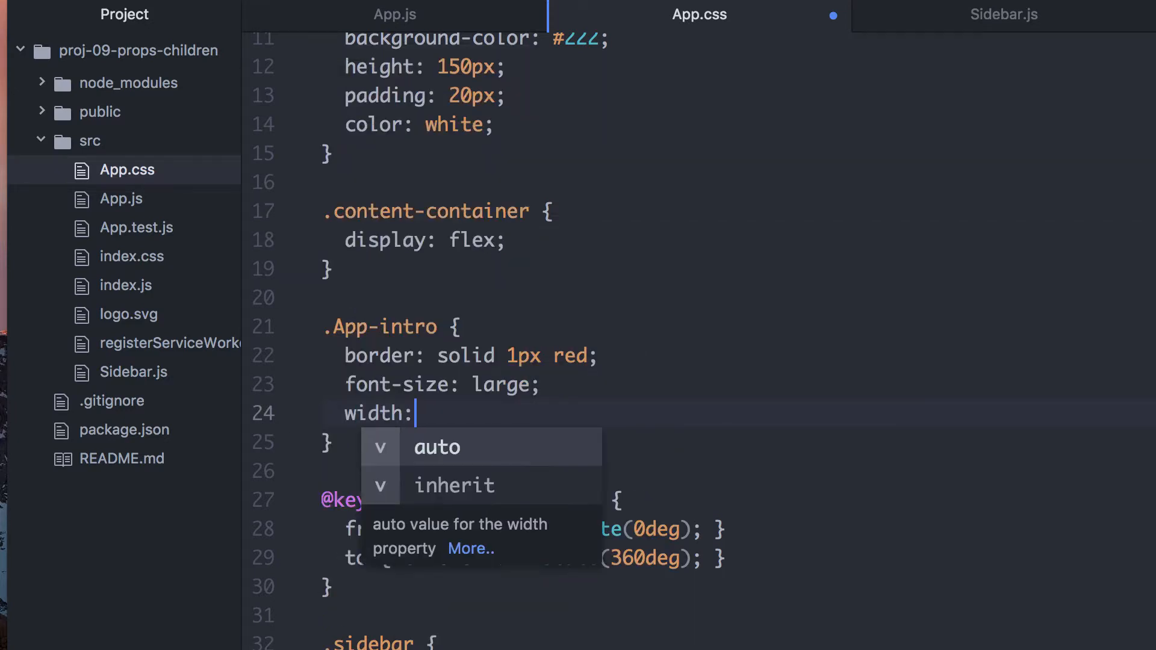
type("50%;")
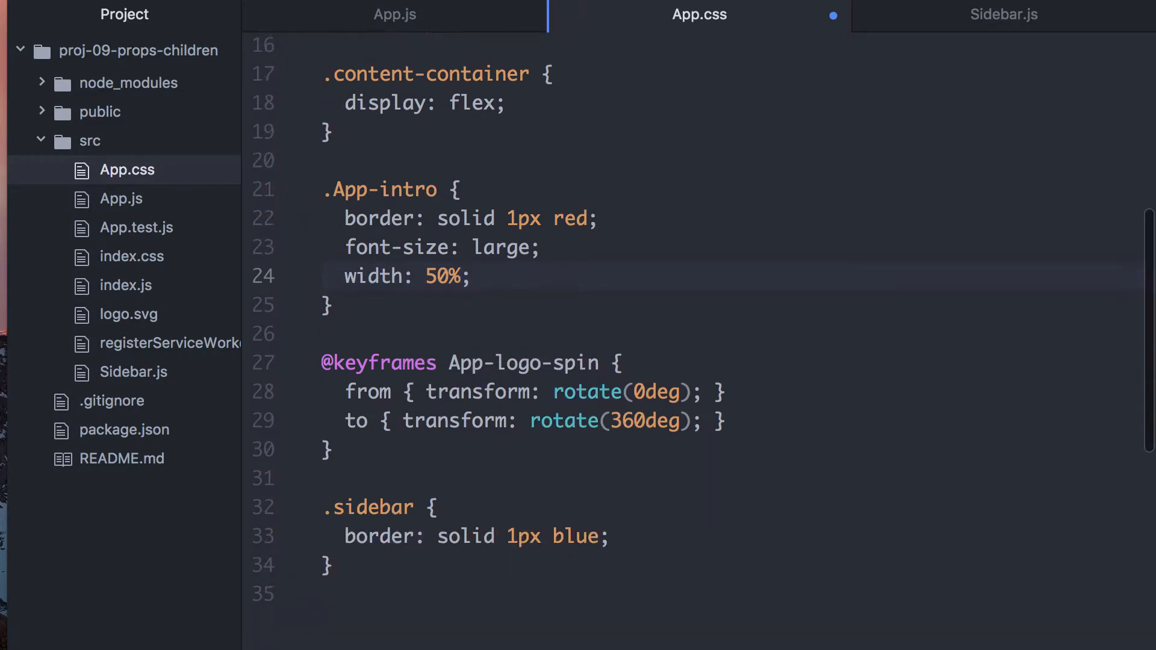
type("widt")
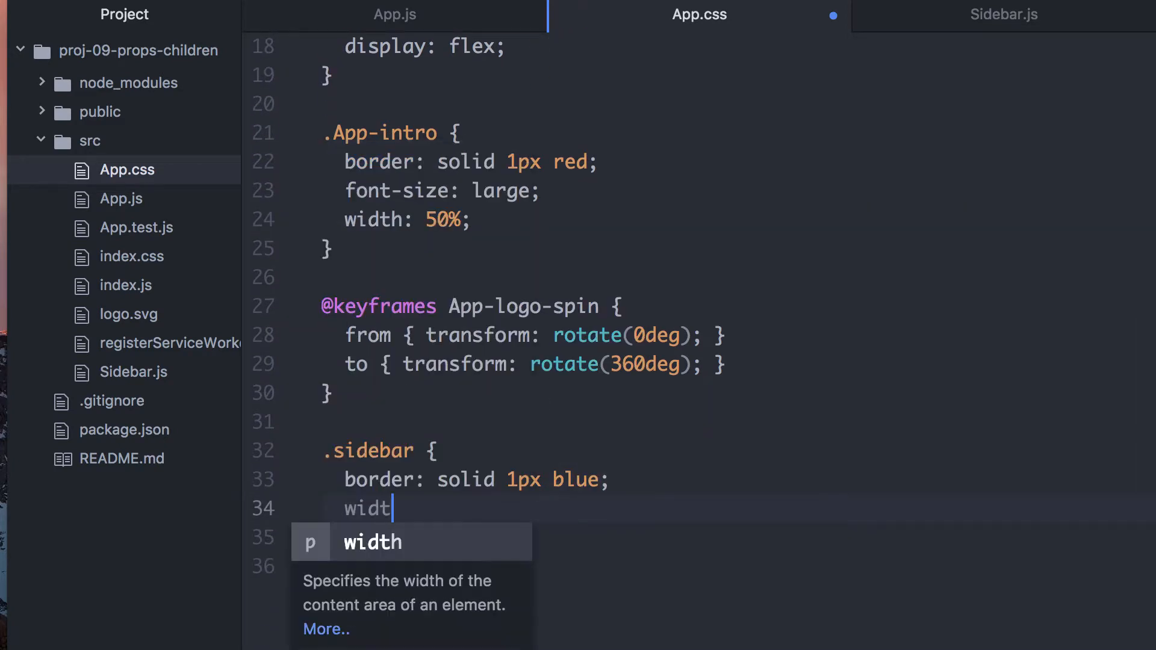
type("h: 50%;")
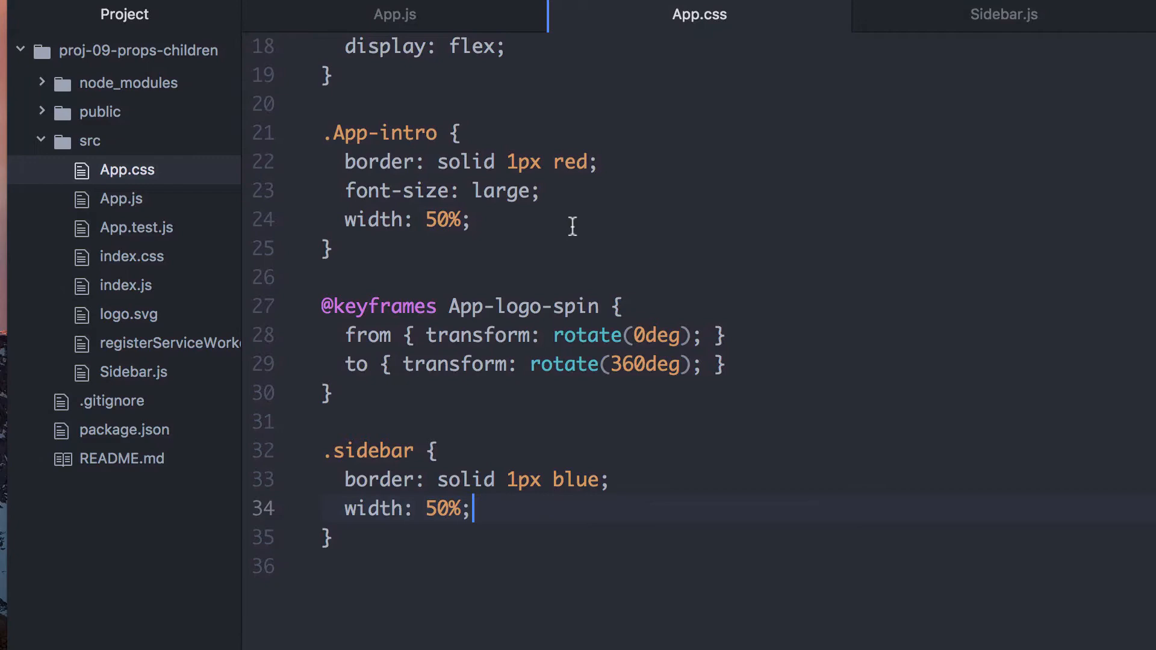
type("0")
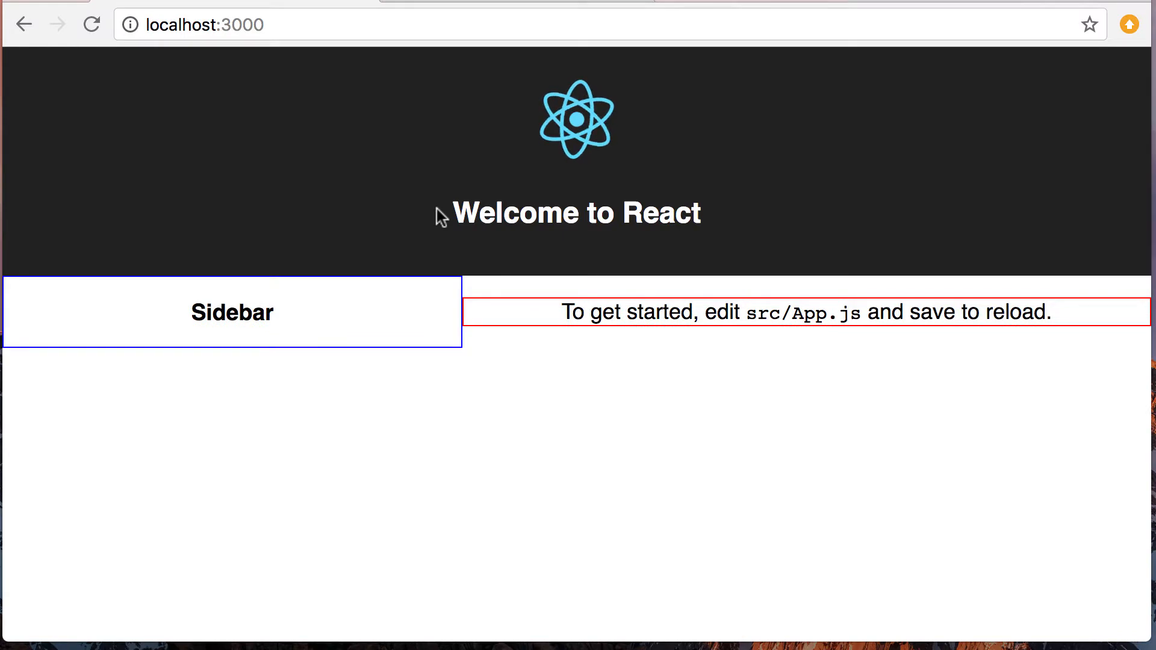
mouse_move(375, 424)
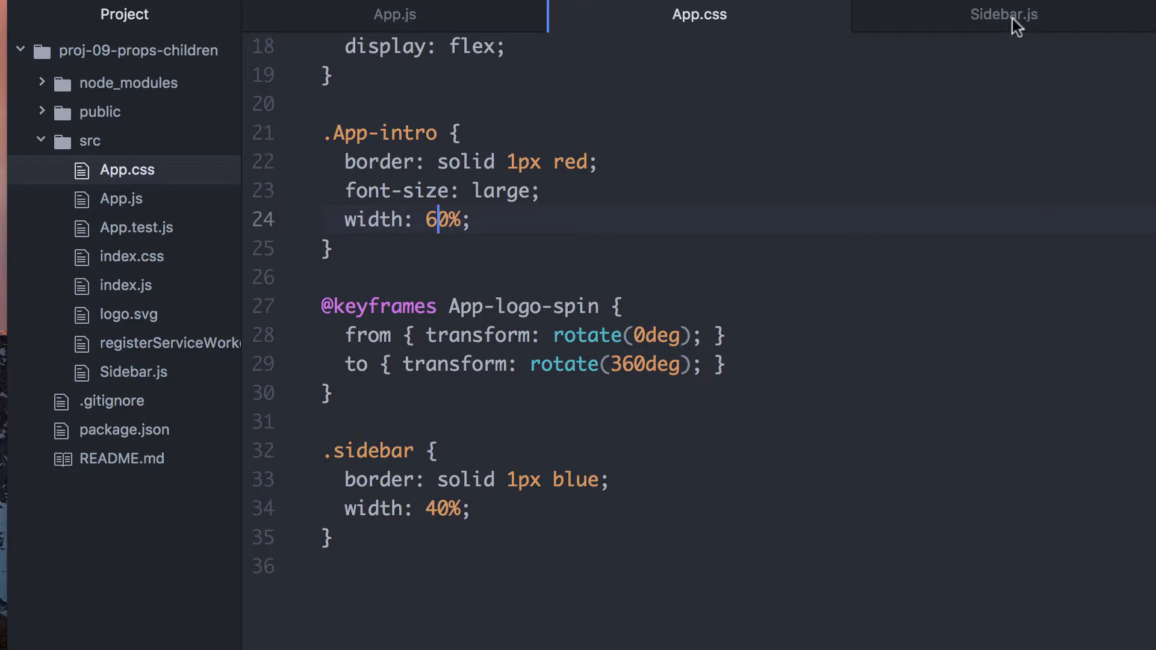
Step: Bring Sidebar.js back into the editor via its tab
left_click(1003, 14)
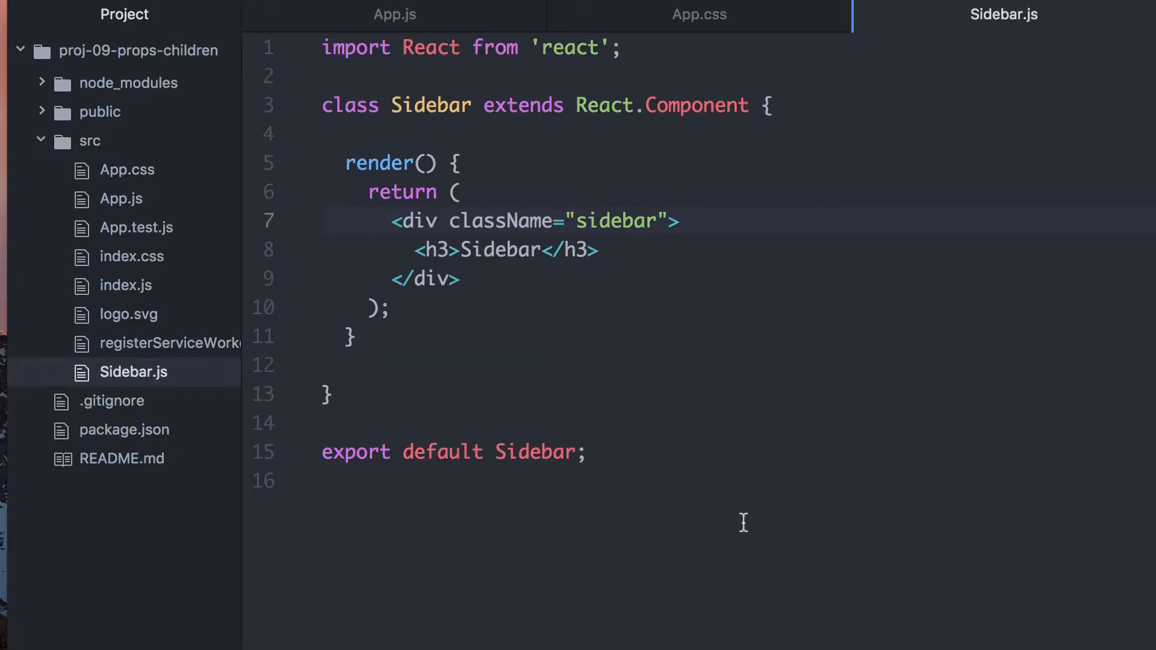
Step: Read through the Sidebar.js markup, then bring App.js back into view
left_click(659, 221)
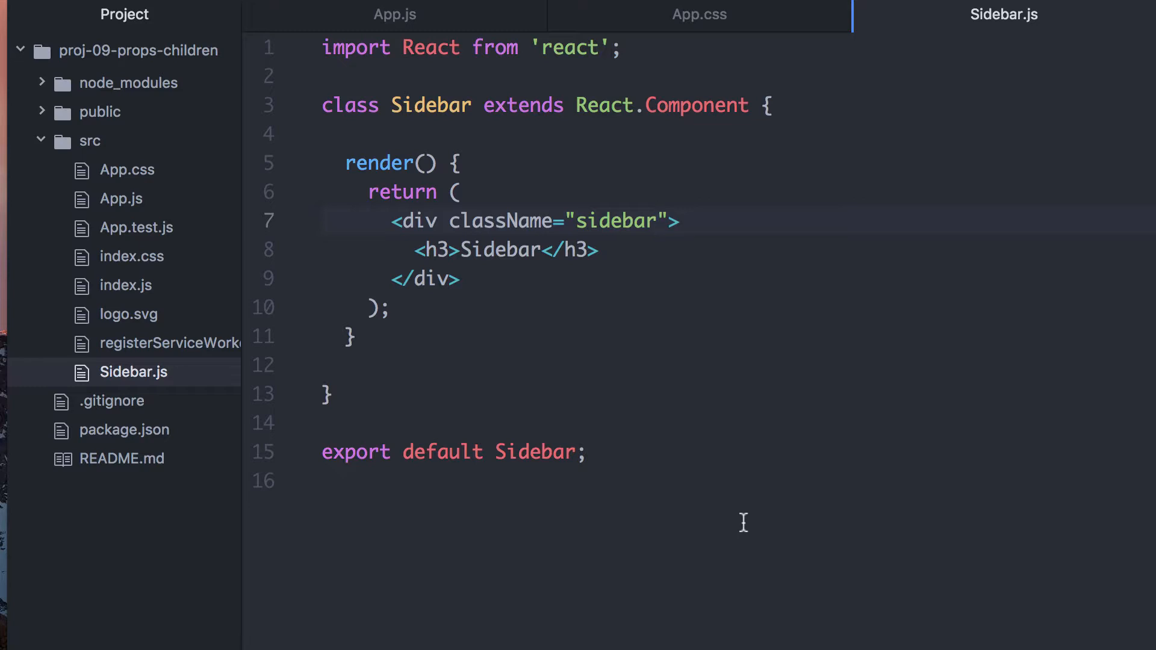
left_click(657, 221)
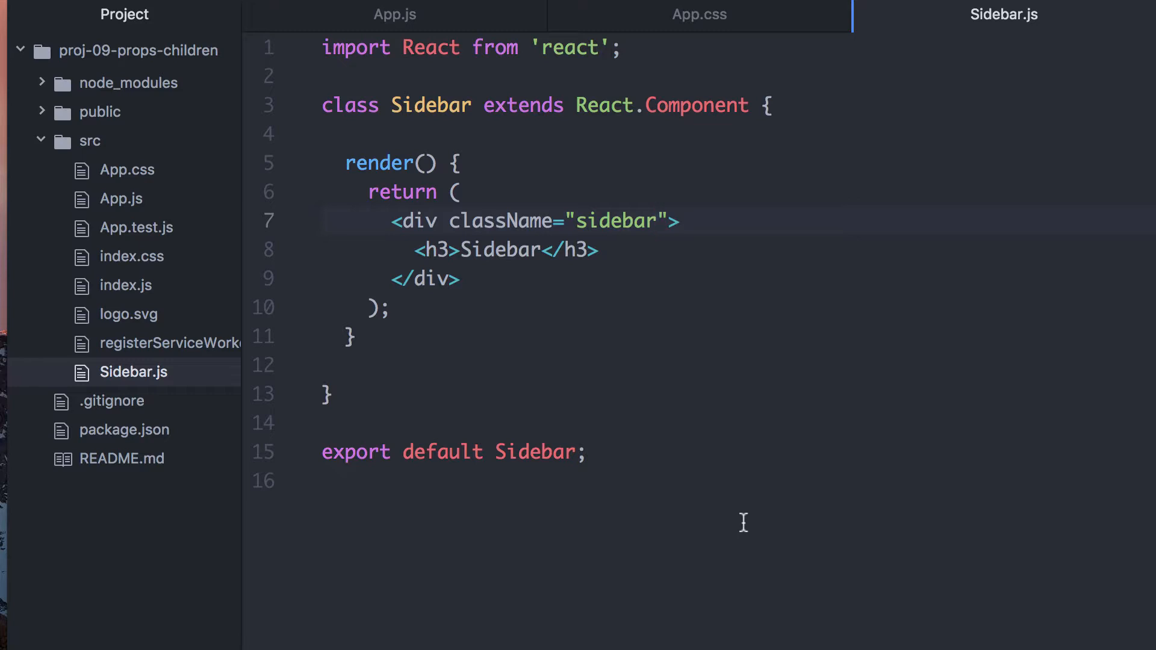
left_click(657, 220)
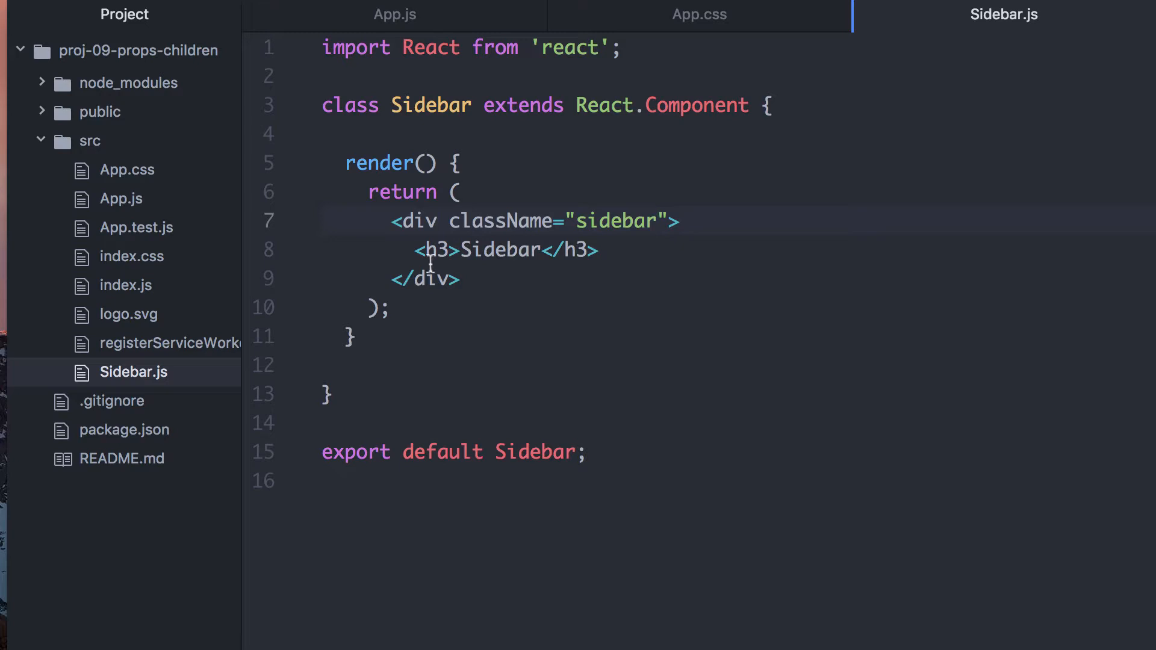
left_click(395, 14)
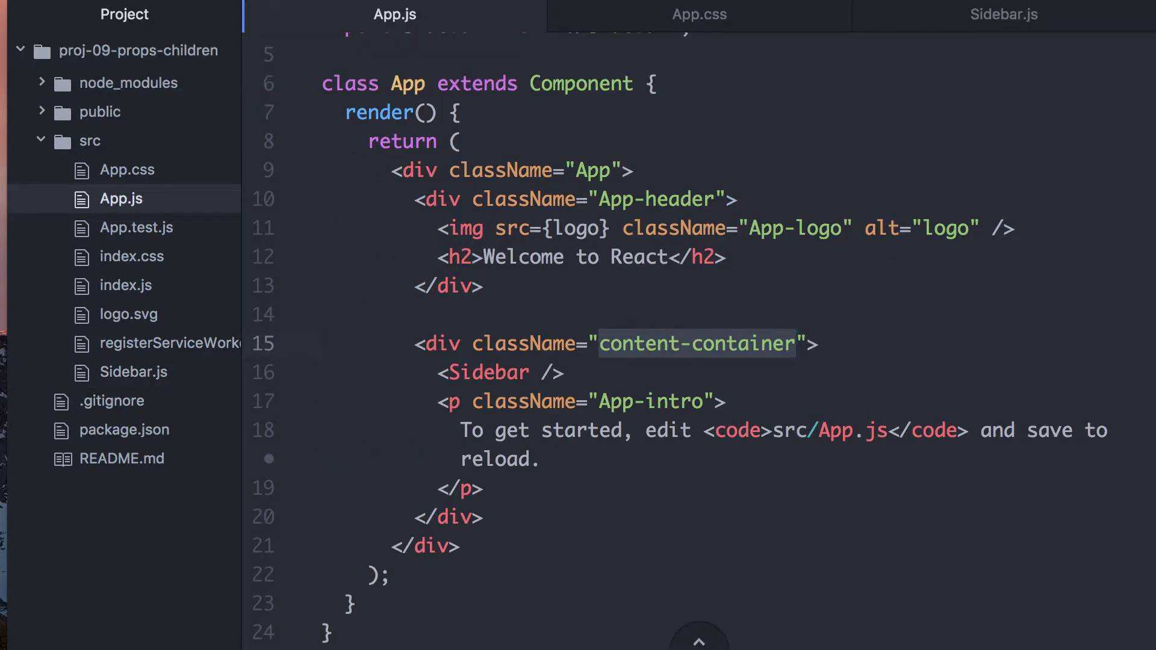
Step: Inspect the <Sidebar /> usage in App.js's content container, then return to Sidebar.js
left_click(801, 344)
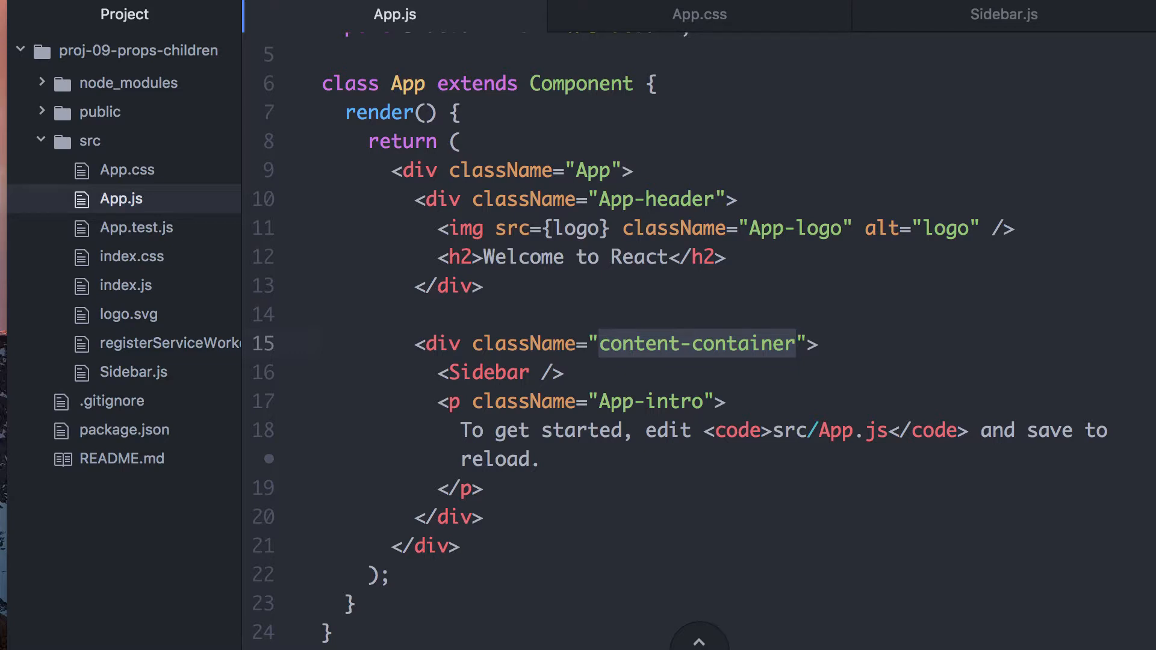
left_click(796, 344)
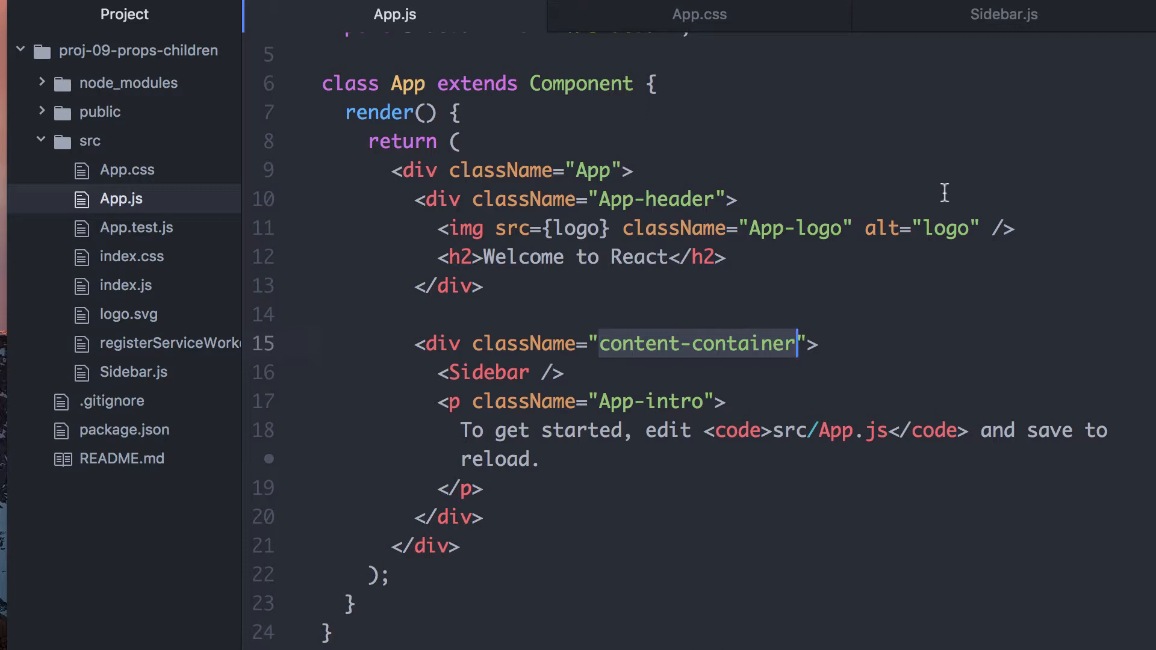
left_click(1003, 14)
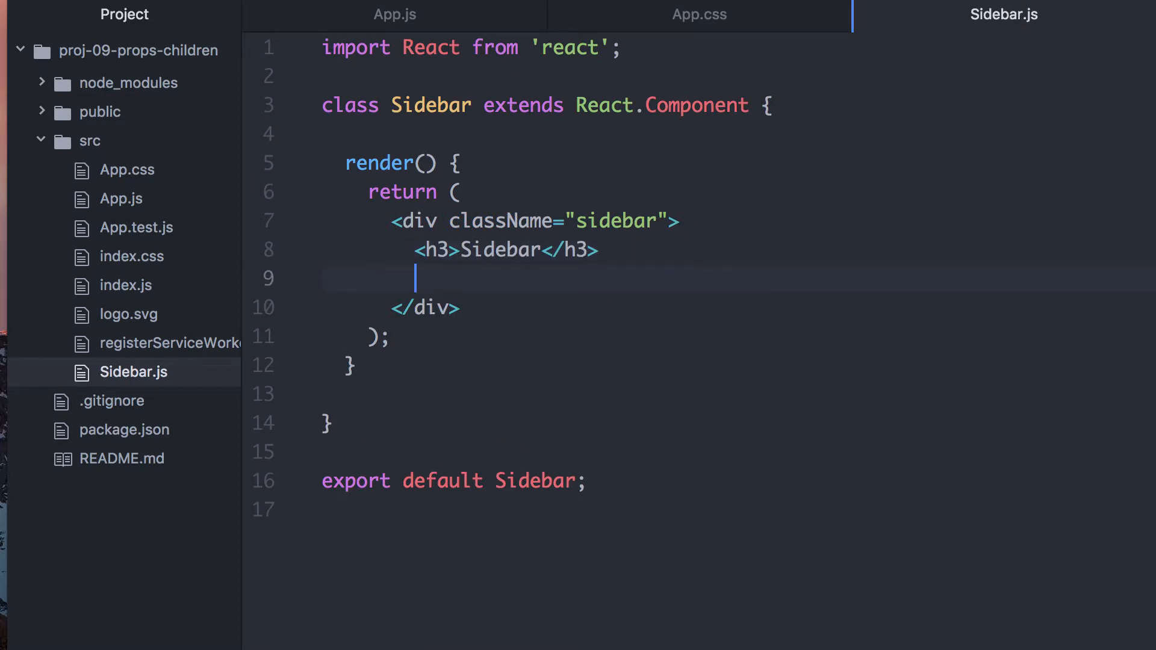
Step: Add {this.props.children} on a new line under the h3, then switch to App.js
type("{this}")
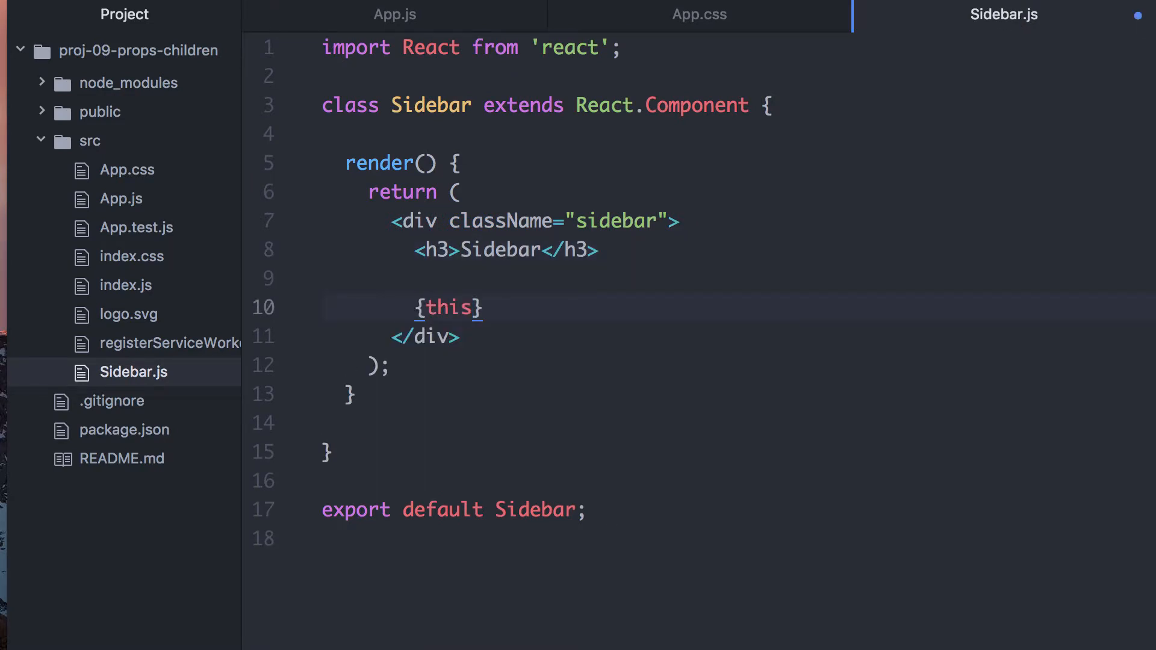
type(".p")
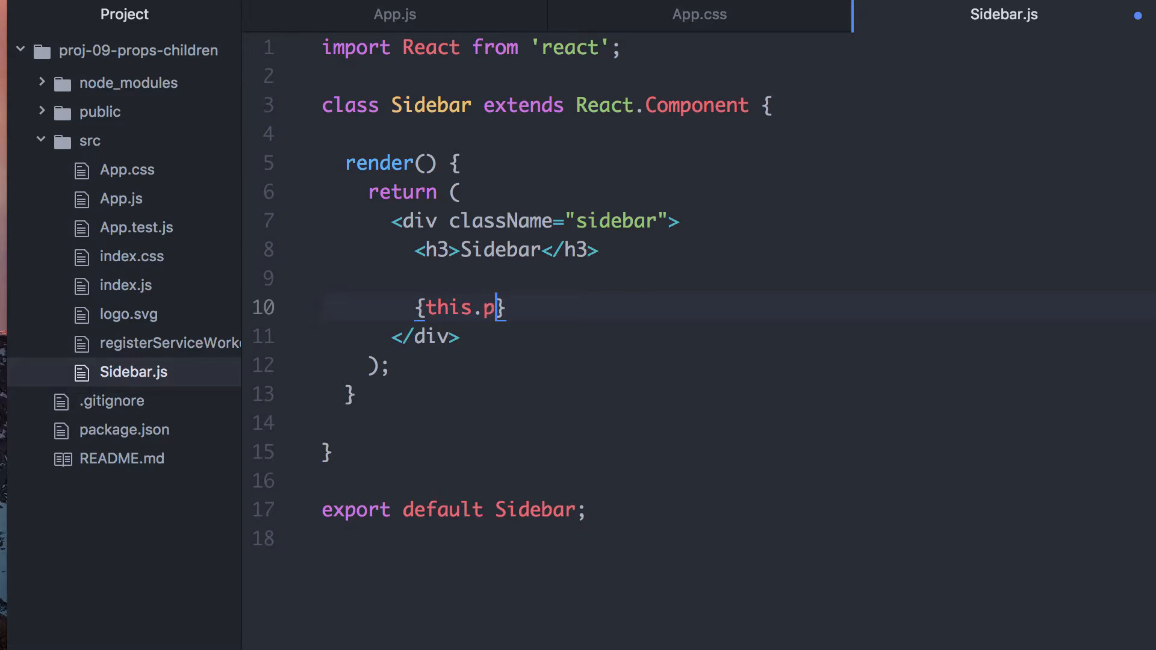
type("rops.child")
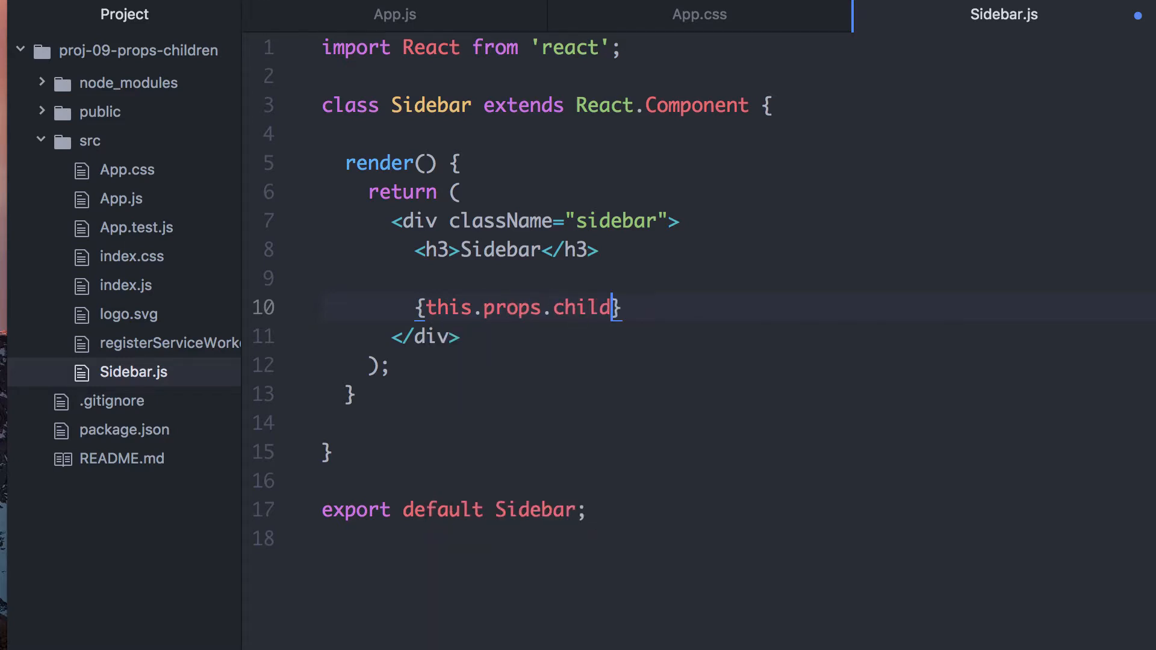
type("ren")
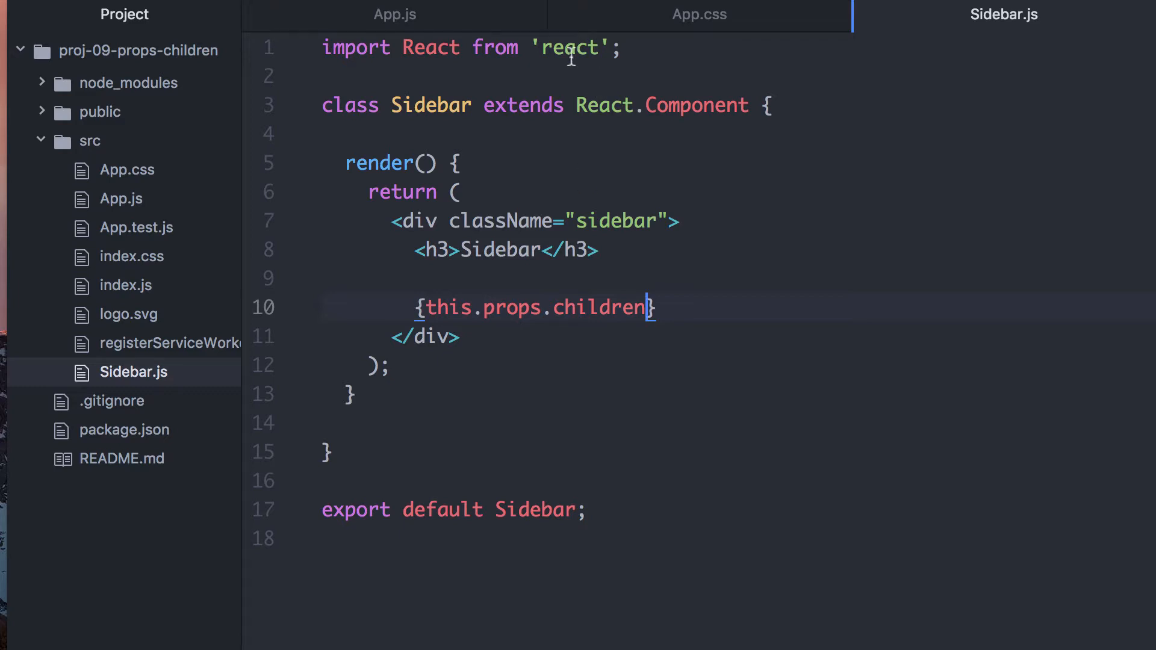
left_click(394, 14)
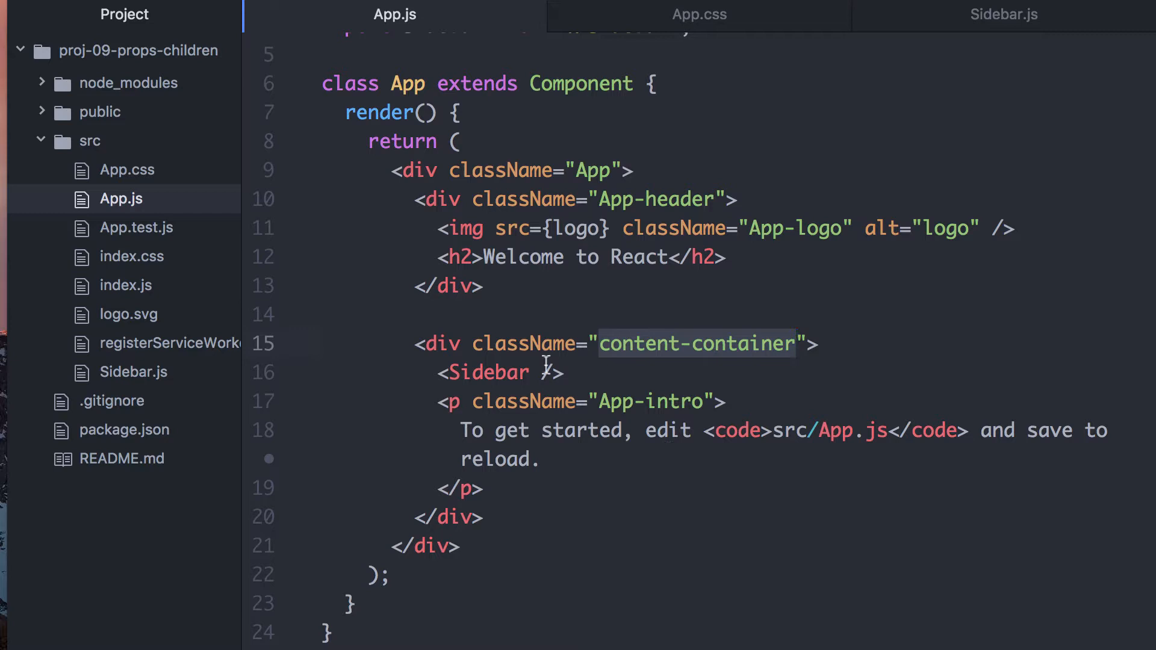
Step: Turn the self-closing <Sidebar /> into separate opening and closing Sidebar tags
left_click(546, 372)
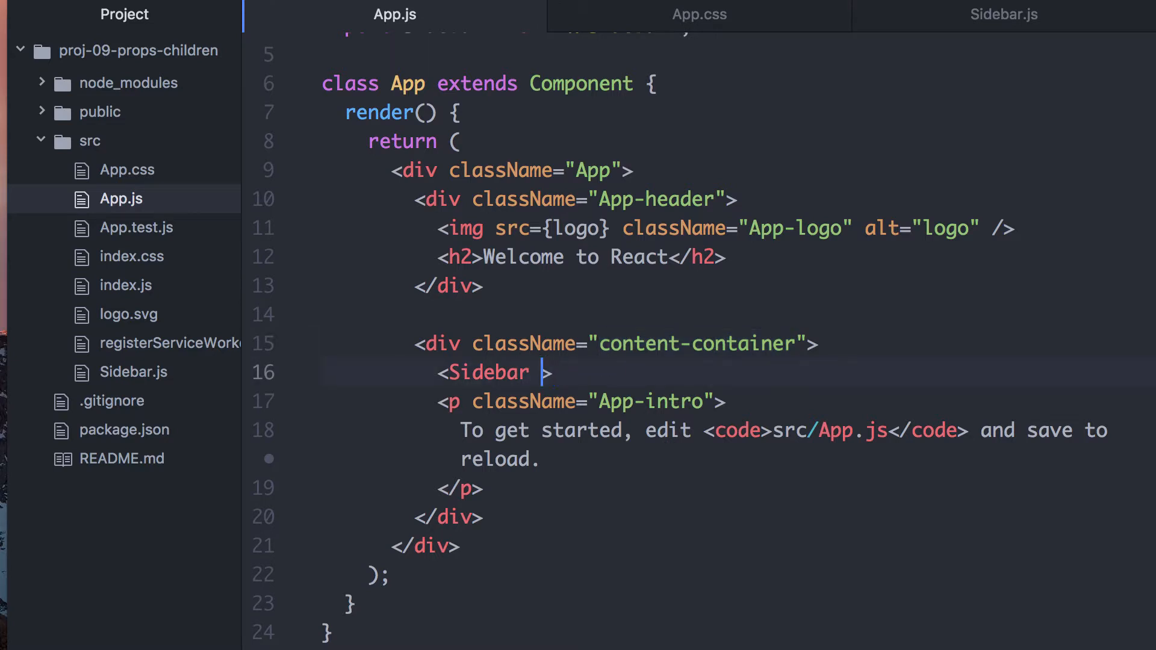
key("enter")
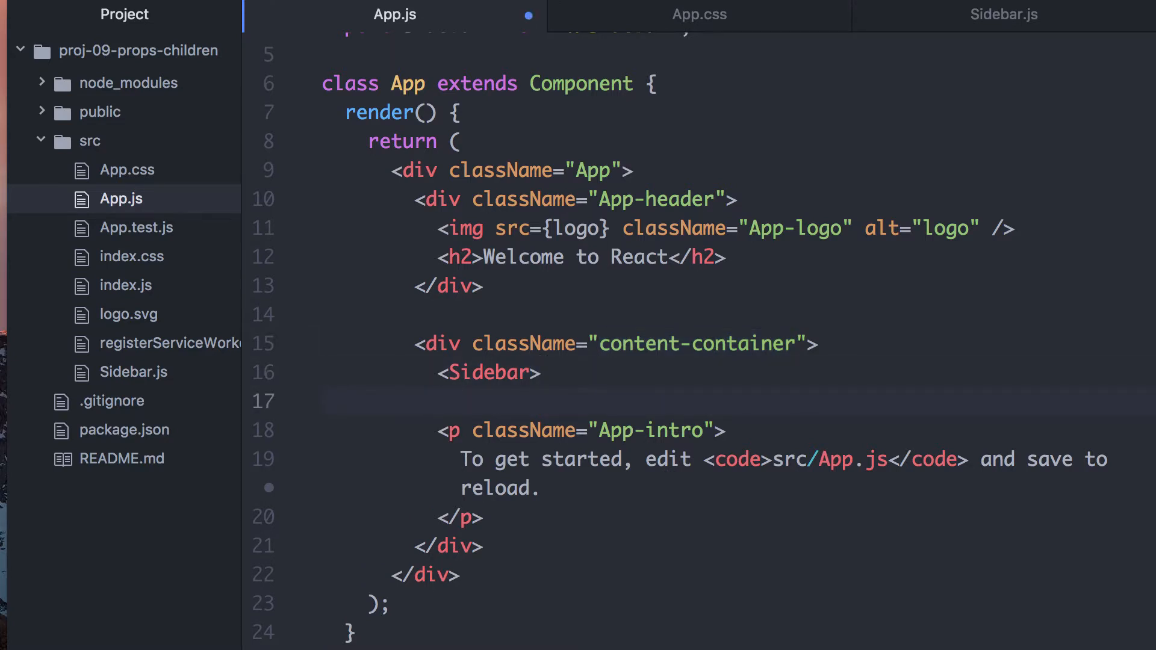
type("</Sidb")
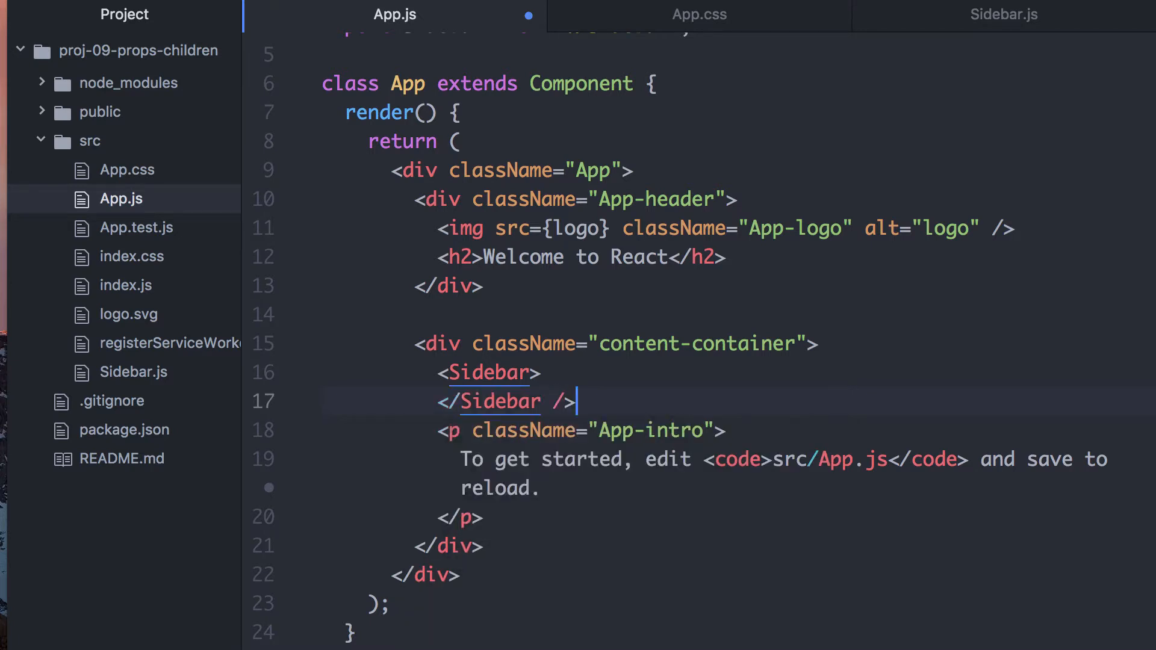
key("Backspace")
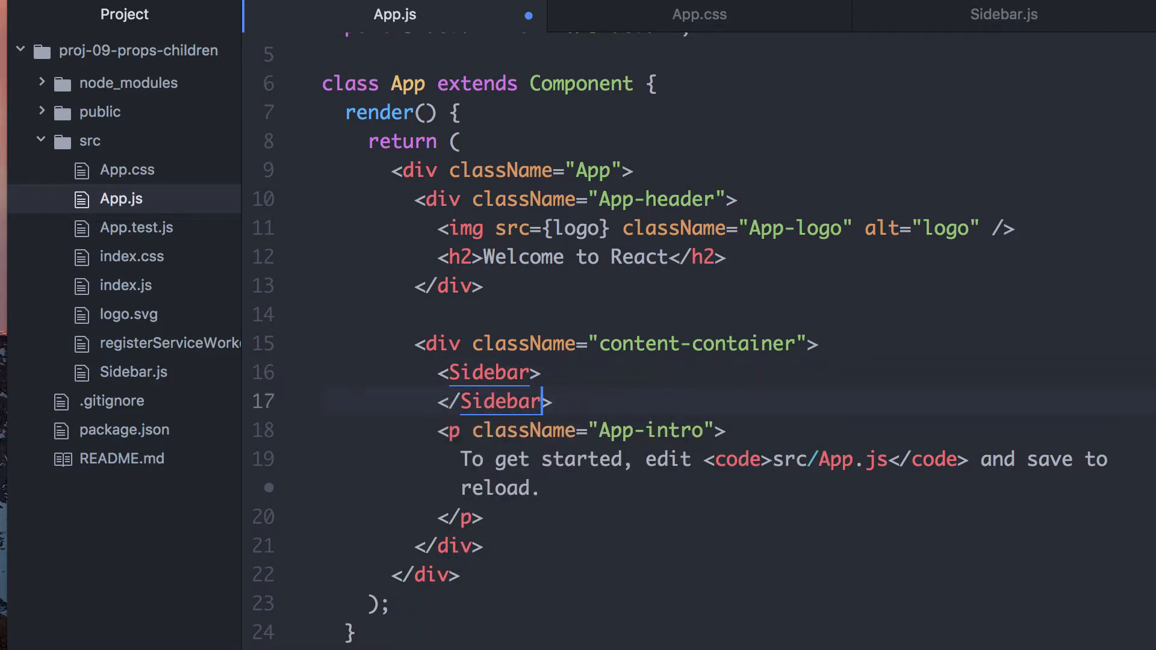
type("<")
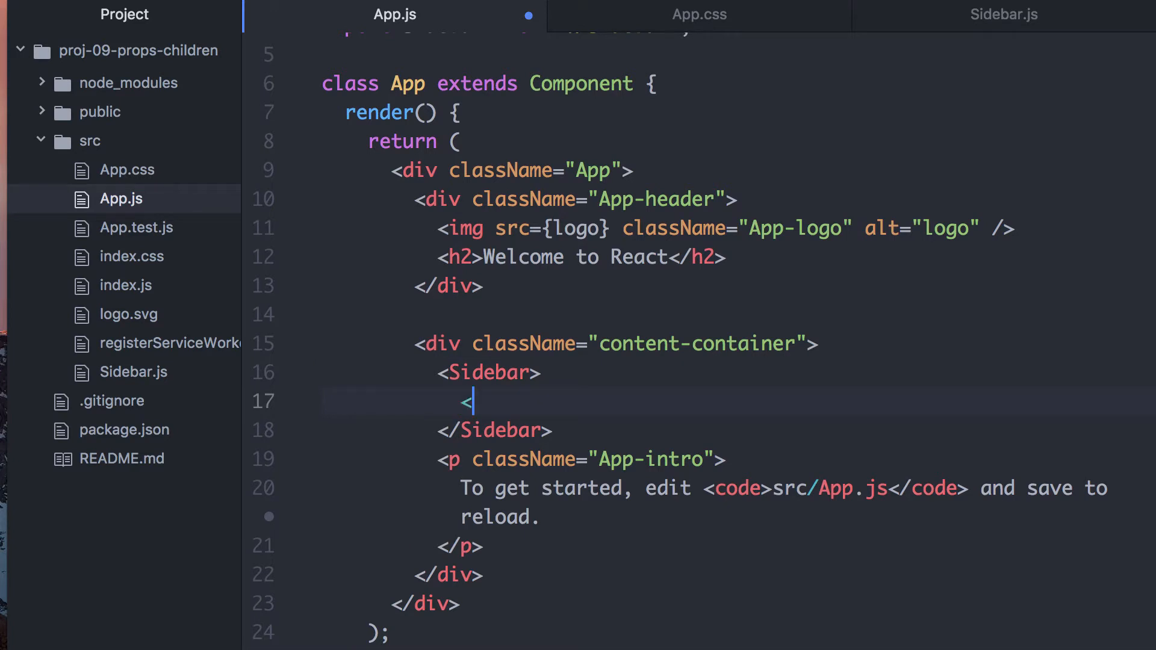
Step: Nest 'Content Inside' and 'Another paragraph' <p> elements inside Sidebar, then open Sidebar.js
type("<p>Content I</p>")
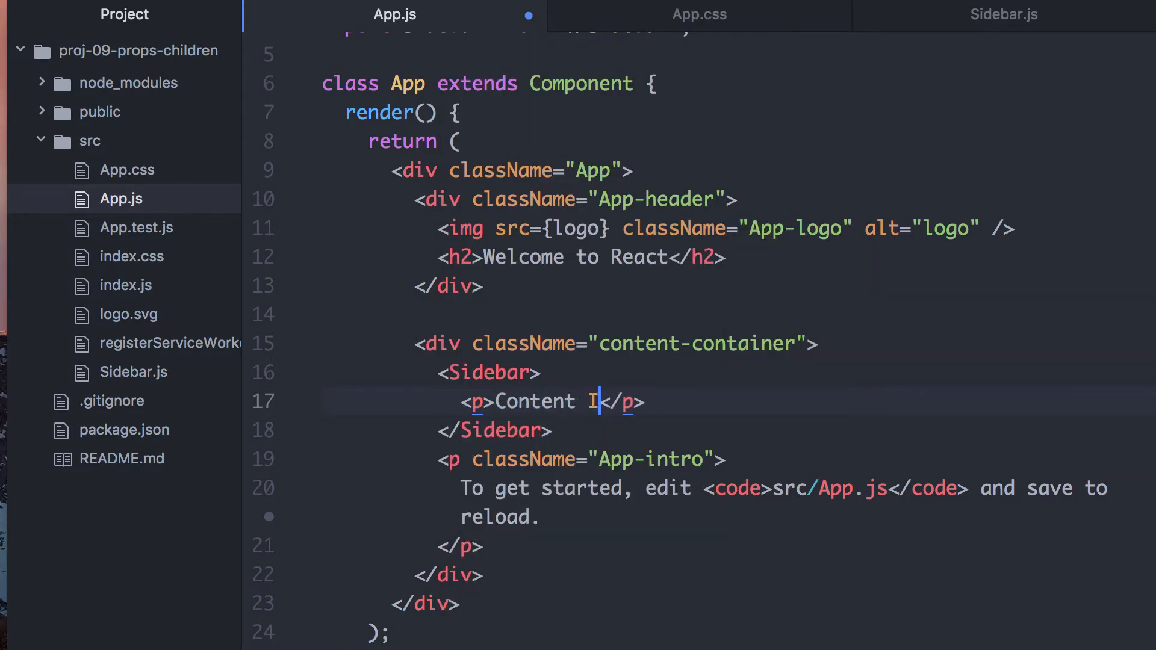
type("nside")
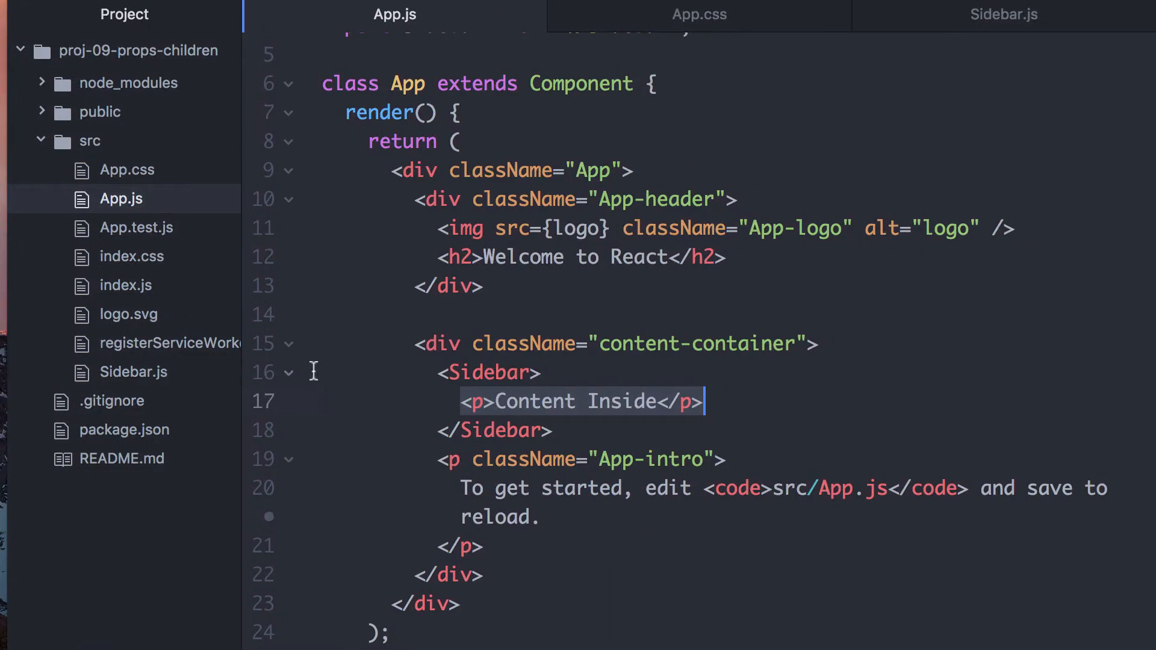
mouse_move(763, 398)
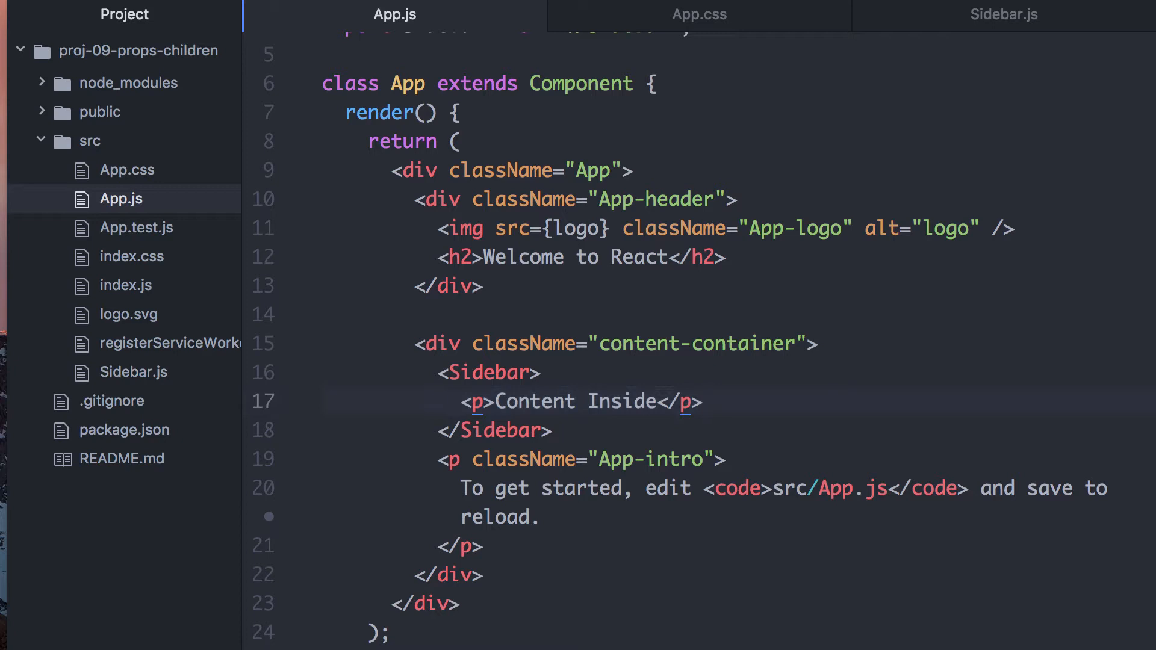
type("<p></p>")
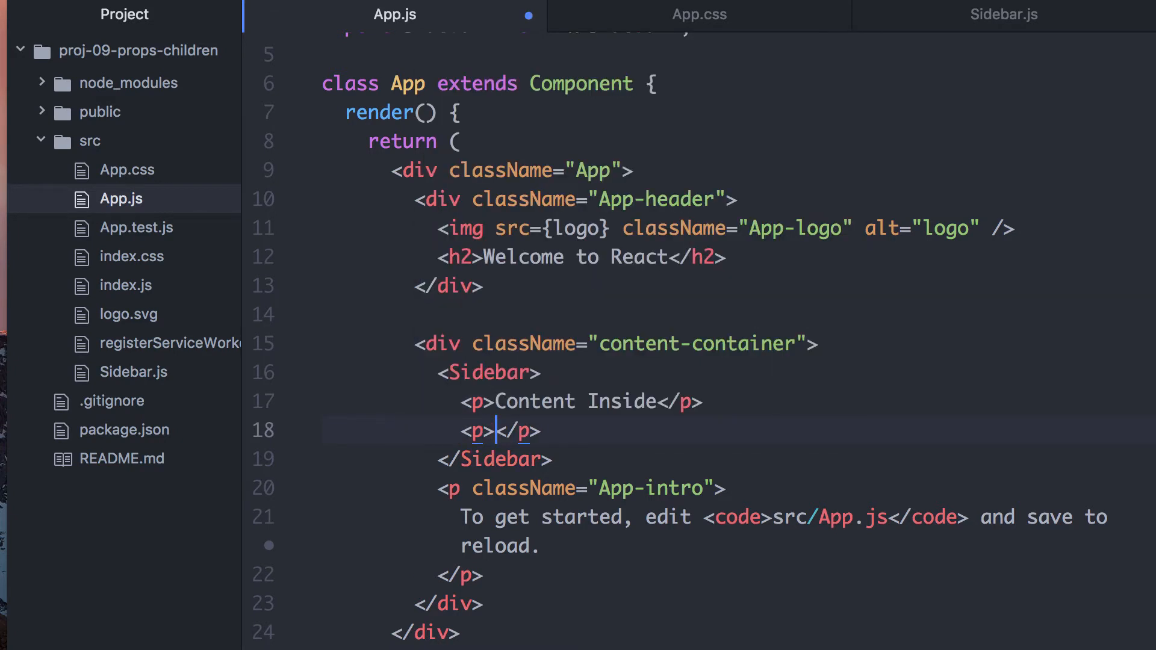
type("Another paragraph")
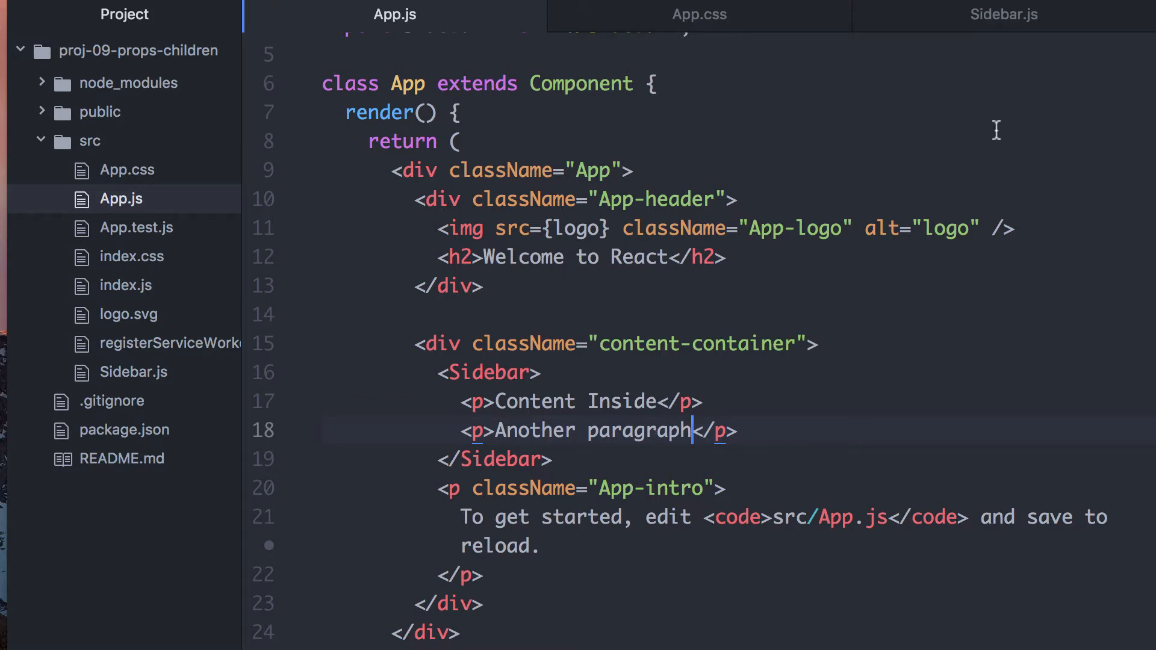
left_click(1004, 14)
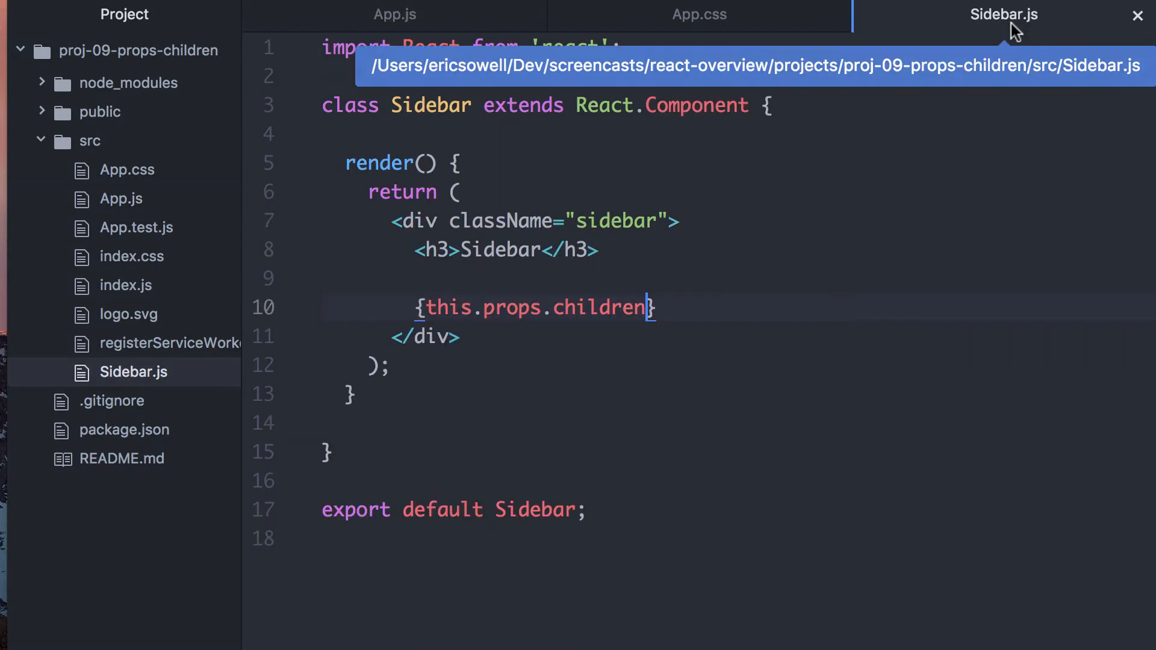
mouse_move(692, 321)
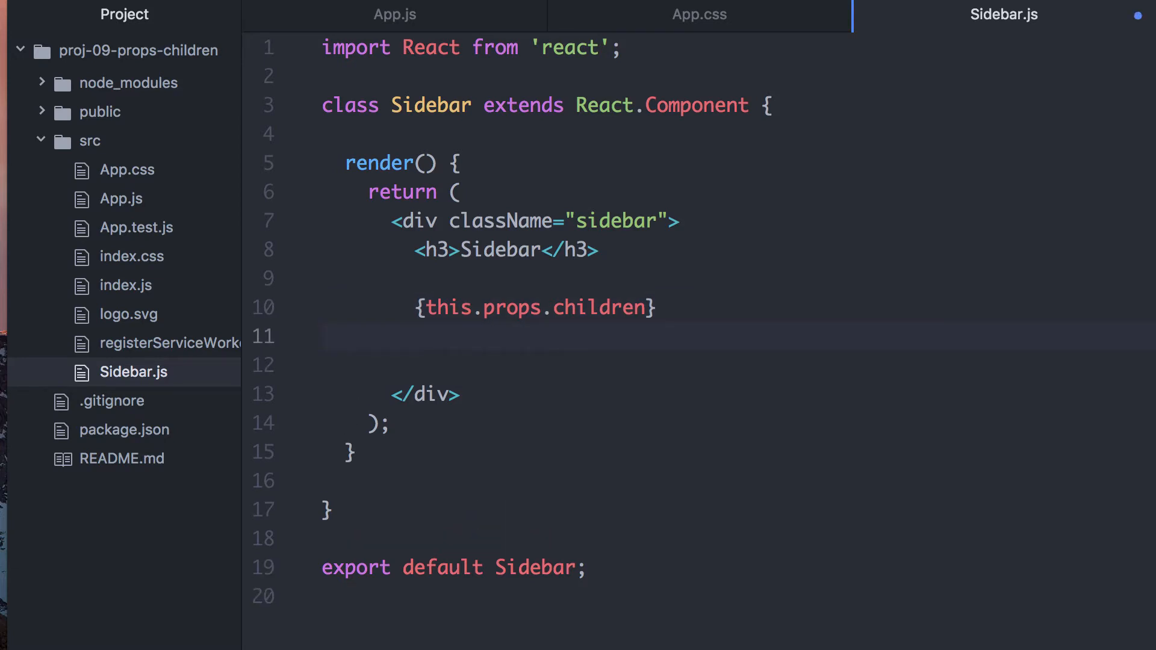
Step: Remove {this.props.children} from above the h3 and retype it below the heading
left_click(538, 308)
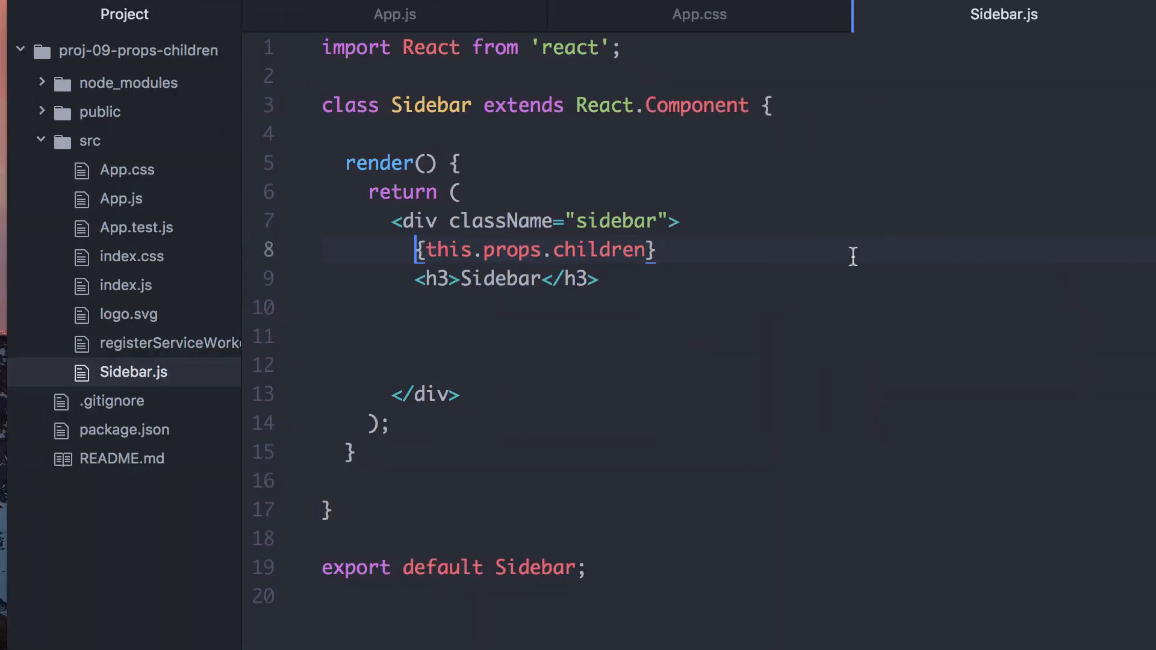
left_click(324, 279)
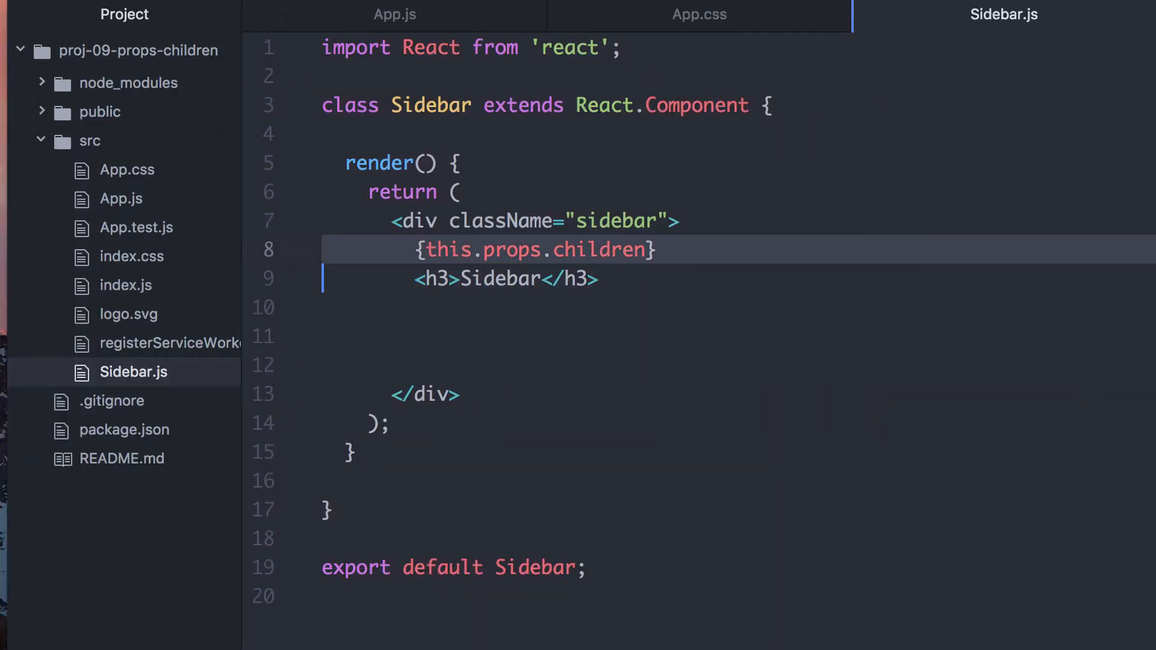
key("Backspace")
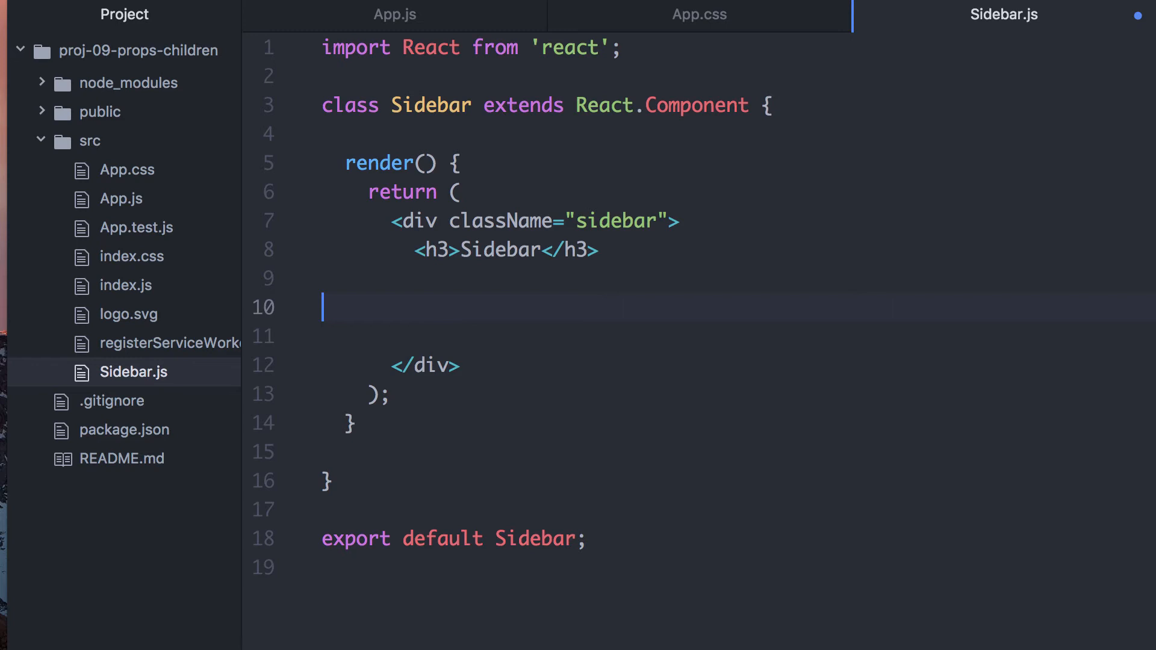
type("{this.props.children}")
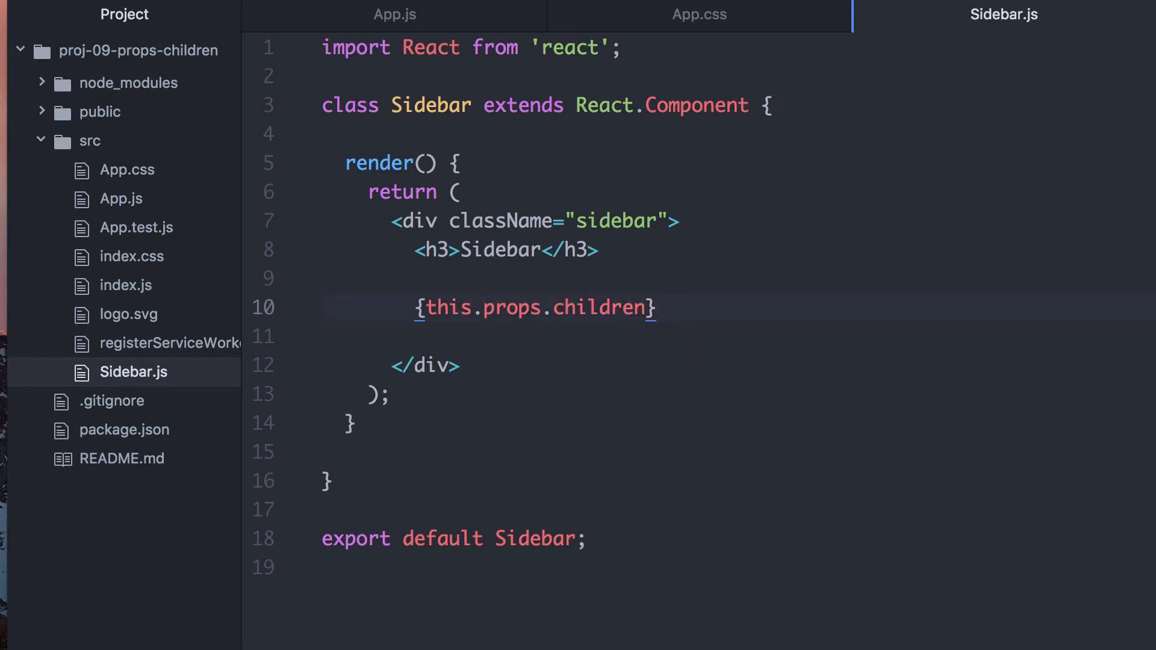
left_click(654, 308)
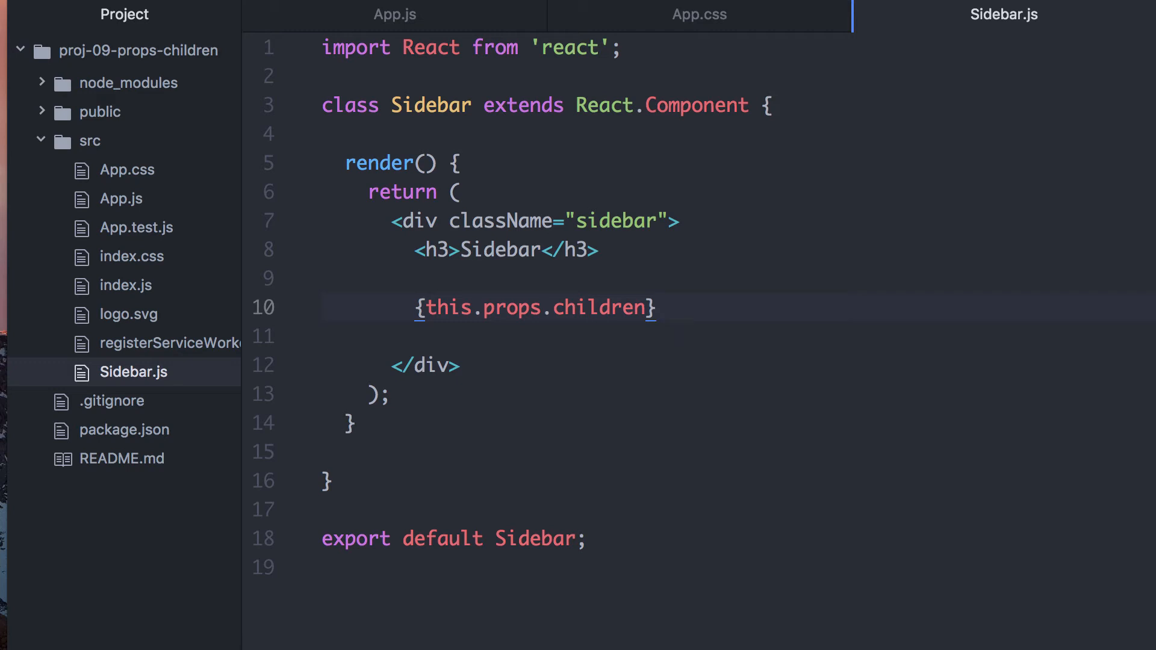
left_click(657, 307)
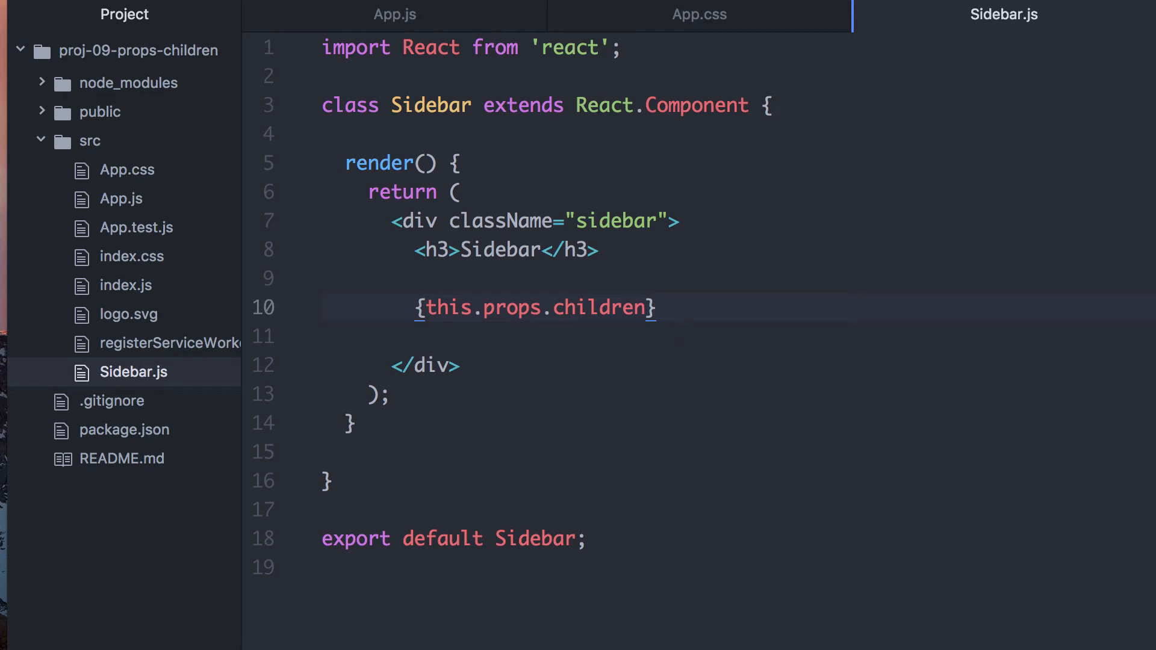
left_click(654, 308)
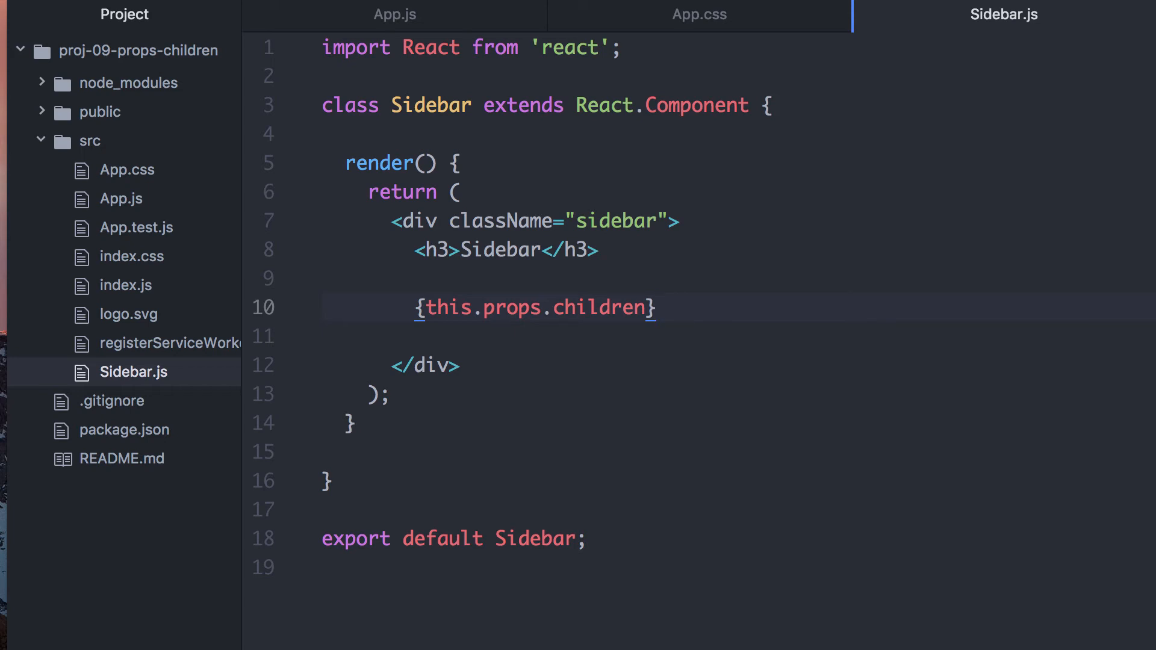
left_click(652, 307)
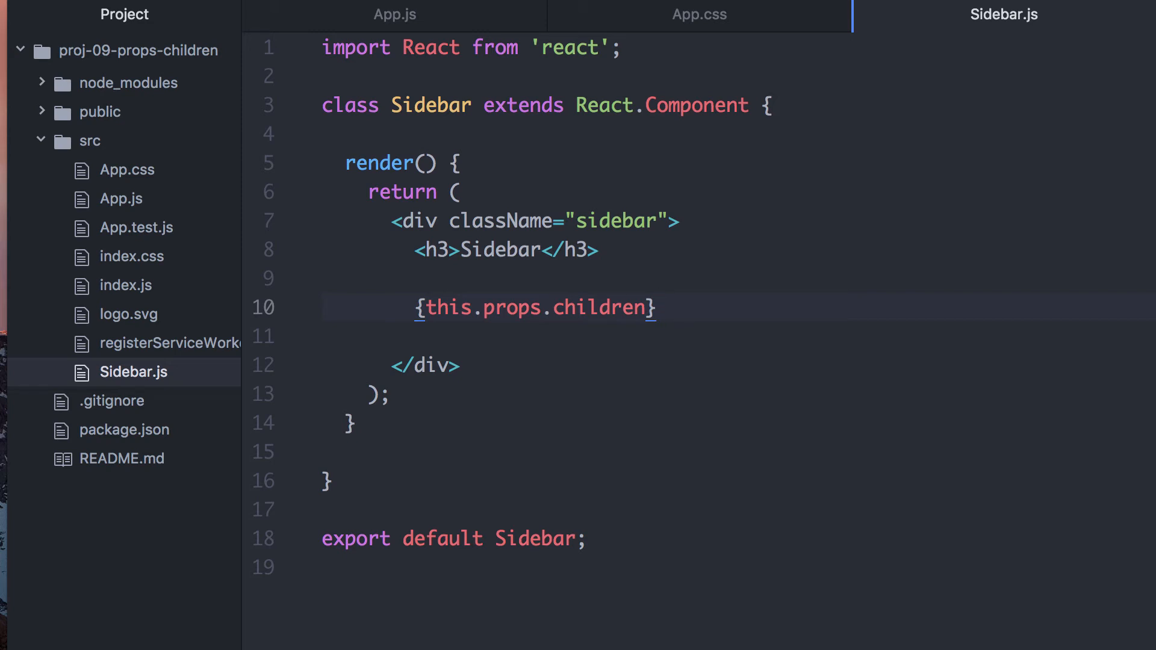
left_click(654, 307)
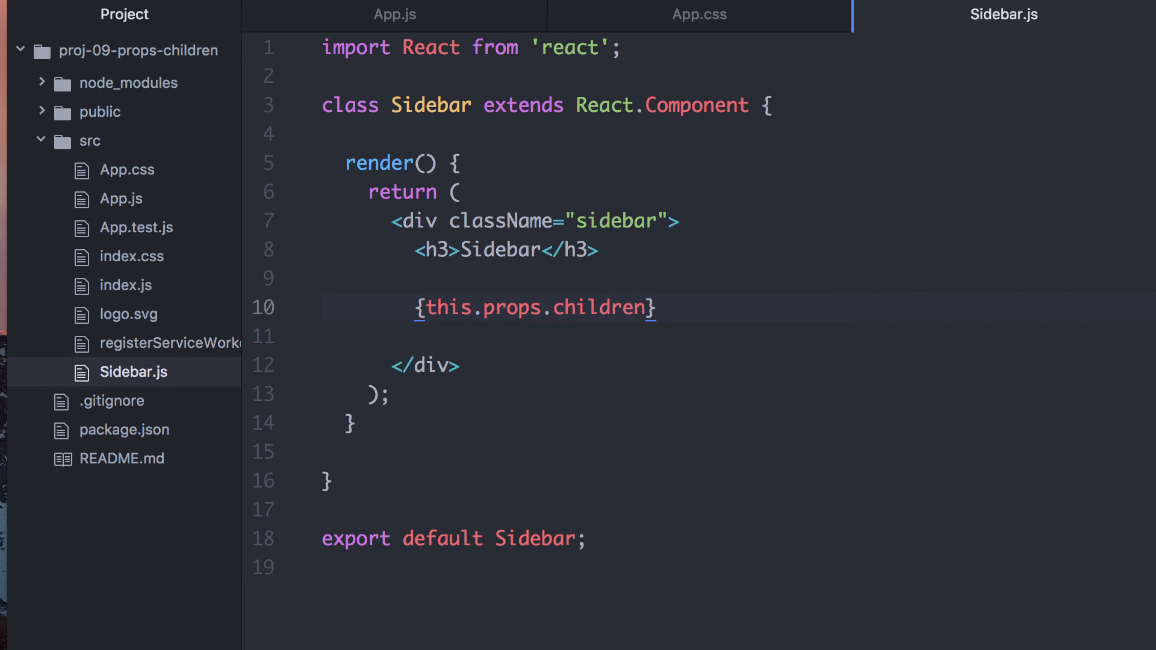
left_click(655, 308)
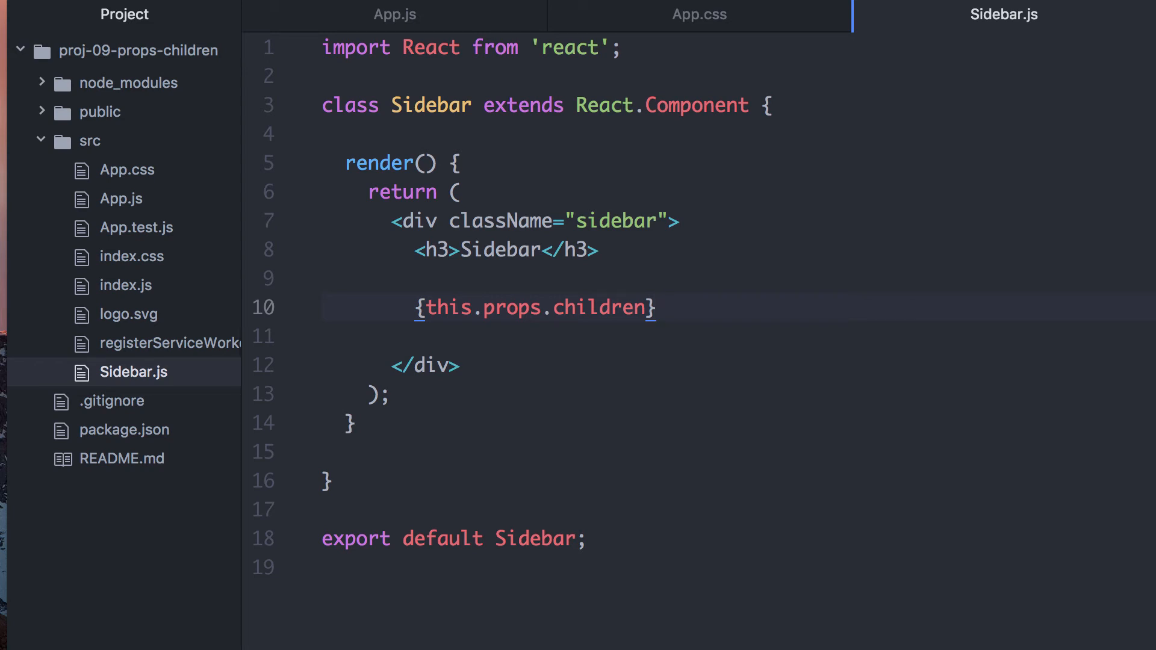
left_click(654, 307)
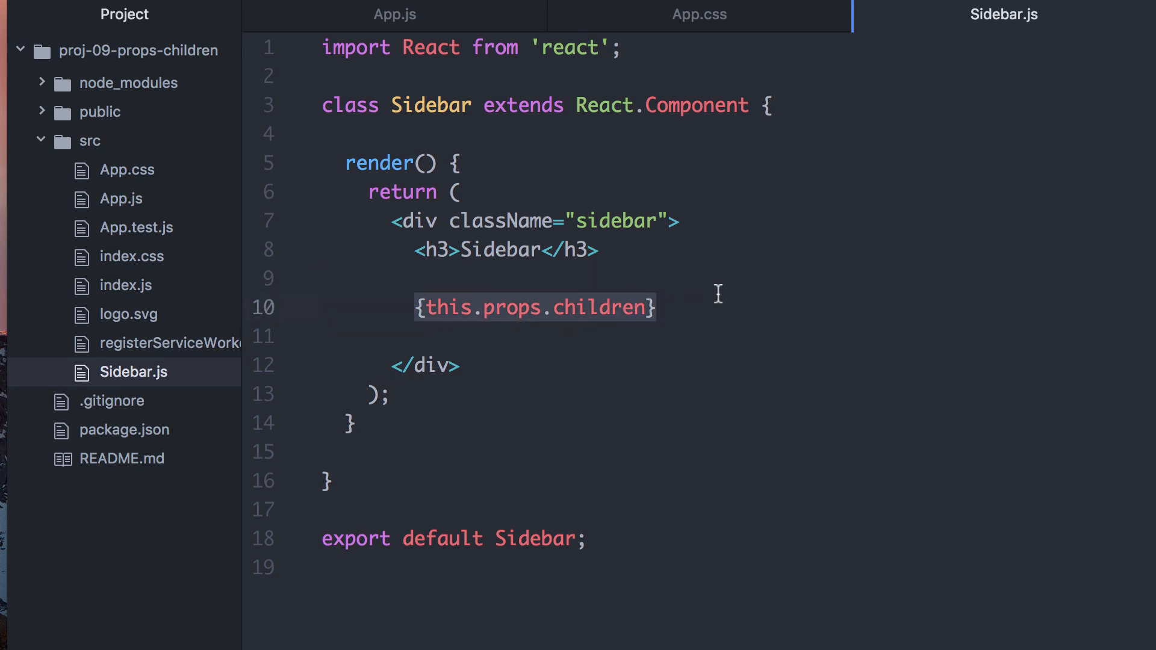
left_click(395, 14)
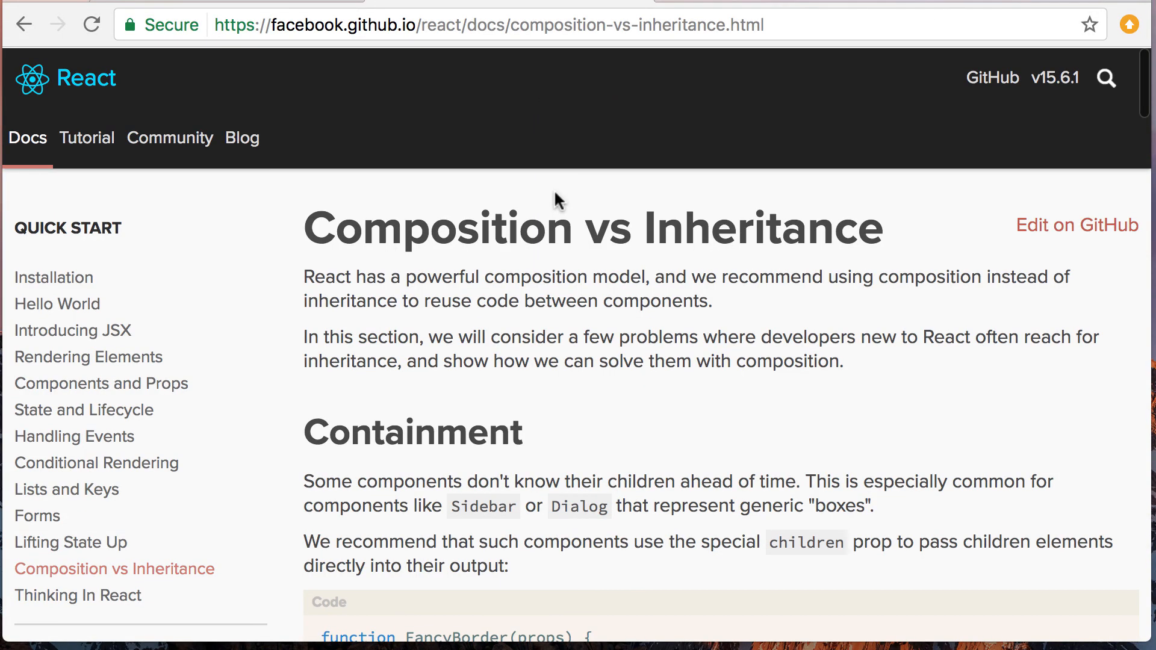
mouse_move(210, 574)
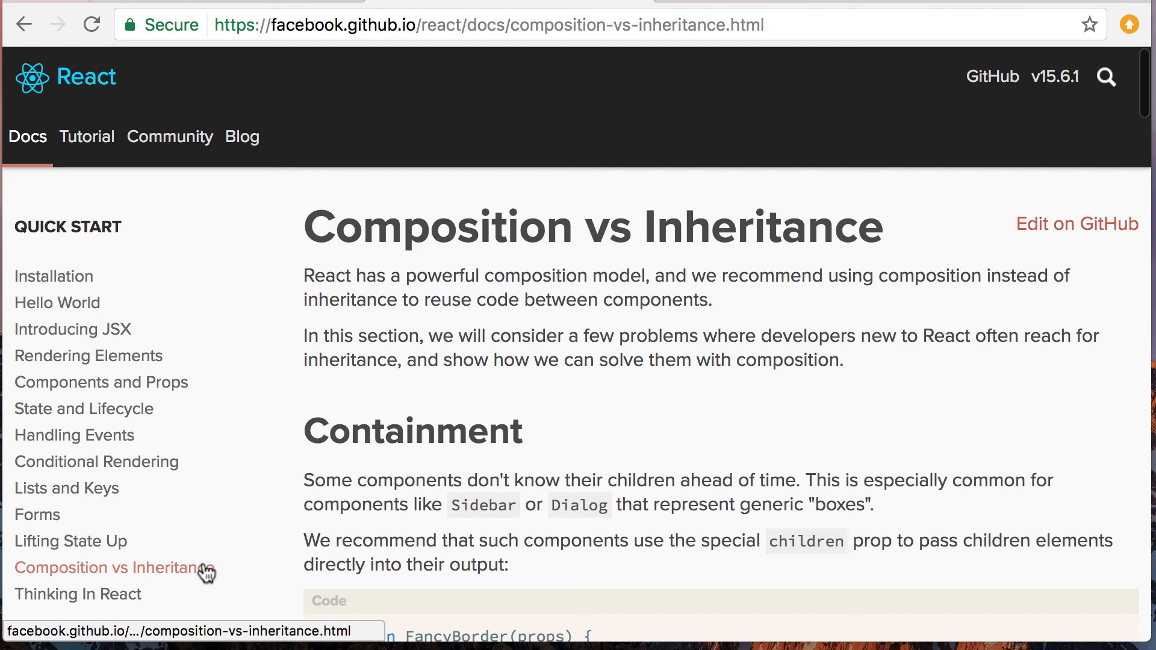
Step: Scroll the Composition vs Inheritance page to the Containment props.children example and back up
scroll("down", 3)
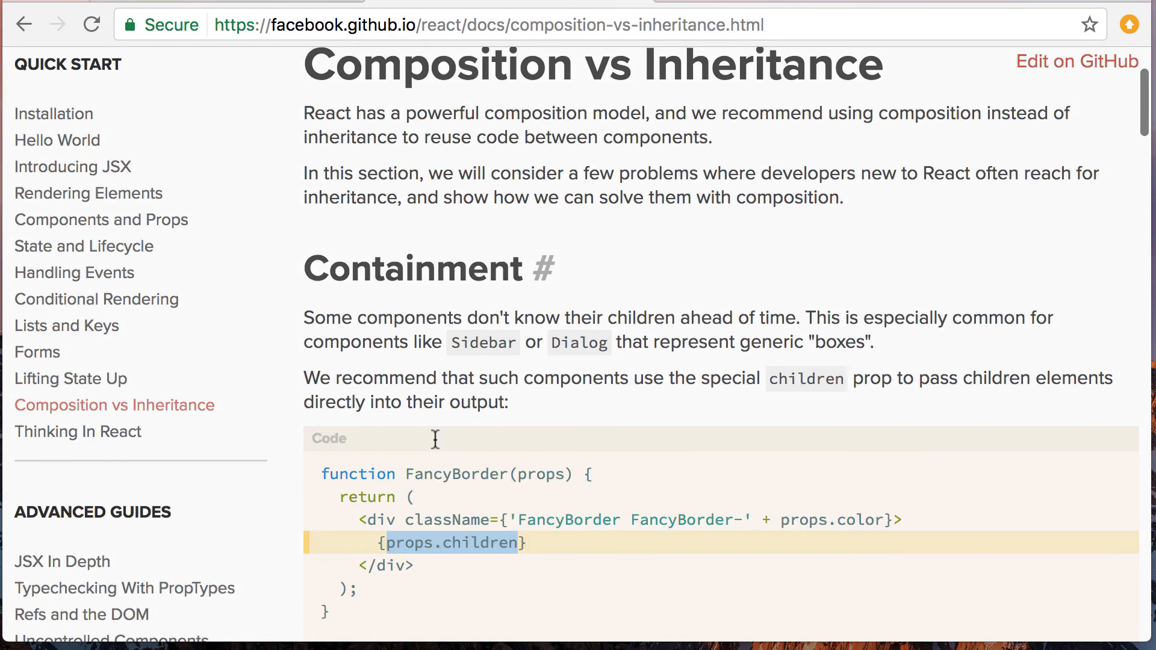
scroll("down", 3)
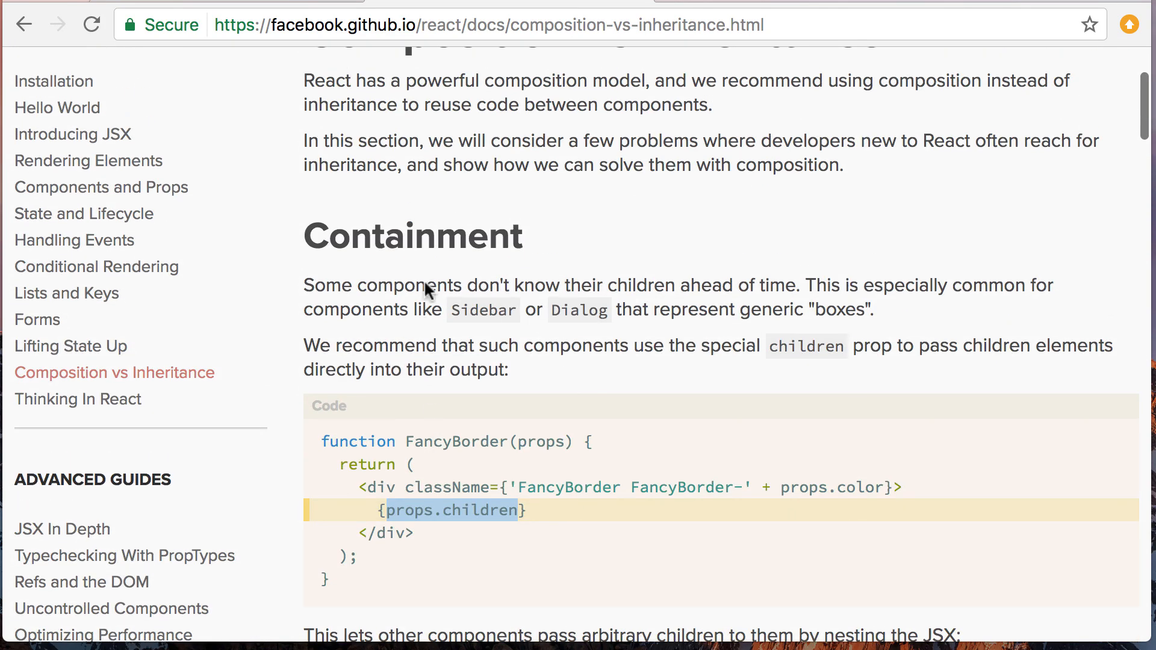
scroll("up", 3)
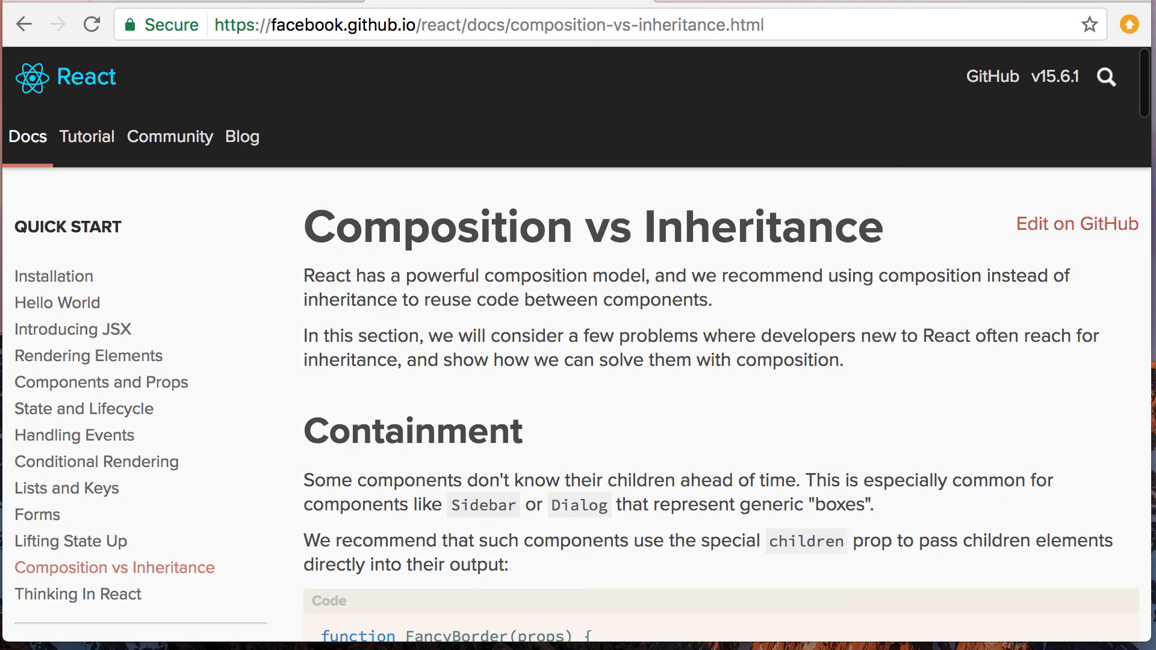